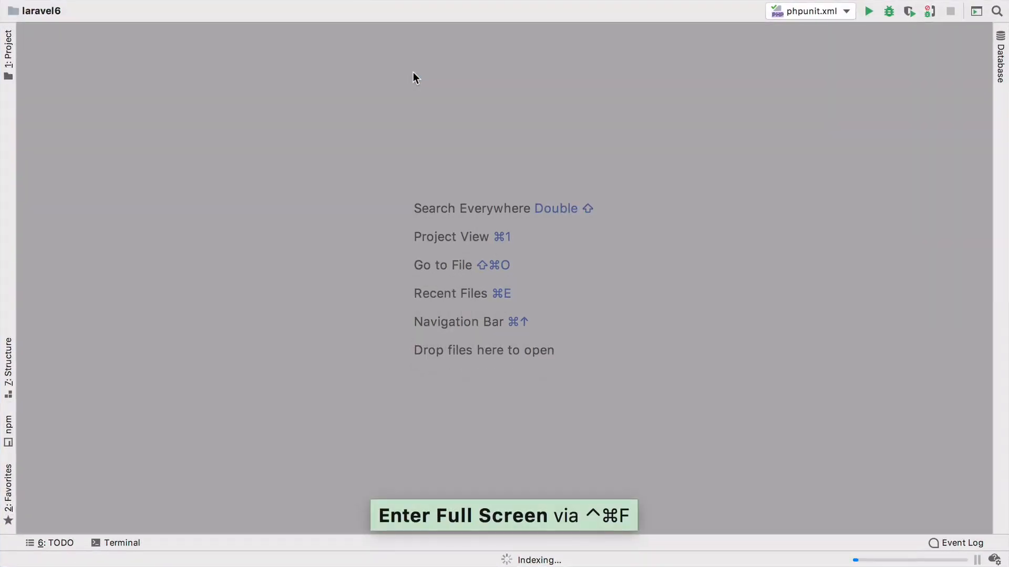
- Open the User.php model from the app folder of the laravel6 project
{"action": "left_click", "coordinate": [7, 48]}
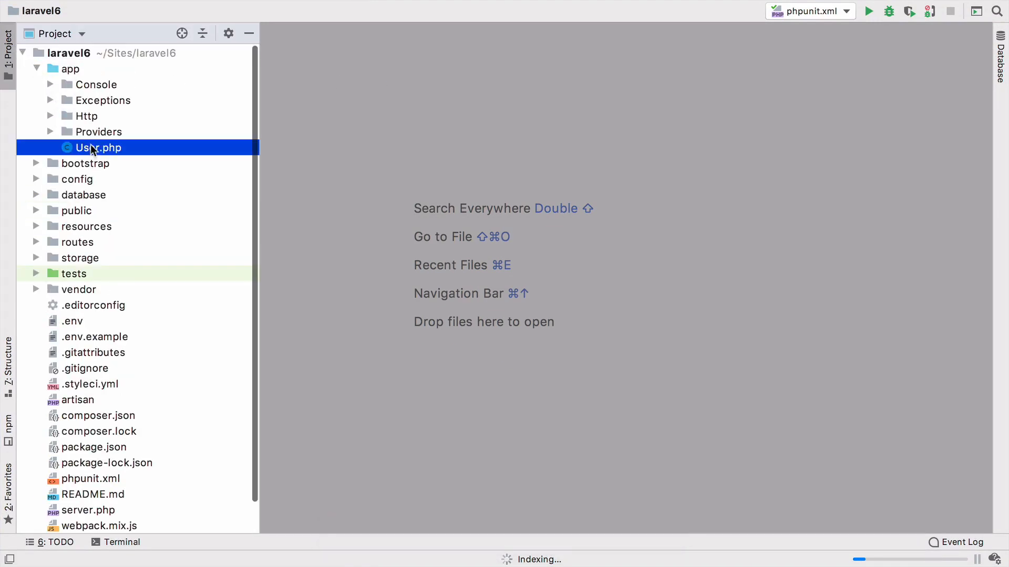
{"action": "double_click", "coordinate": [98, 147]}
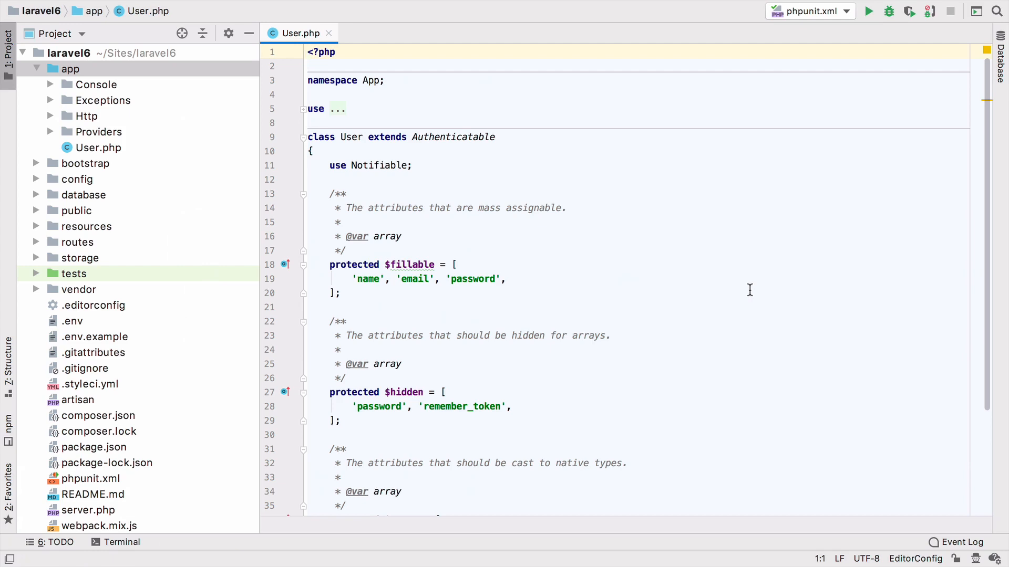
{"action": "left_click", "coordinate": [309, 53]}
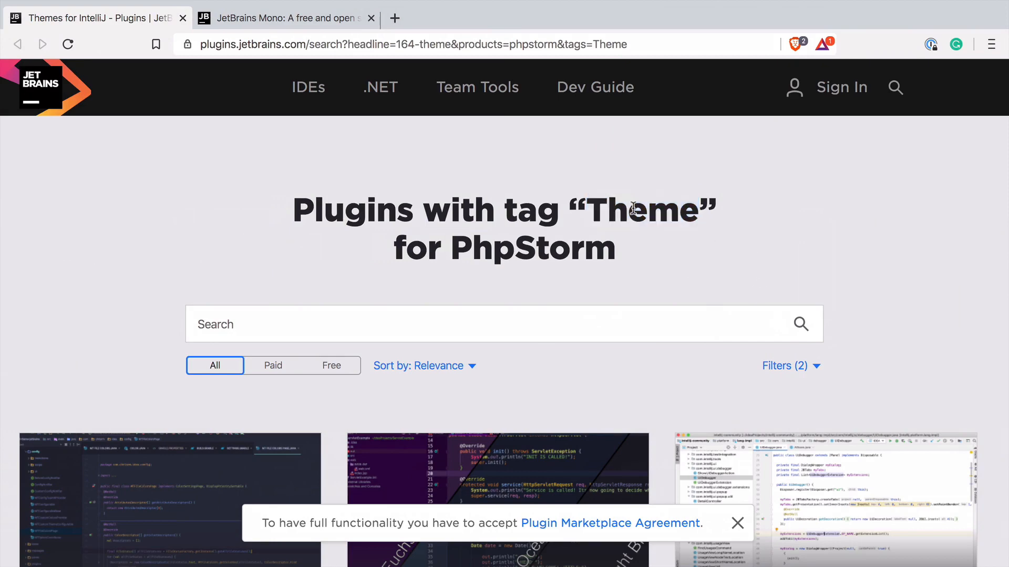
{"action": "scroll", "scroll_direction": "down", "scroll_amount": 3}
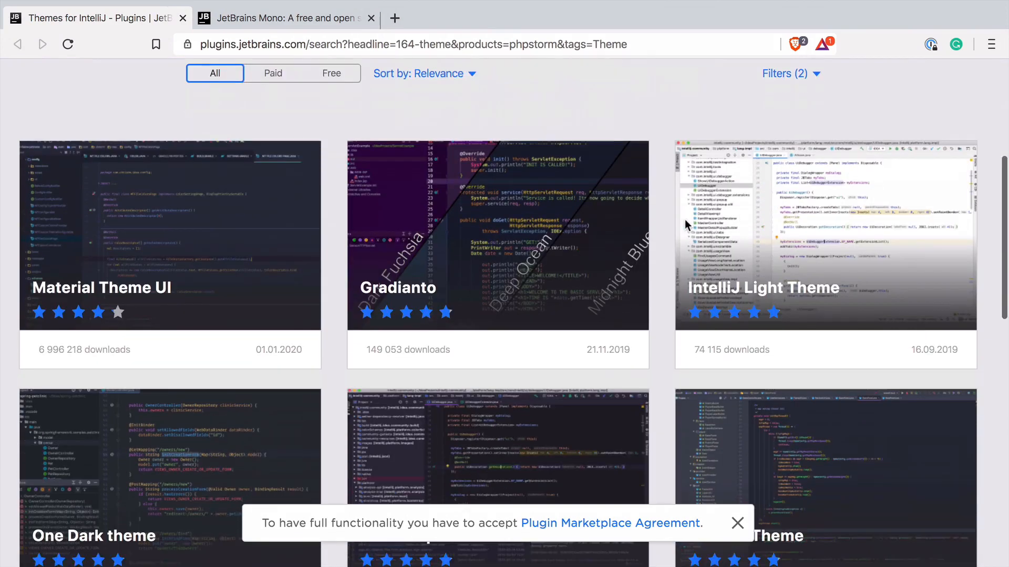
{"action": "scroll", "scroll_direction": "down", "scroll_amount": 3}
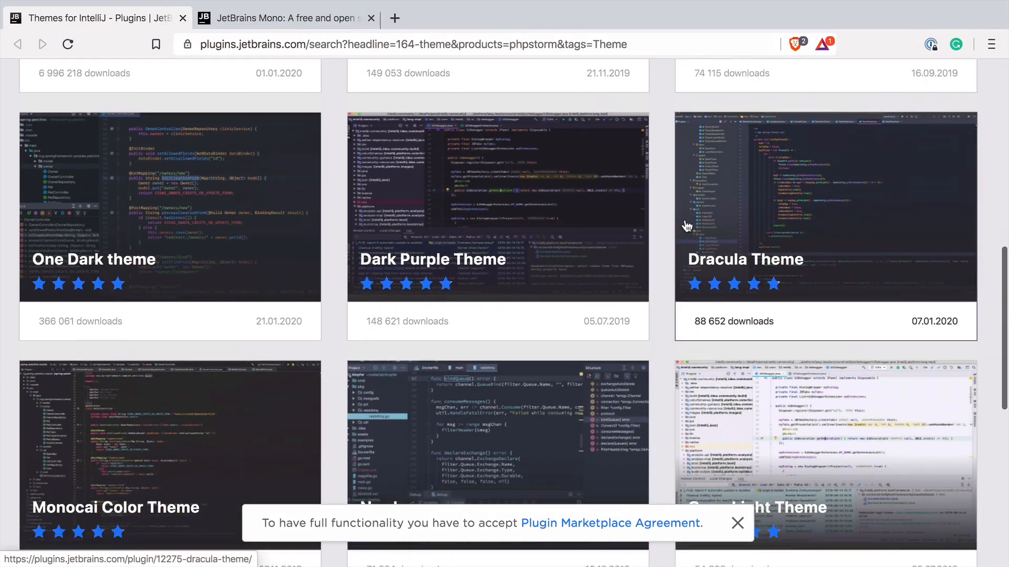
{"action": "scroll", "scroll_direction": "up", "scroll_amount": 3}
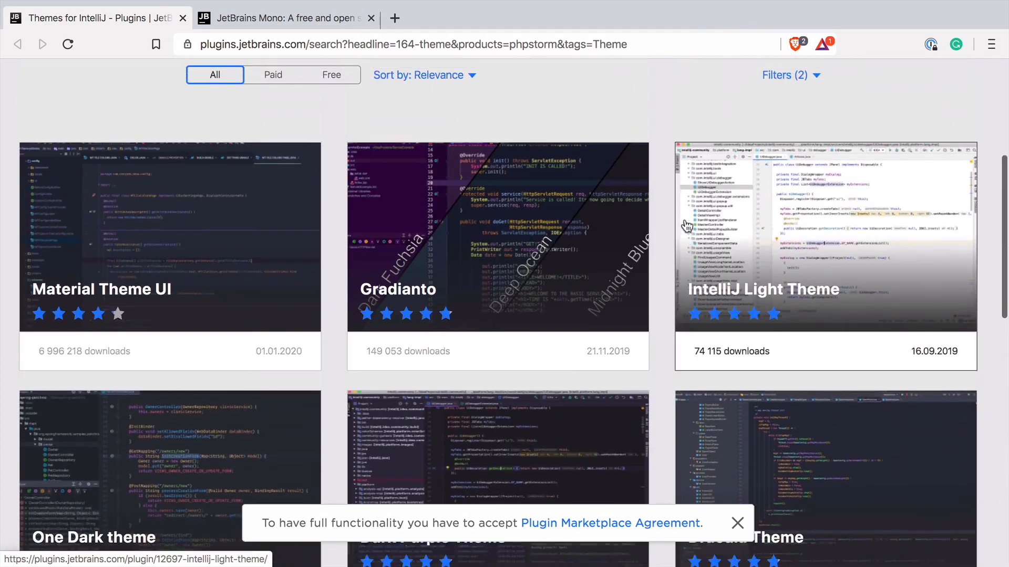
{"action": "scroll", "scroll_direction": "up", "scroll_amount": 3}
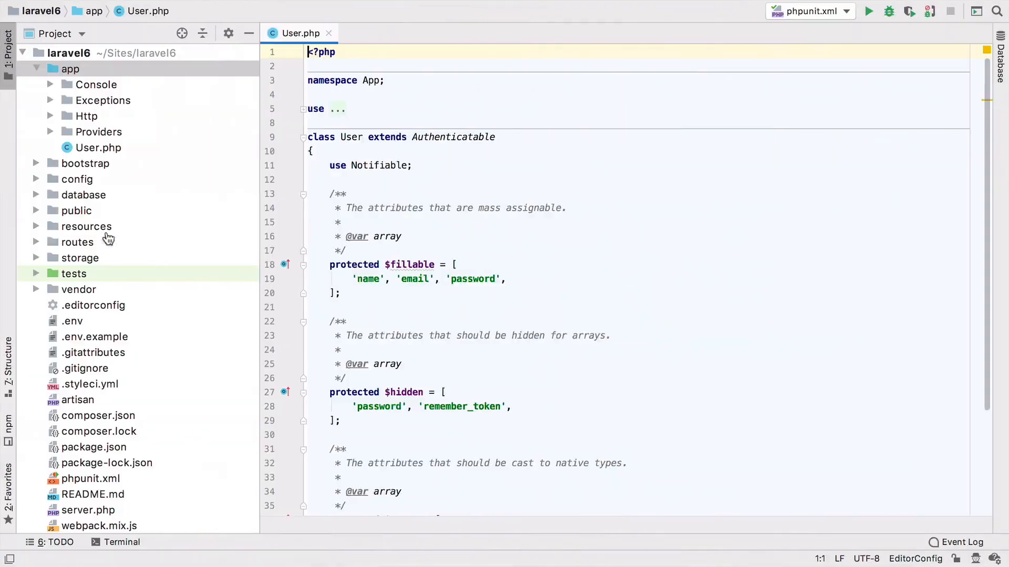
{"action": "mouse_move", "coordinate": [108, 235]}
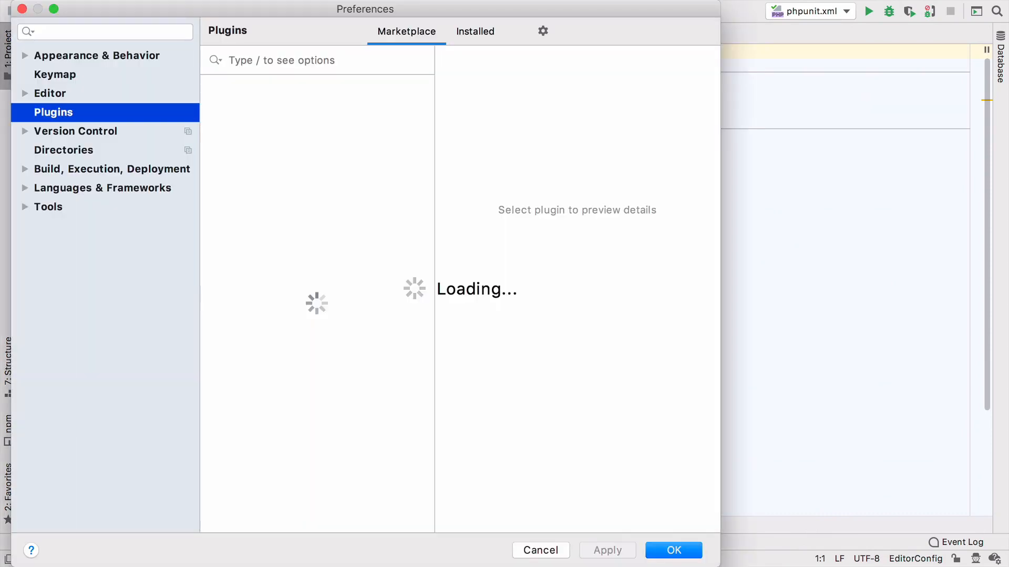
- Install the Material Theme UI plugin from the Marketplace and restart the IDE
{"action": "type", "text": "plugins"}
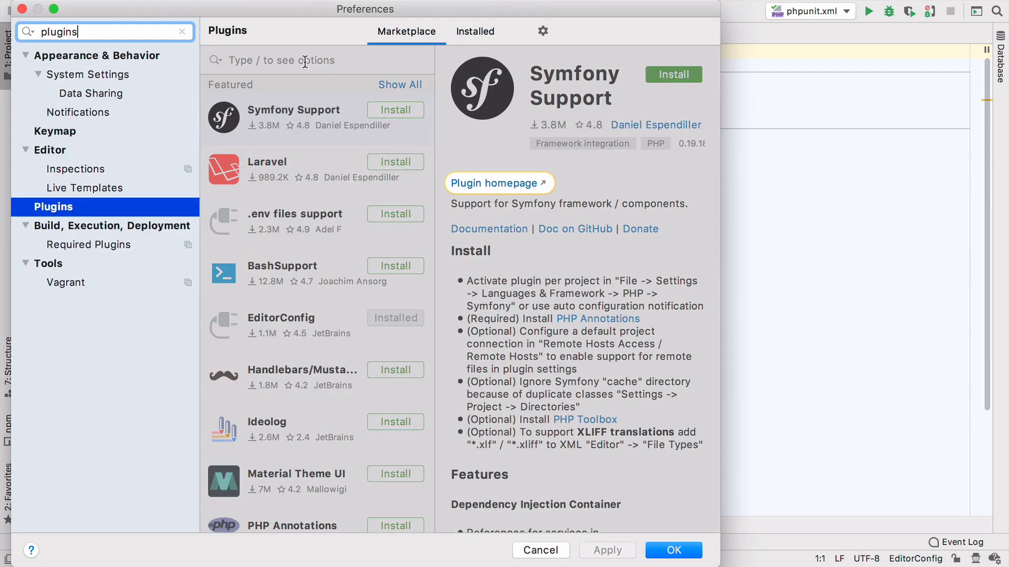
{"action": "type", "text": "ma"}
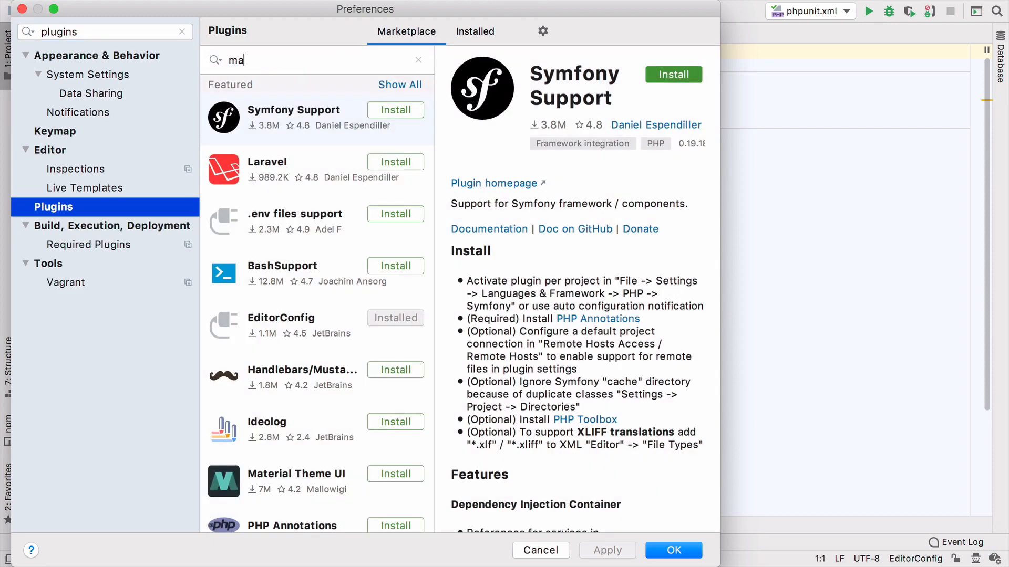
{"action": "type", "text": "teria"}
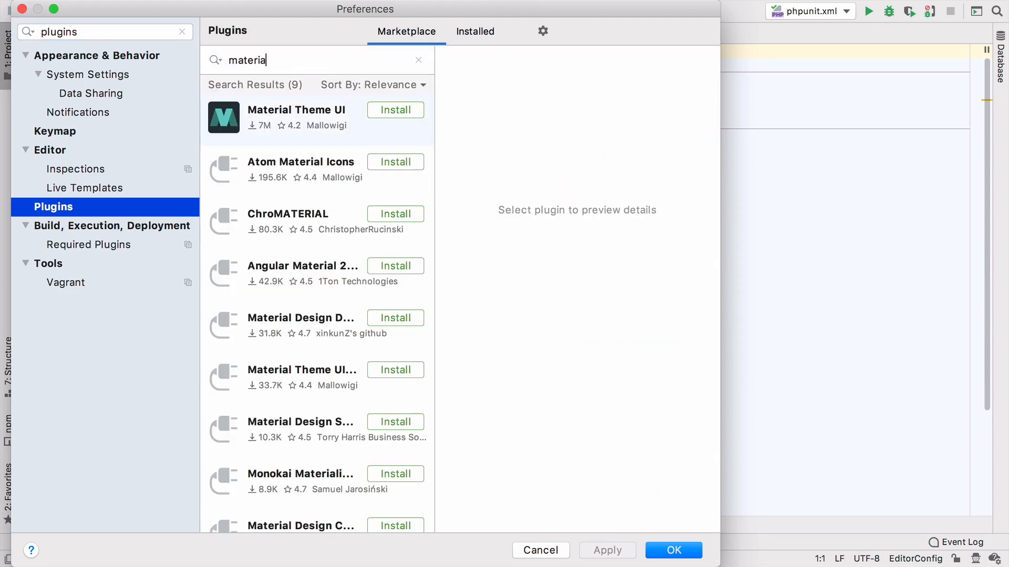
{"action": "left_click", "coordinate": [296, 109]}
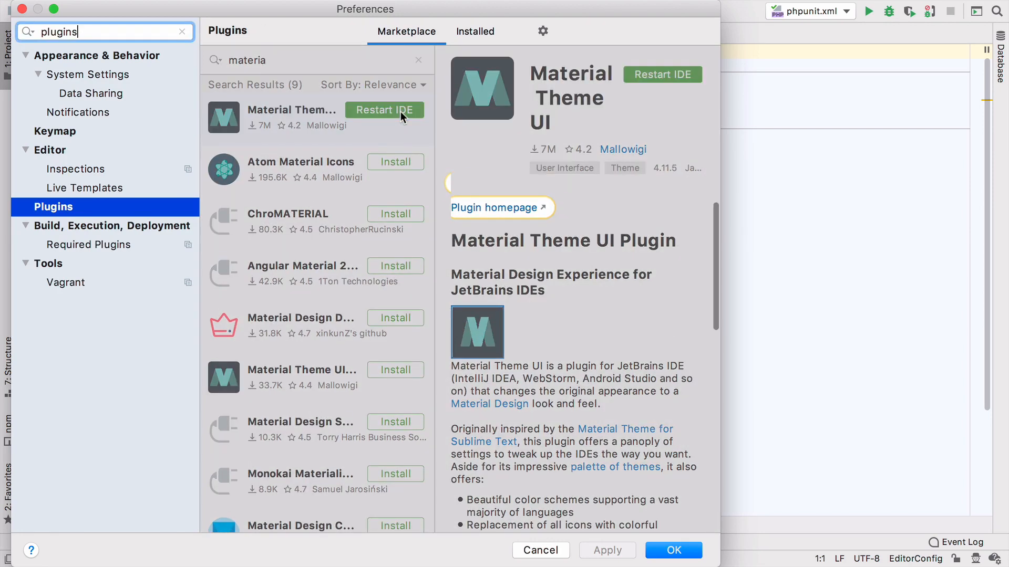
{"action": "mouse_move", "coordinate": [736, 79]}
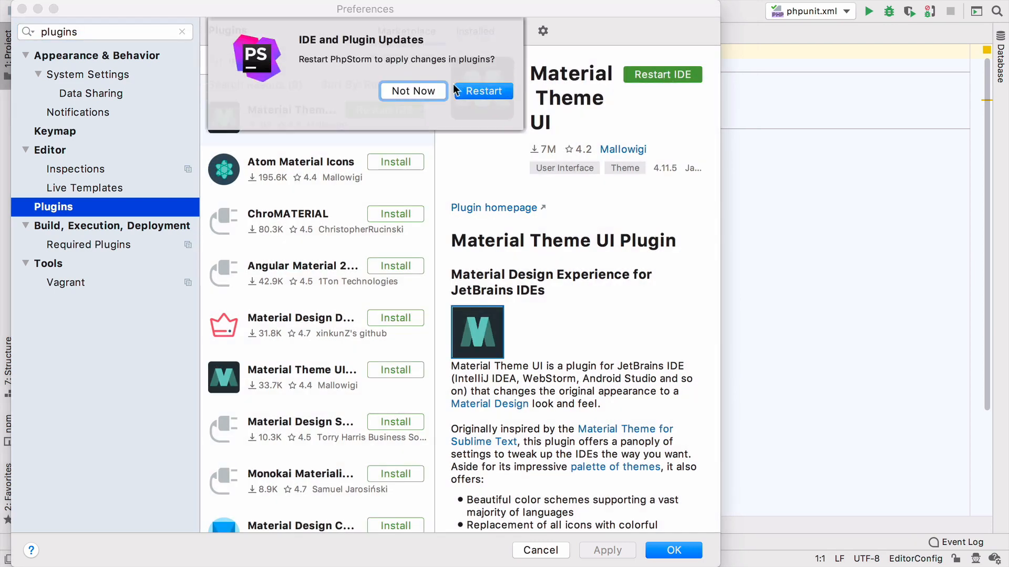
{"action": "left_click", "coordinate": [483, 90]}
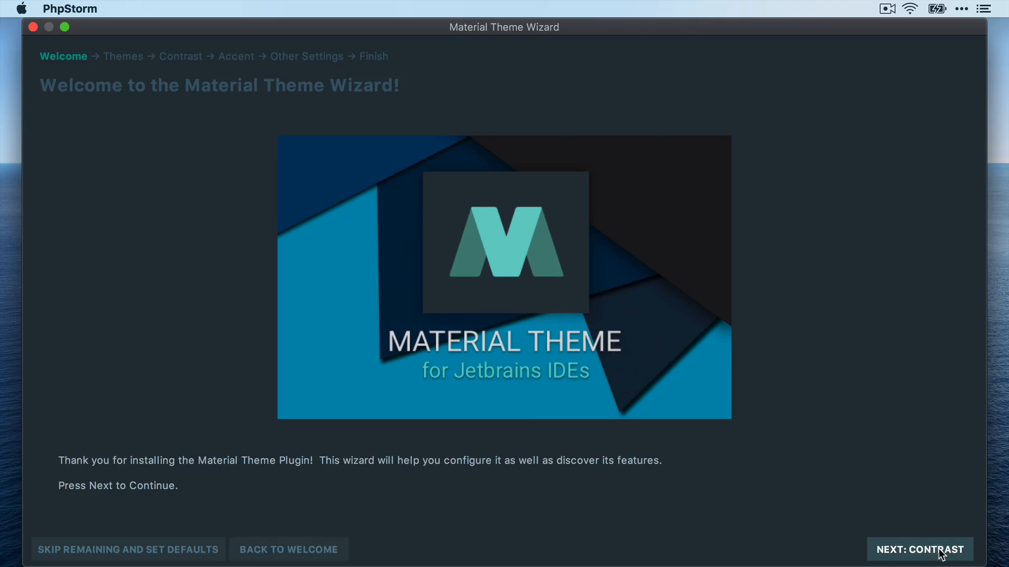
- Complete the Material Theme wizard with the Oceanic theme and Contrast Mode, default accent and settings
{"action": "left_click", "coordinate": [919, 550]}
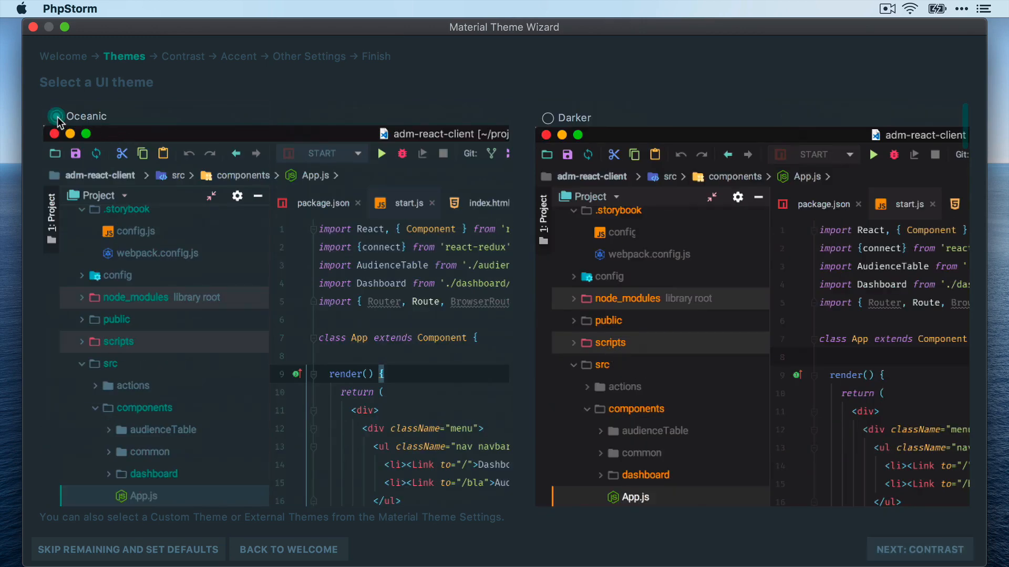
{"action": "left_click", "coordinate": [922, 549]}
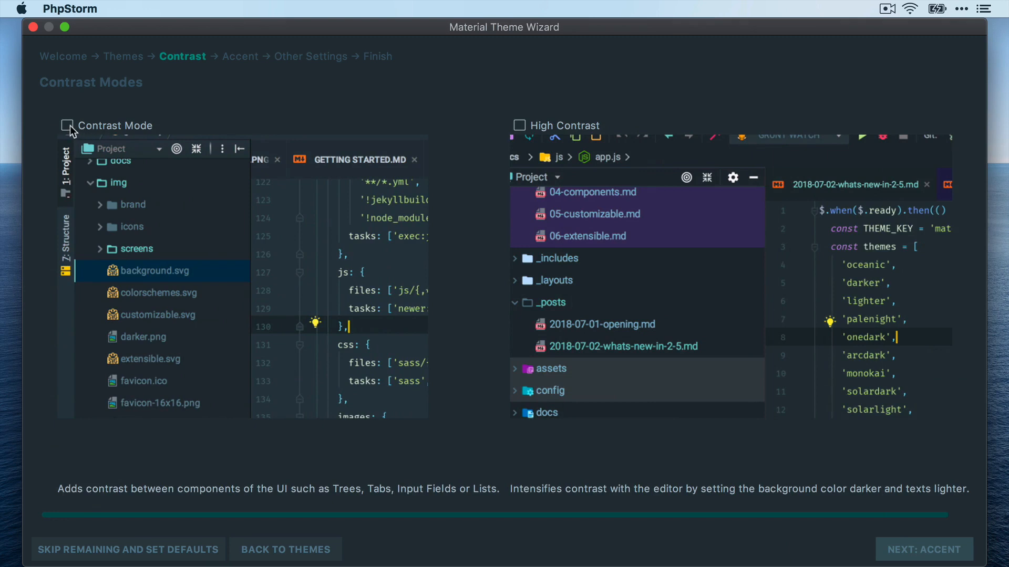
{"action": "left_click", "coordinate": [67, 125]}
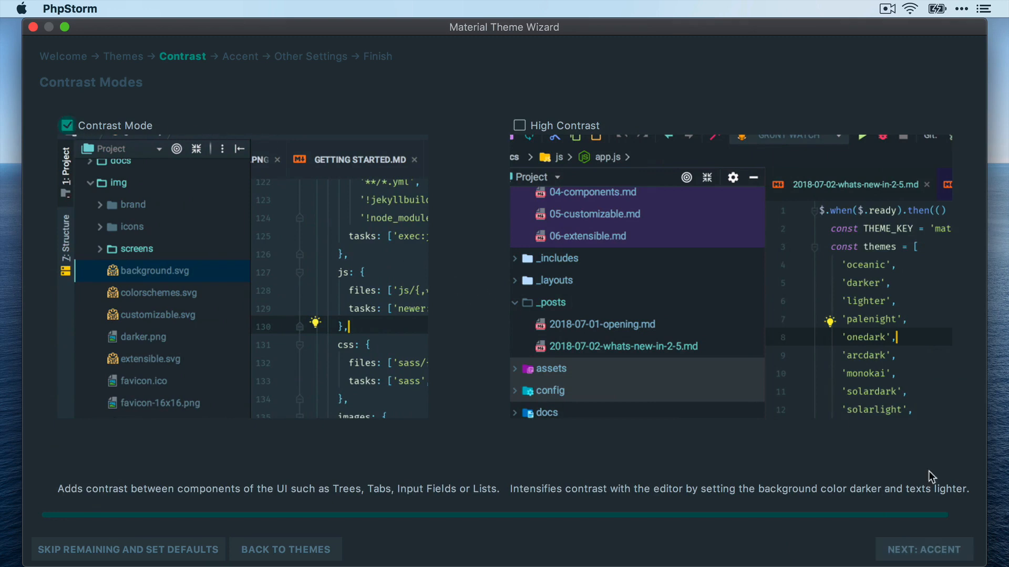
{"action": "left_click", "coordinate": [922, 549]}
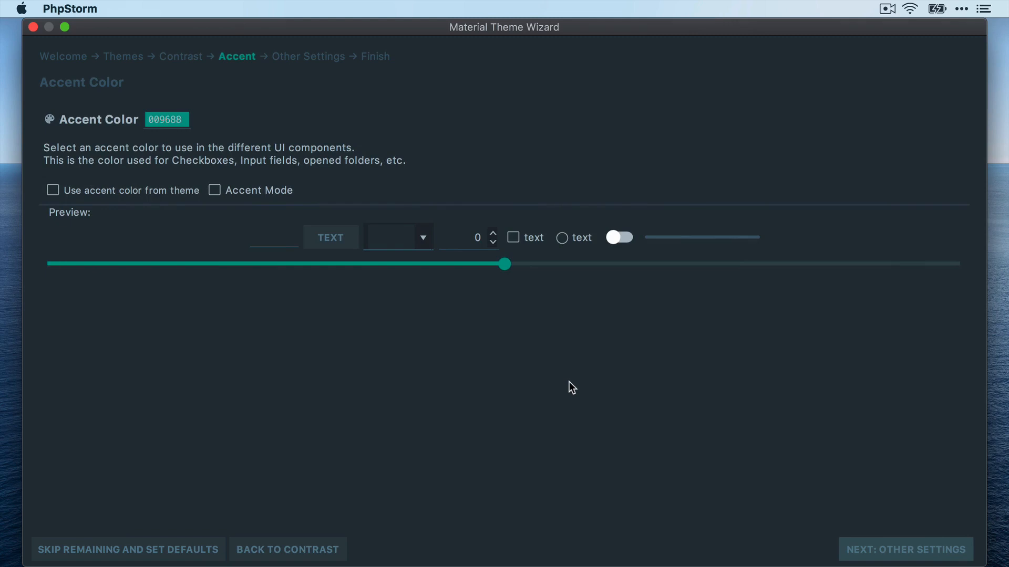
{"action": "mouse_move", "coordinate": [912, 547]}
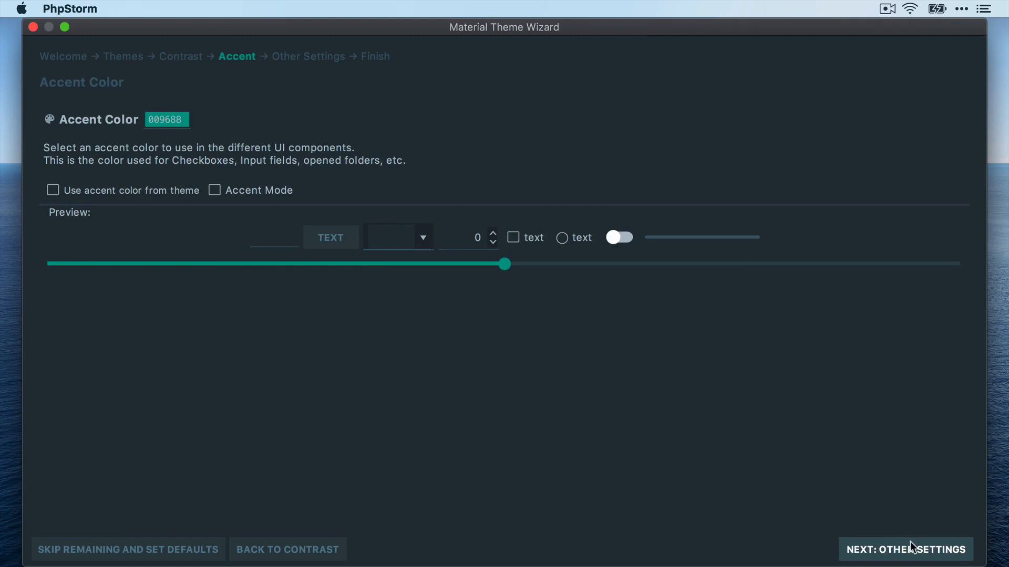
{"action": "left_click", "coordinate": [905, 549]}
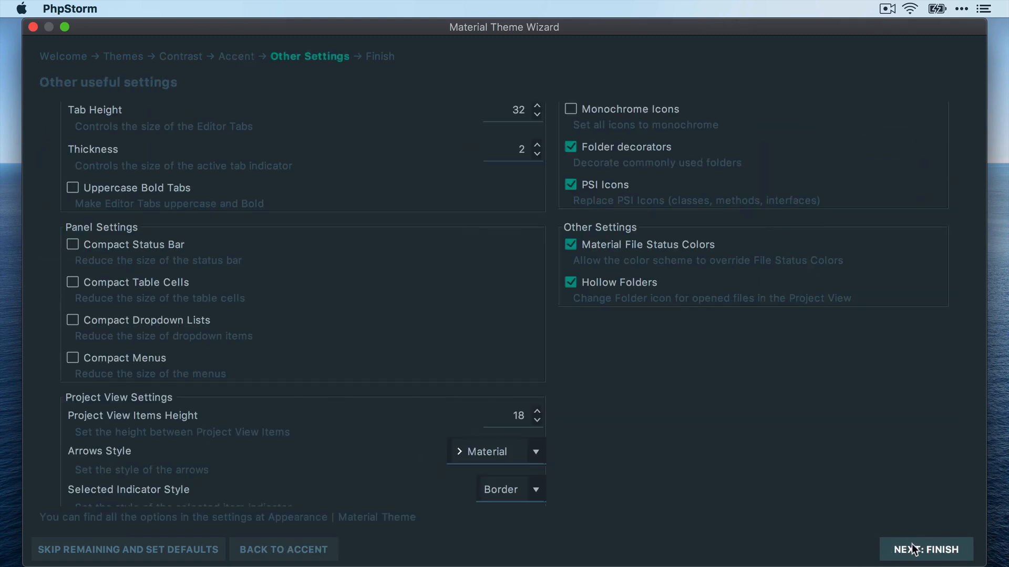
{"action": "left_click", "coordinate": [925, 549]}
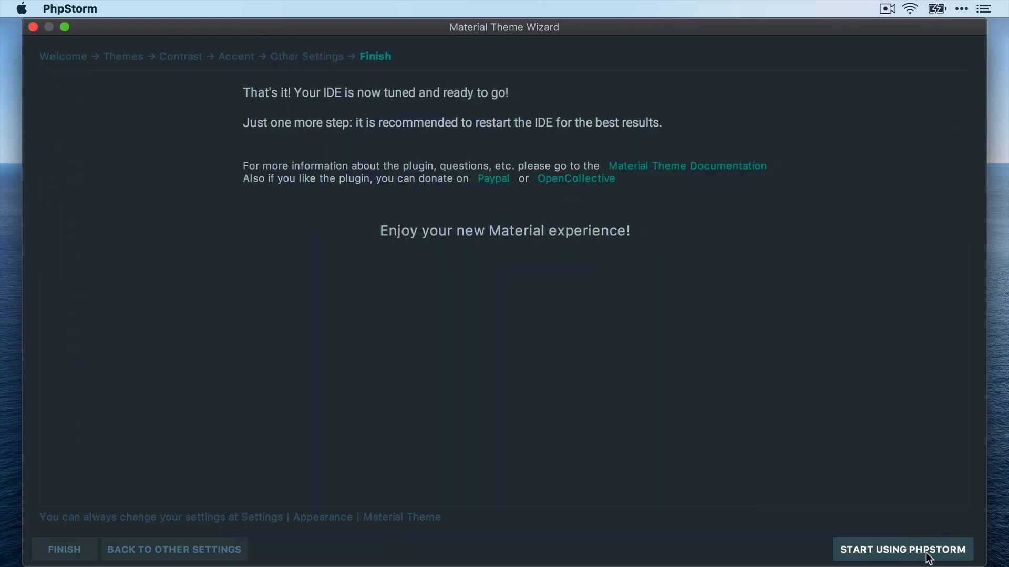
{"action": "left_click", "coordinate": [903, 549]}
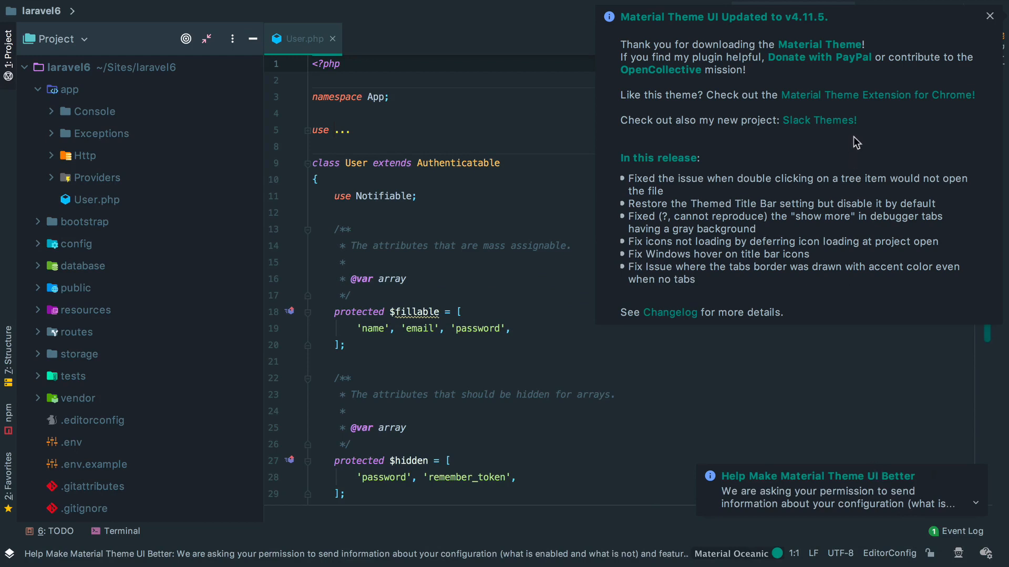
- Dismiss the Material Theme update and data-sharing notifications
{"action": "left_click", "coordinate": [989, 16]}
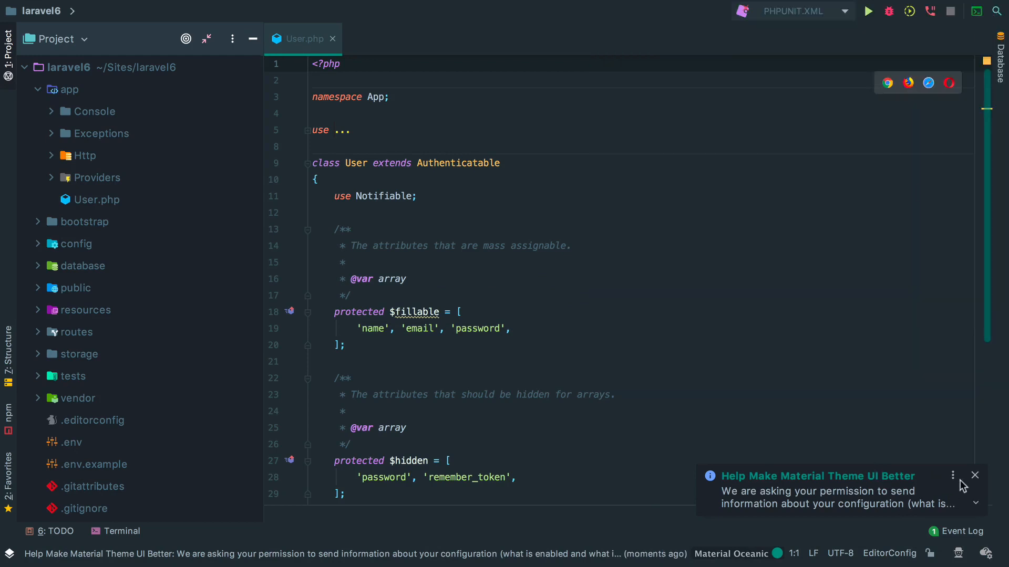
{"action": "left_click", "coordinate": [975, 475]}
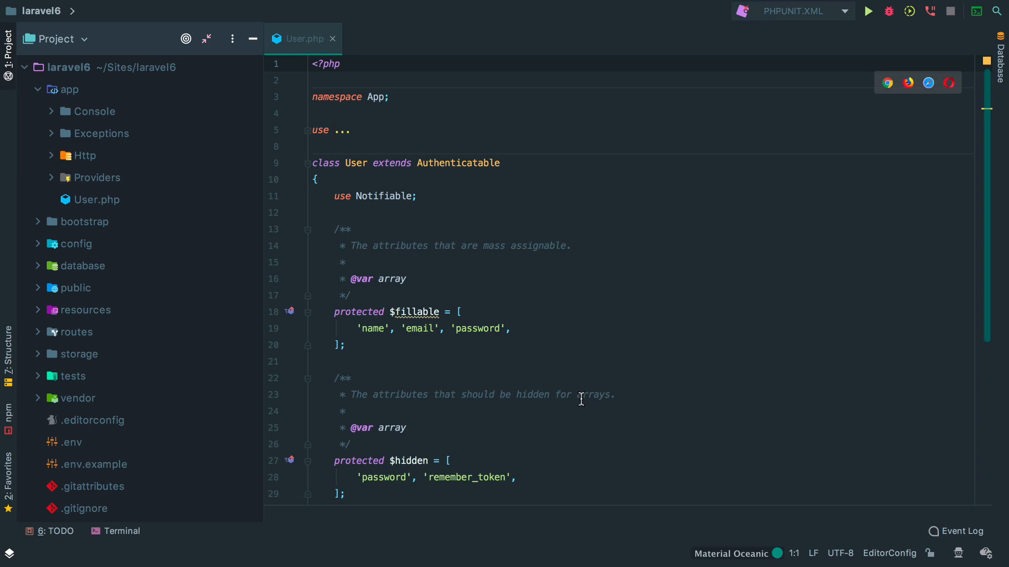
{"action": "mouse_move", "coordinate": [568, 387]}
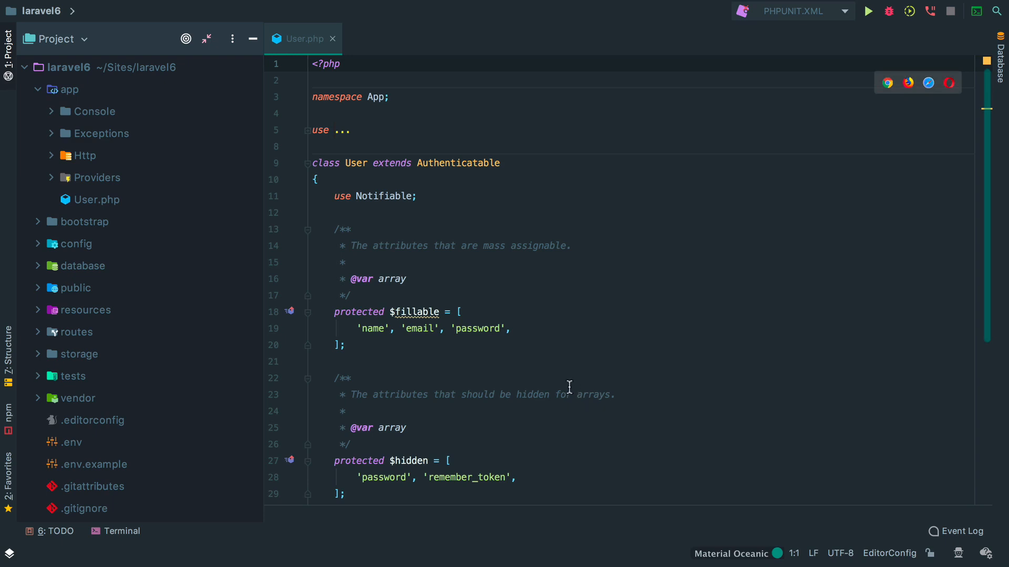
- Browse the project tree in the Oceanic look, selecting .gitattributes, and reach Preferences
{"action": "left_click", "coordinate": [94, 265]}
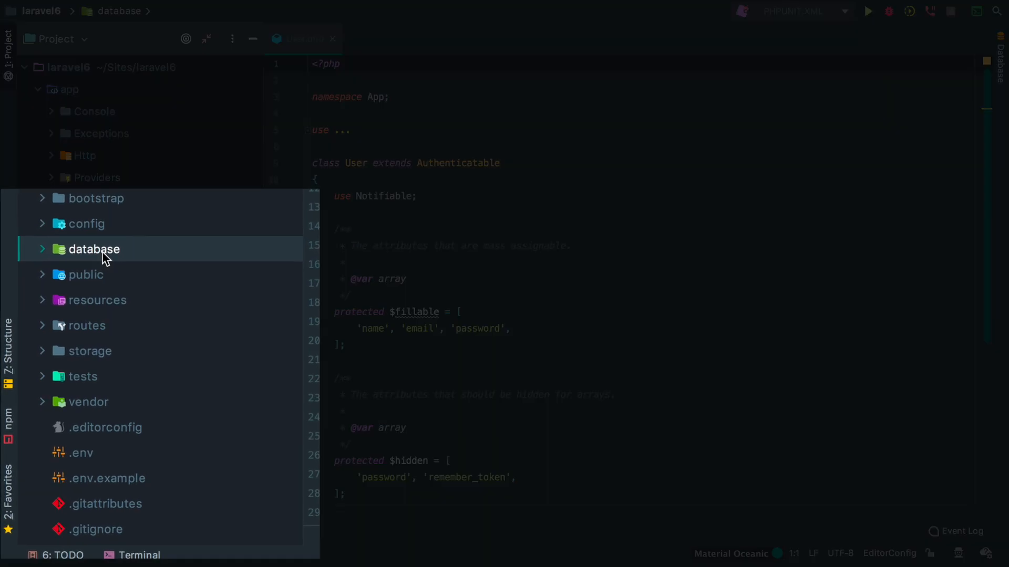
{"action": "mouse_move", "coordinate": [80, 230]}
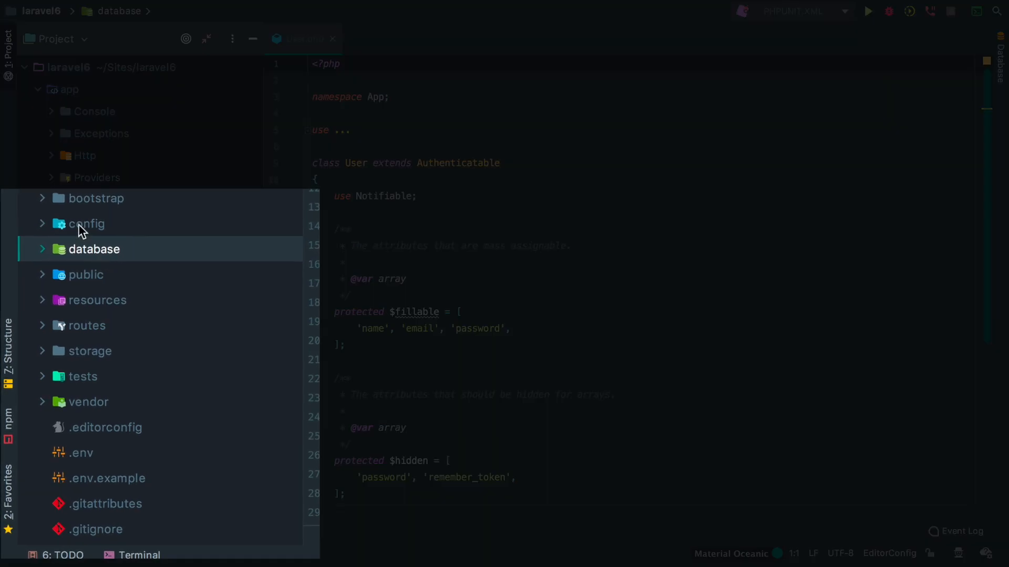
{"action": "scroll", "scroll_direction": "down", "scroll_amount": 3}
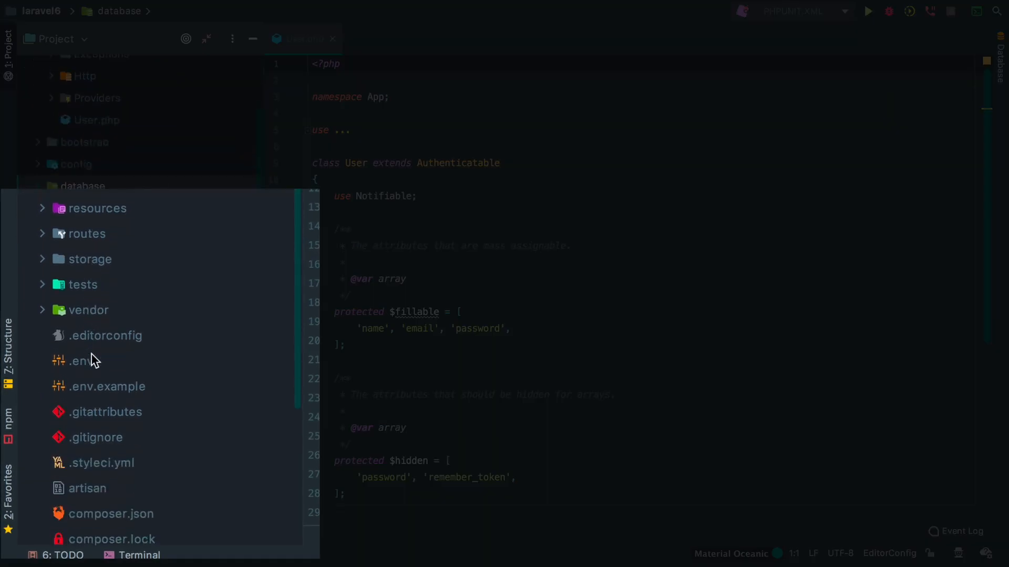
{"action": "left_click", "coordinate": [107, 412]}
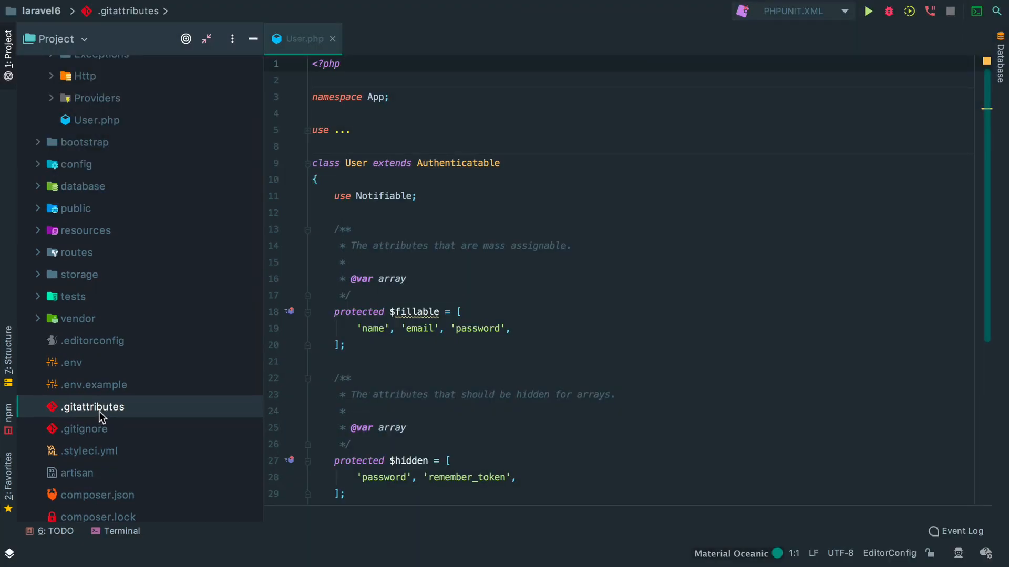
{"action": "left_click", "coordinate": [515, 329]}
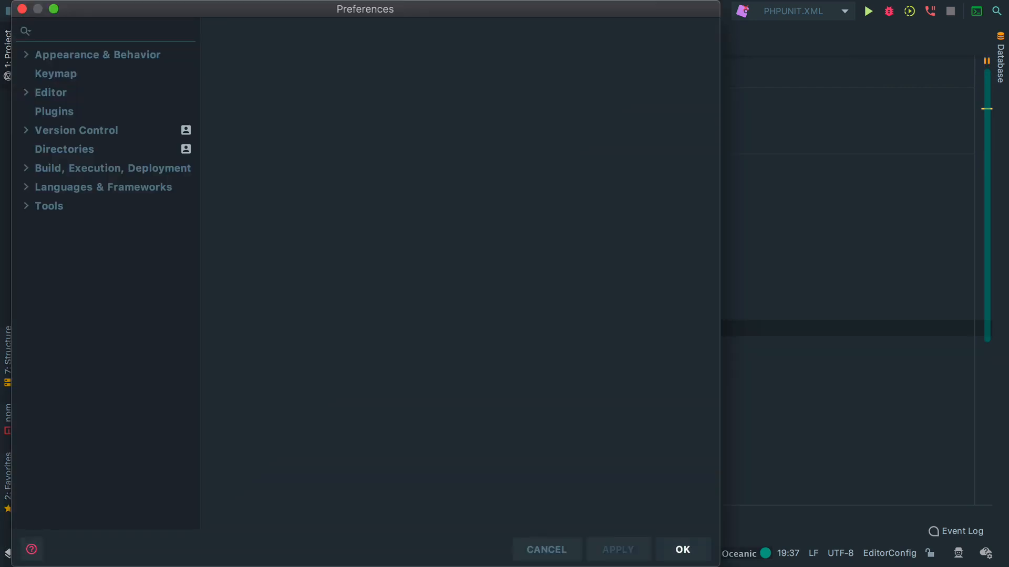
- Search Preferences for 'font' and show the Color Scheme Font page for Material Oceanic
{"action": "left_click", "coordinate": [53, 112]}
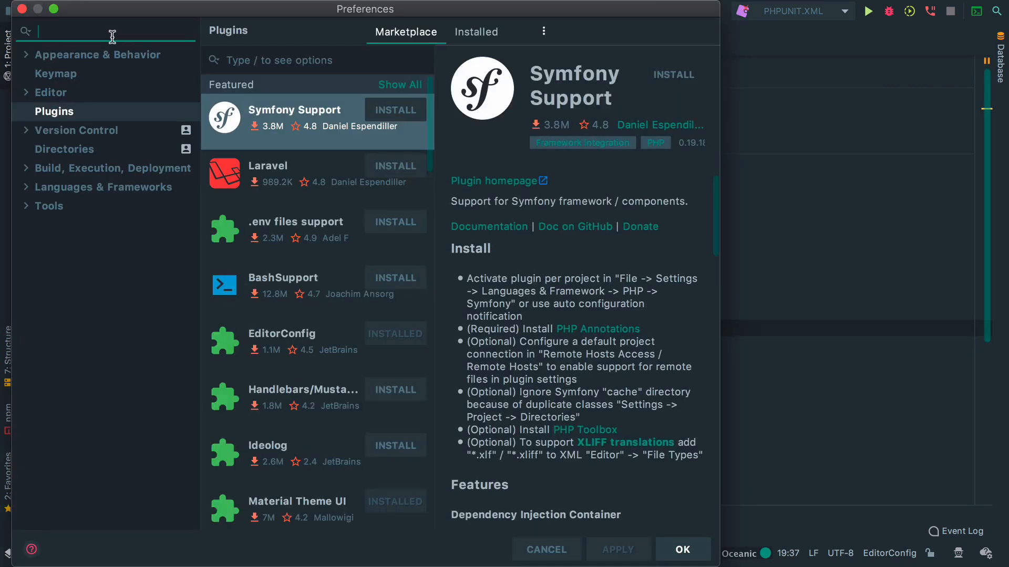
{"action": "type", "text": "font"}
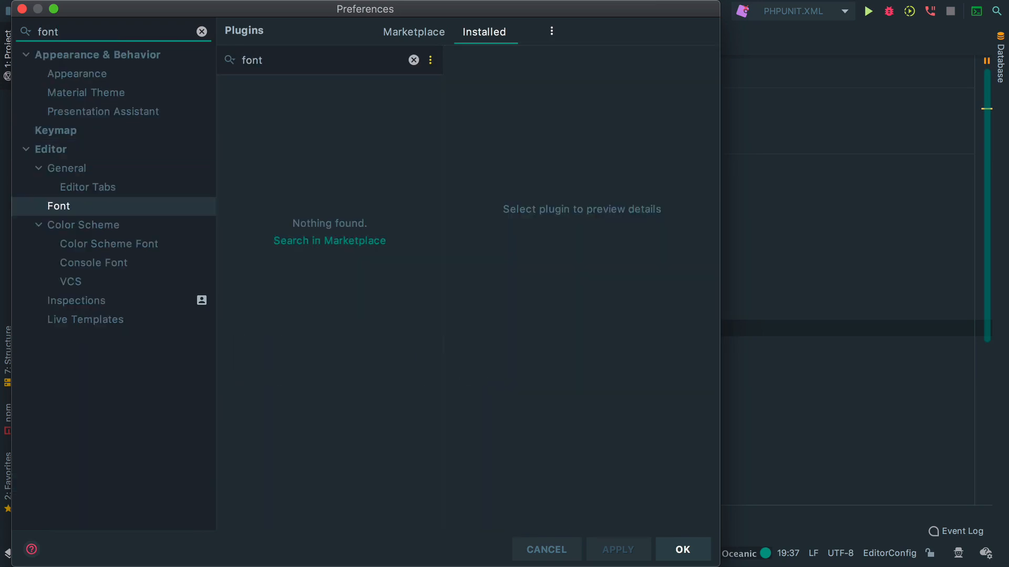
{"action": "left_click", "coordinate": [58, 206]}
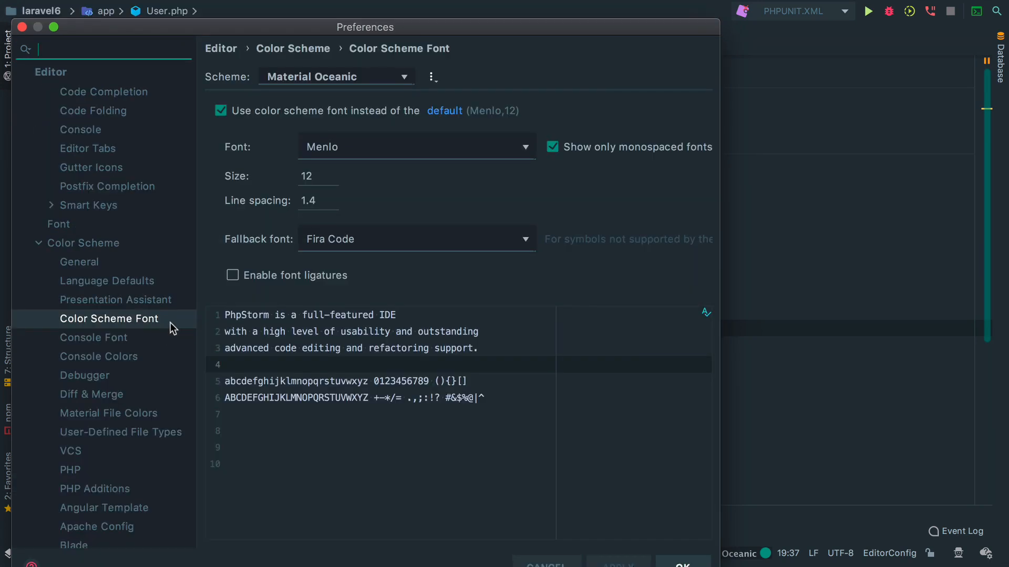
{"action": "mouse_move", "coordinate": [358, 166]}
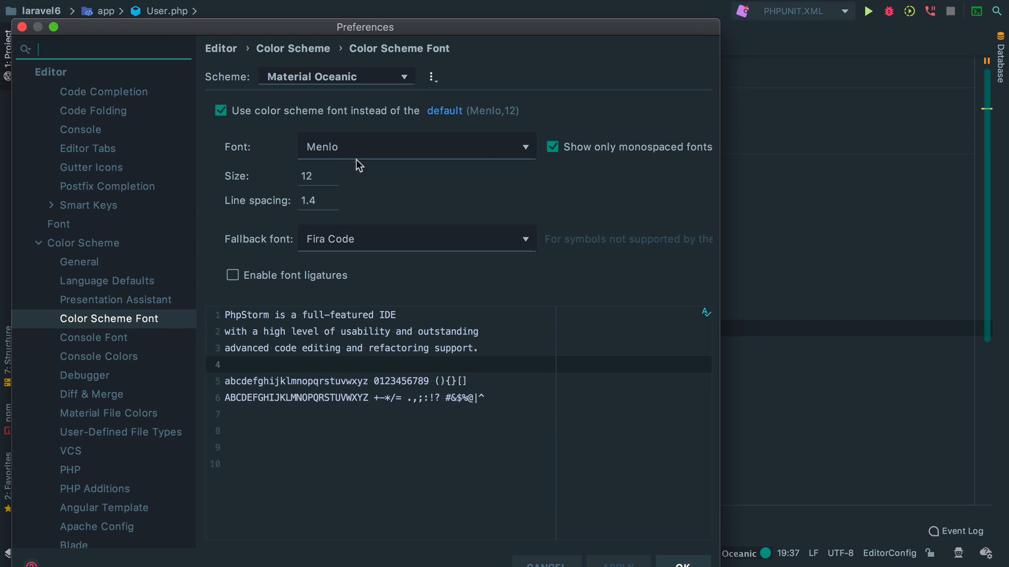
{"action": "mouse_move", "coordinate": [396, 190]}
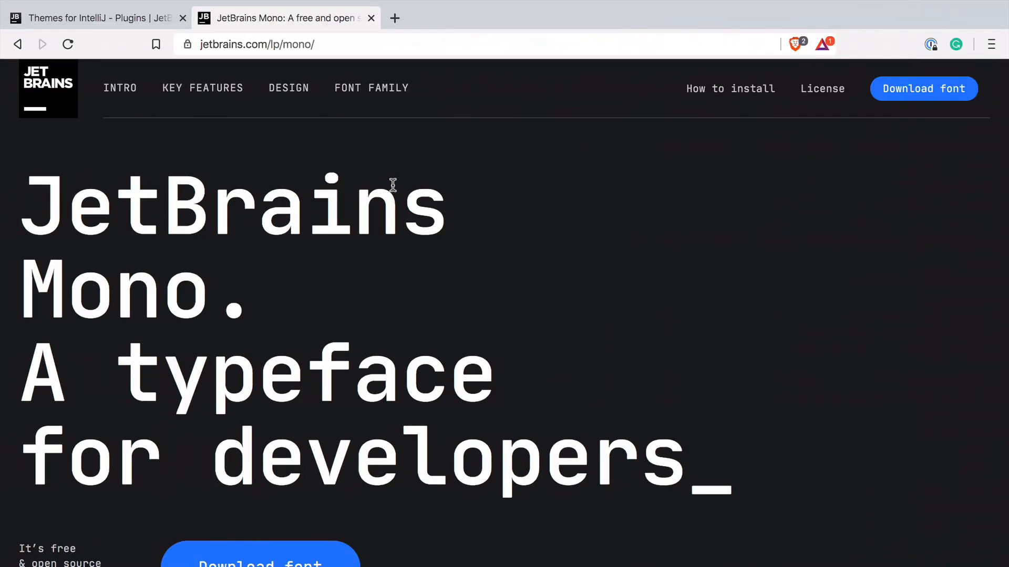
{"action": "mouse_move", "coordinate": [252, 274]}
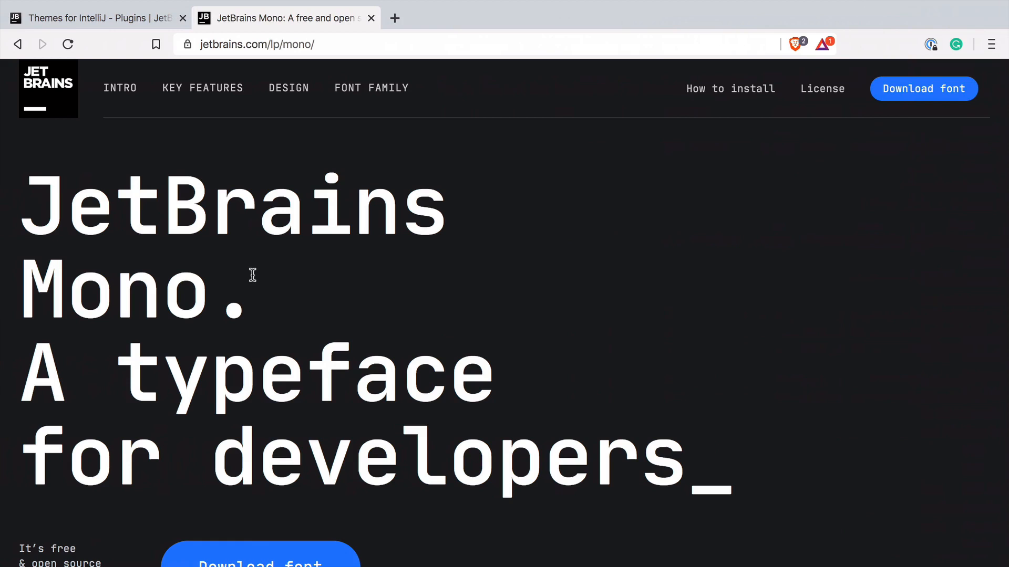
{"action": "scroll", "scroll_direction": "down", "scroll_amount": 3}
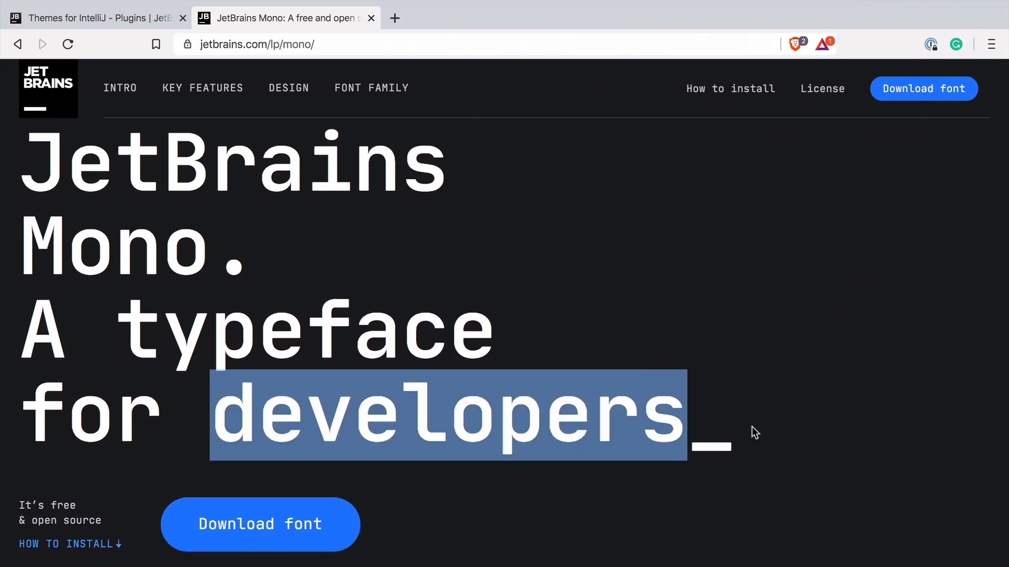
{"action": "left_click", "coordinate": [643, 313]}
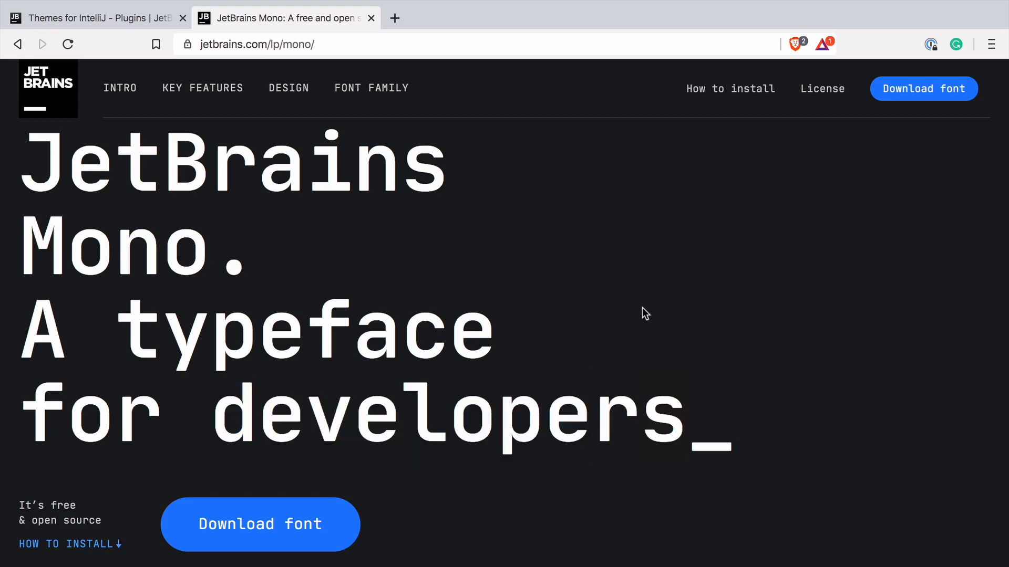
{"action": "scroll", "scroll_direction": "down", "scroll_amount": 3}
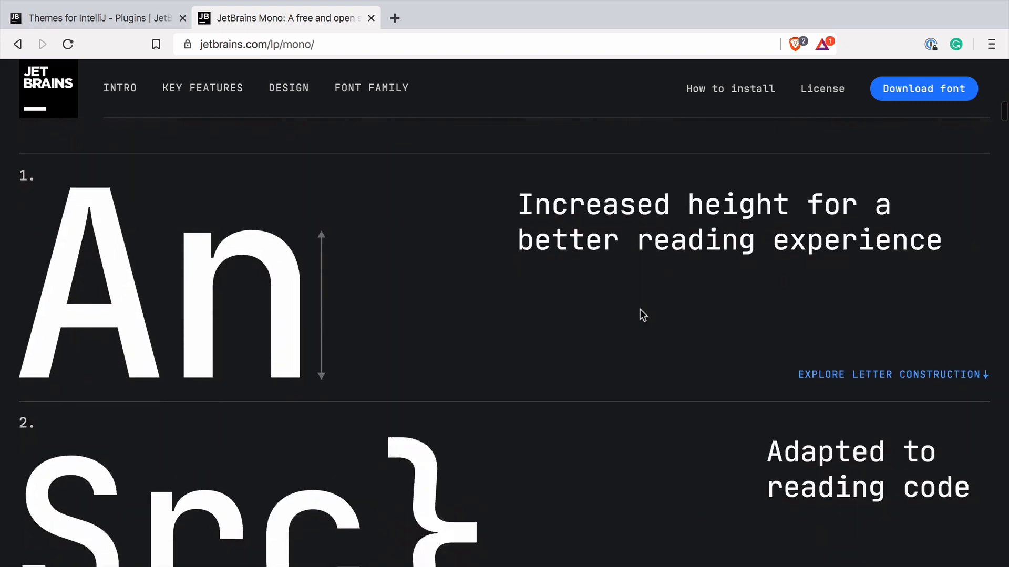
{"action": "scroll", "scroll_direction": "down", "scroll_amount": 3}
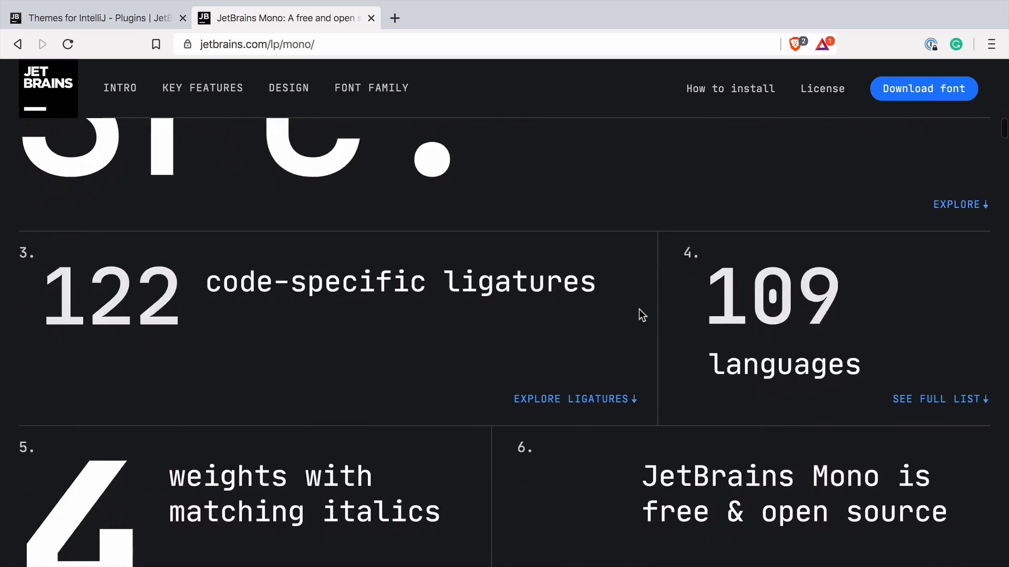
{"action": "scroll", "scroll_direction": "down", "scroll_amount": 3}
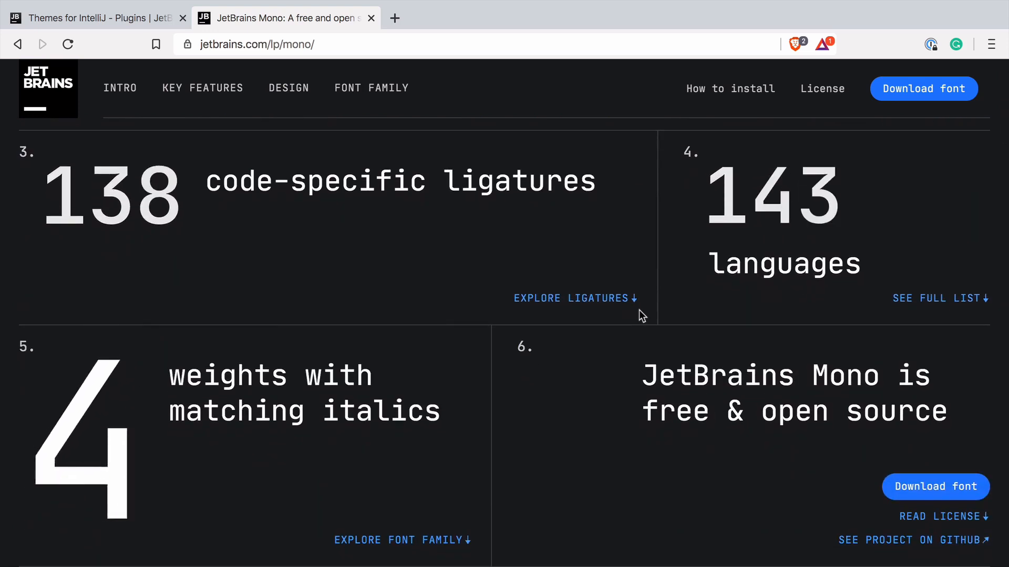
- Set the editor font to JetBrains Mono, size 22, line spacing 1.8
{"action": "scroll", "scroll_direction": "down", "scroll_amount": 3}
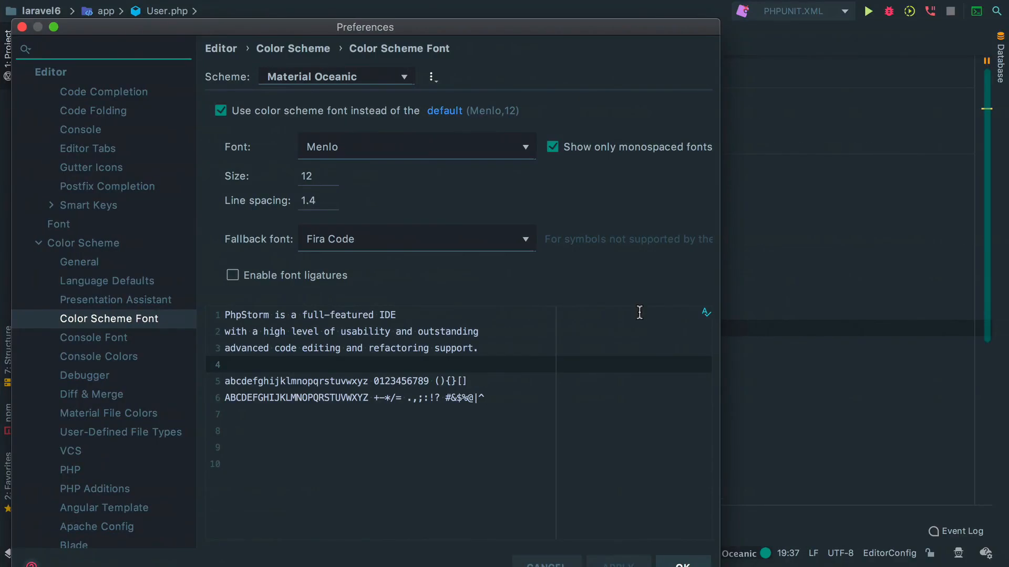
{"action": "left_click", "coordinate": [524, 147]}
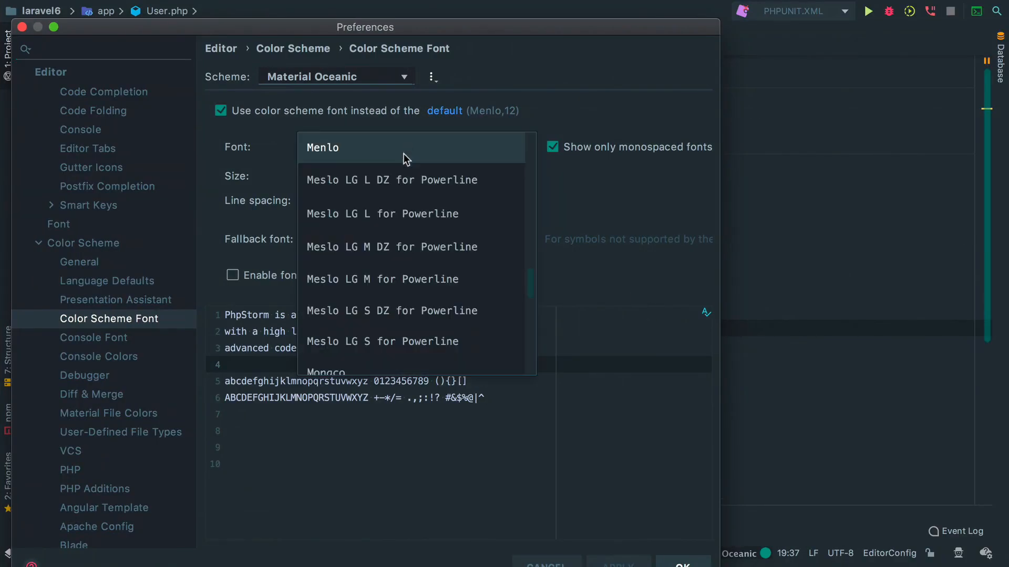
{"action": "scroll", "scroll_direction": "down", "scroll_amount": 3}
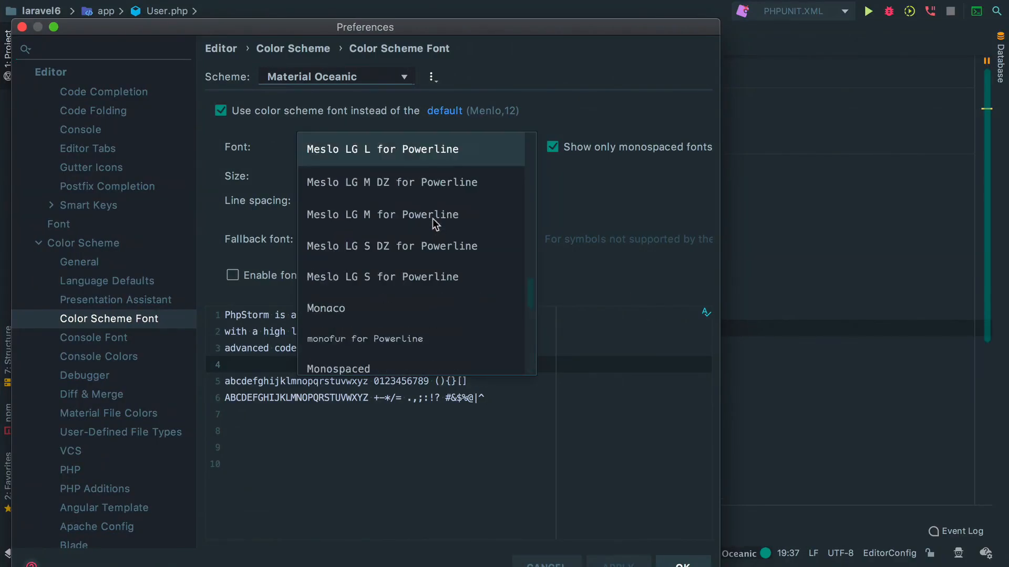
{"action": "scroll", "scroll_direction": "up", "scroll_amount": 3}
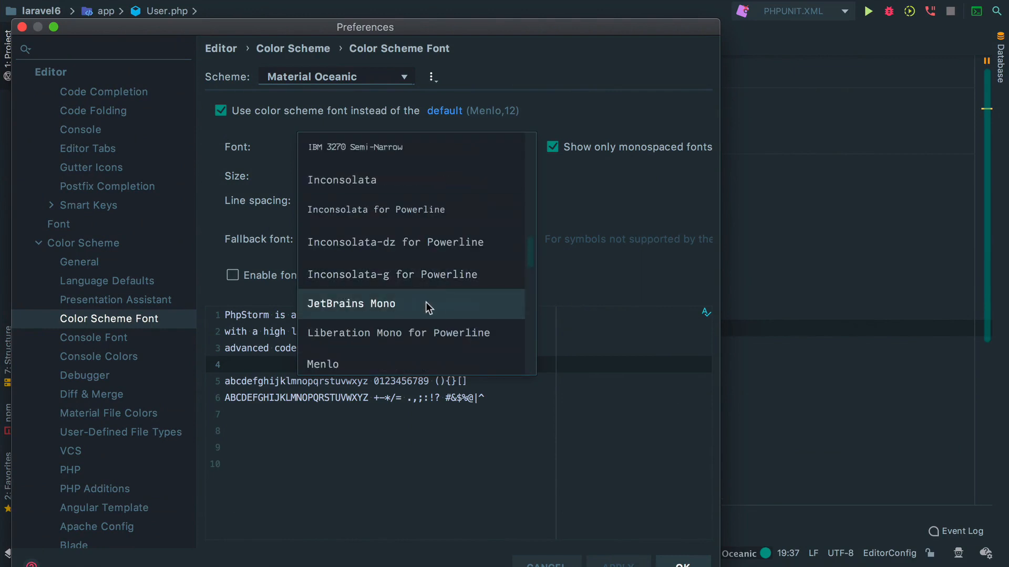
{"action": "left_click", "coordinate": [350, 303]}
{"action": "type", "text": "1"}
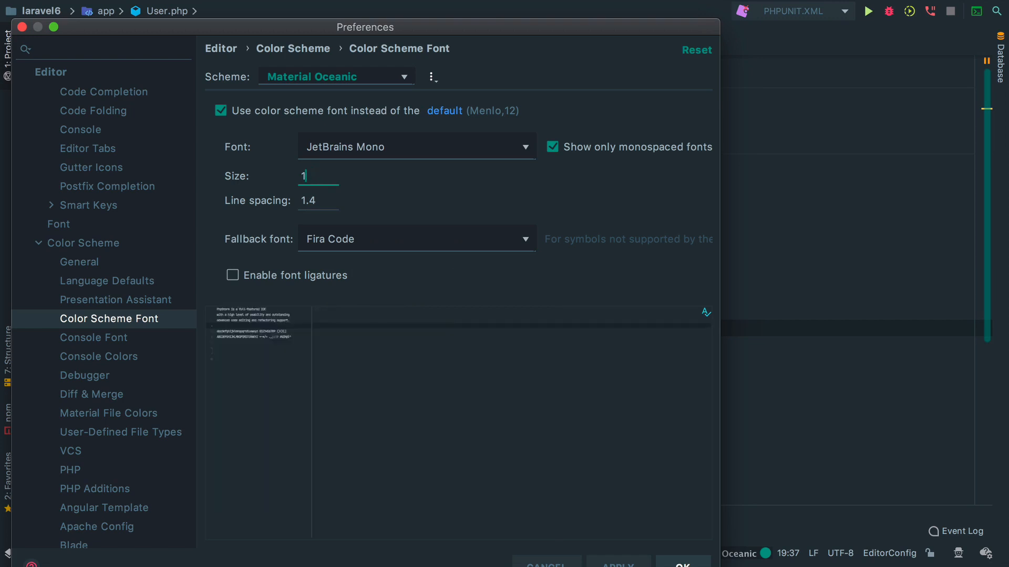
{"action": "type", "text": "22"}
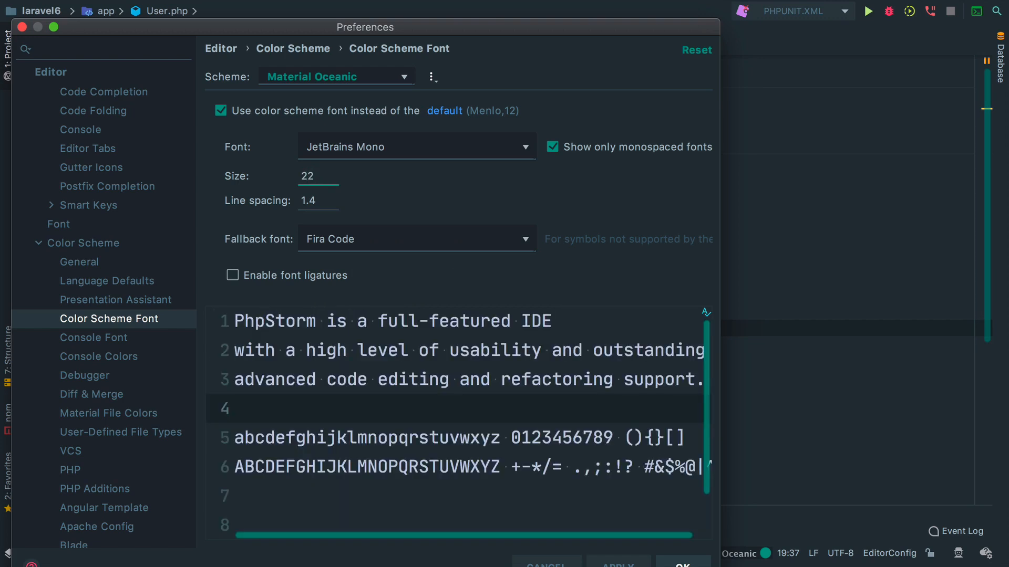
{"action": "left_click", "coordinate": [318, 200]}
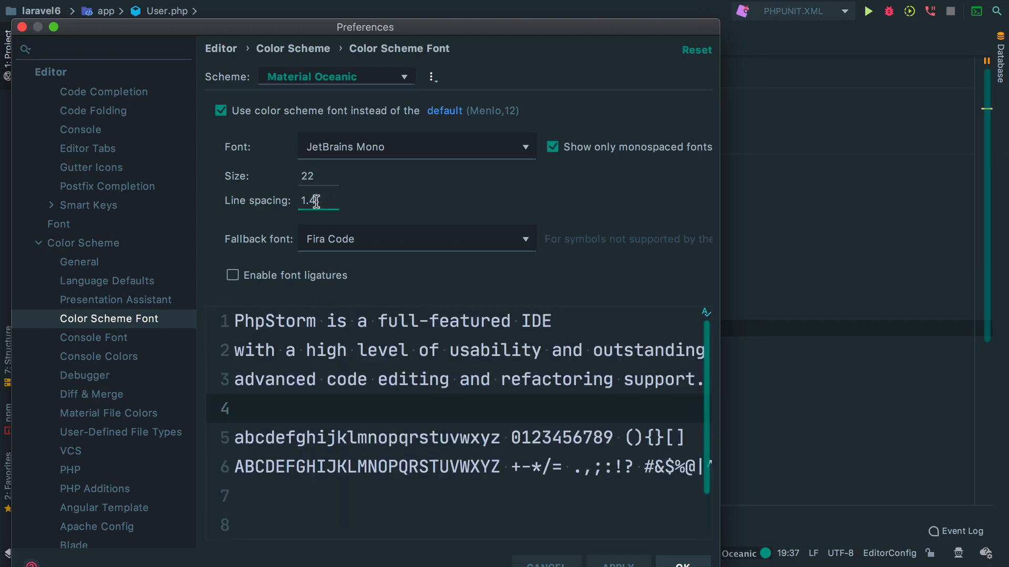
{"action": "type", "text": "1.8"}
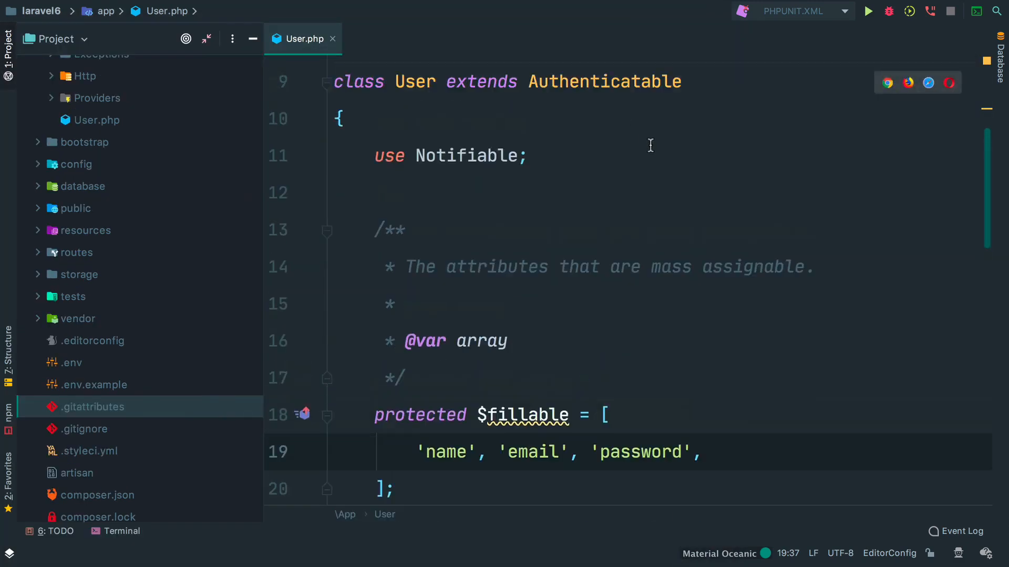
- Scroll through User.php to check the new font, then return to the Color Scheme Font settings
{"action": "scroll", "scroll_direction": "up", "scroll_amount": 3}
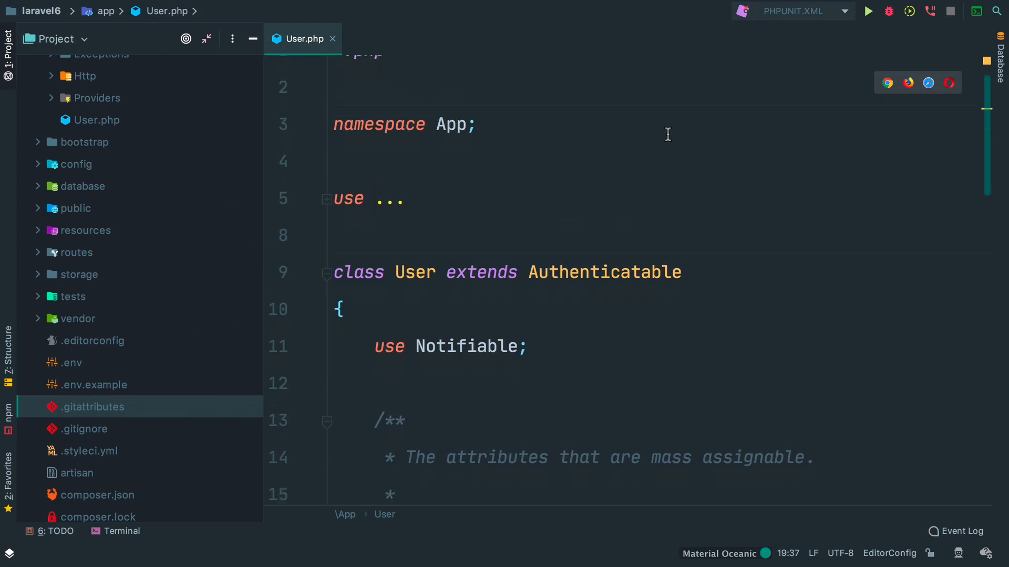
{"action": "scroll", "scroll_direction": "down", "scroll_amount": 3}
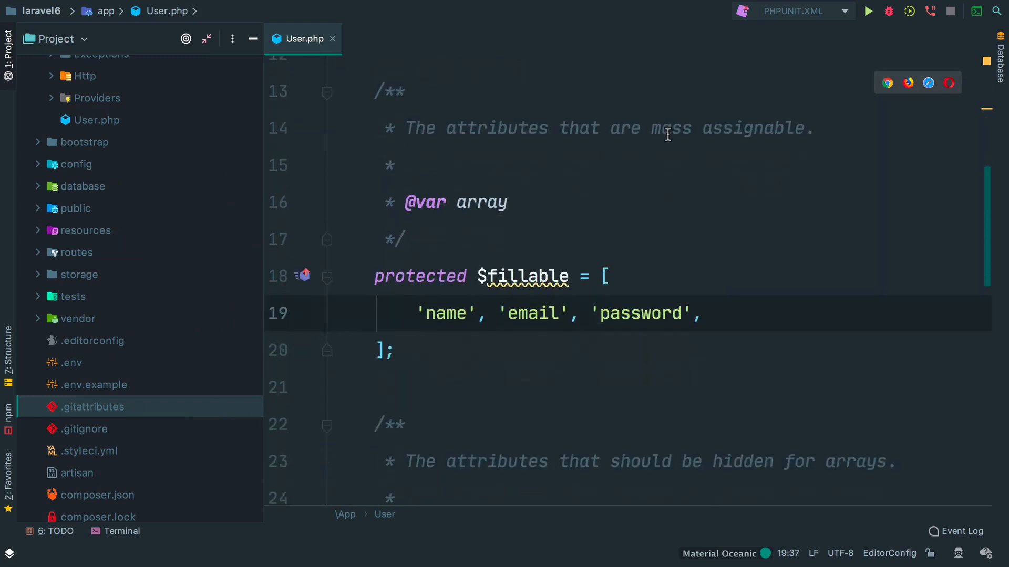
{"action": "scroll", "scroll_direction": "down", "scroll_amount": 3}
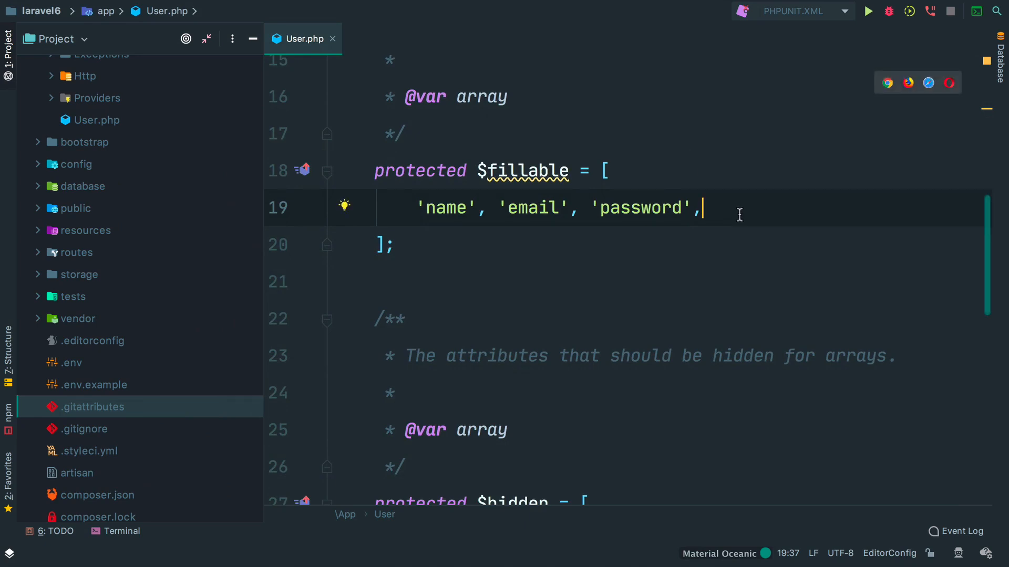
{"action": "mouse_move", "coordinate": [637, 197]}
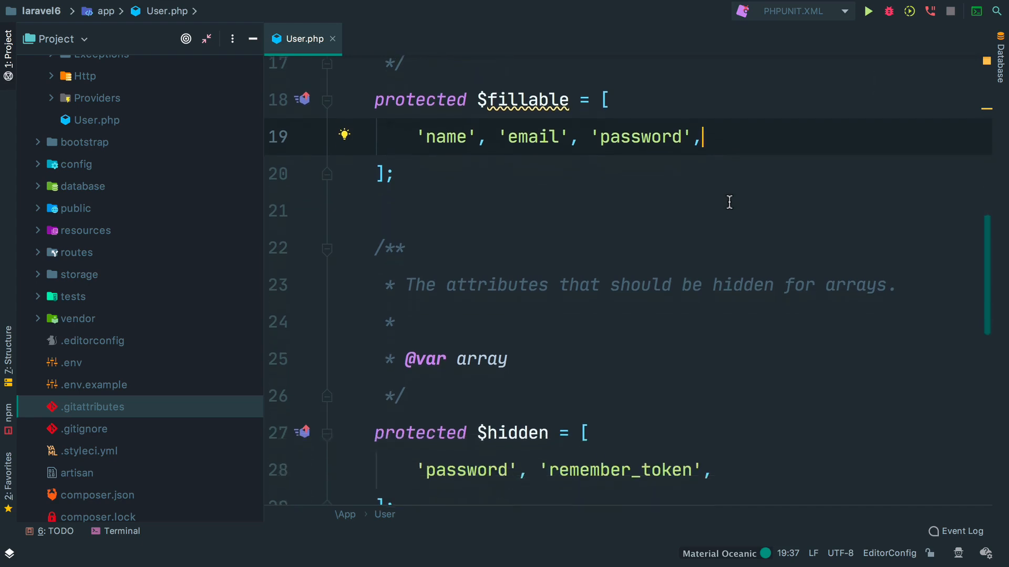
{"action": "left_click", "coordinate": [121, 532]}
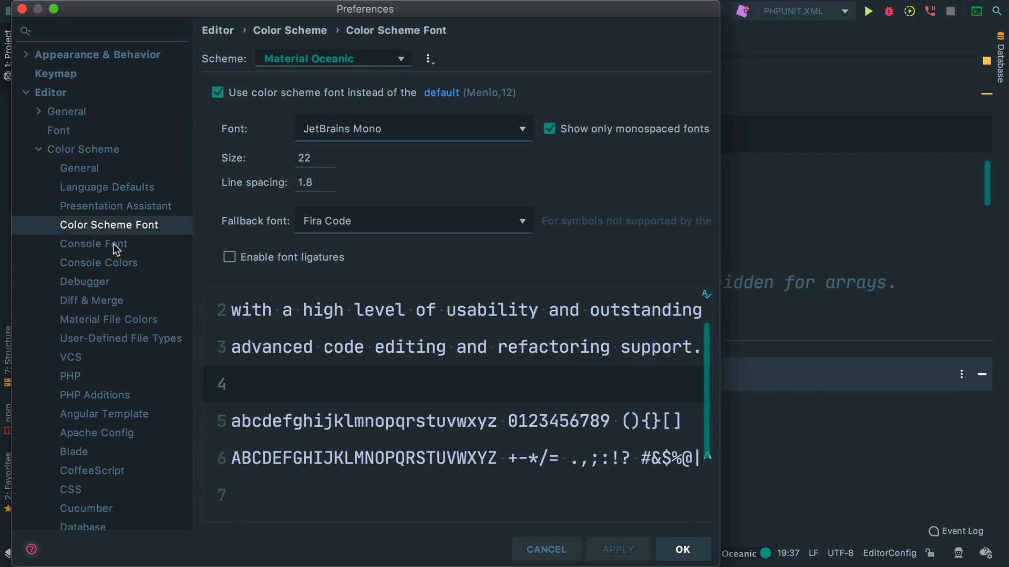
- Set the console font to JetBrains Mono at size 20 with 1.6 line spacing and save
{"action": "left_click", "coordinate": [94, 243]}
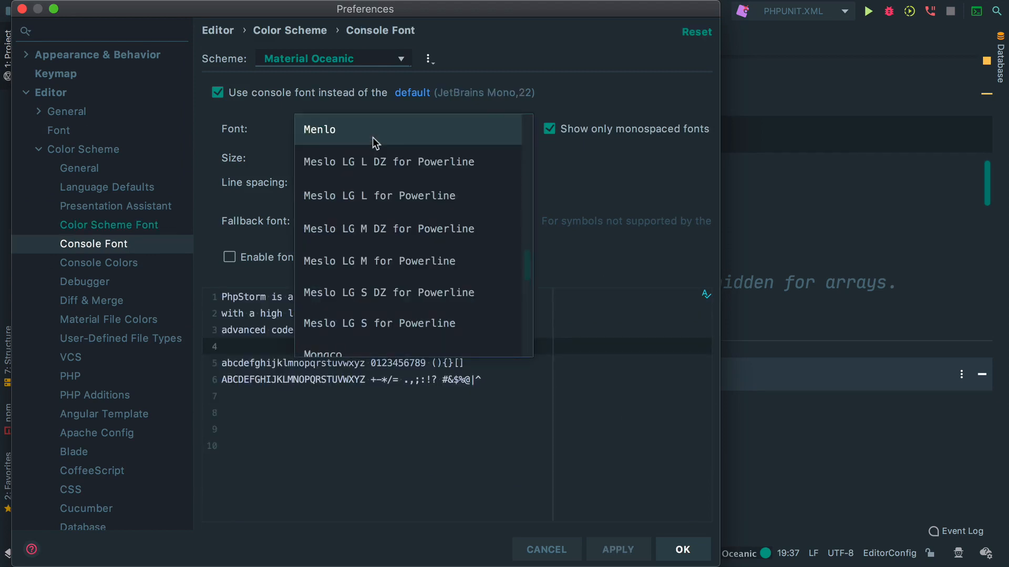
{"action": "scroll", "scroll_direction": "up", "scroll_amount": 3}
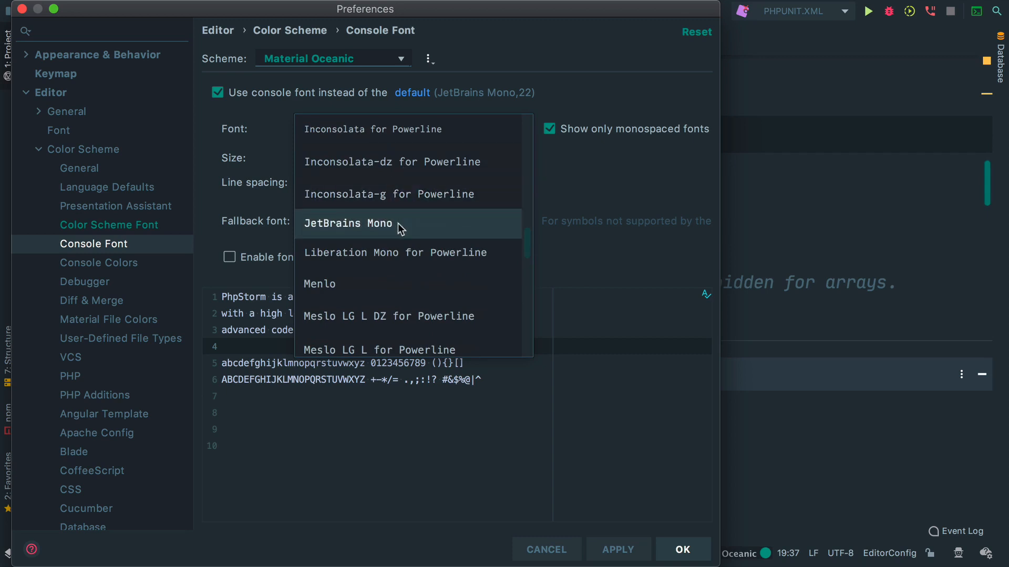
{"action": "left_click", "coordinate": [348, 223]}
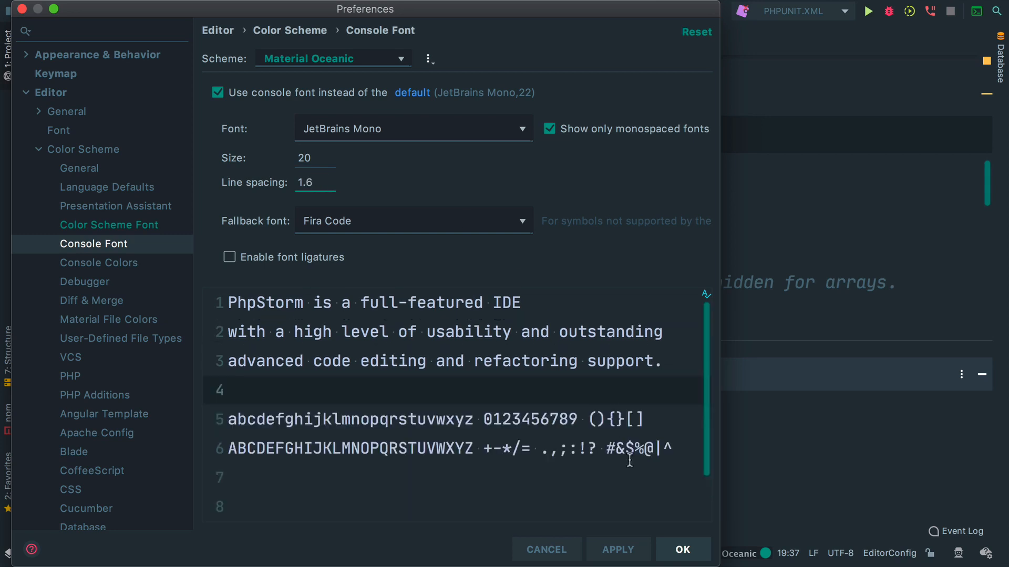
{"action": "left_click", "coordinate": [682, 549]}
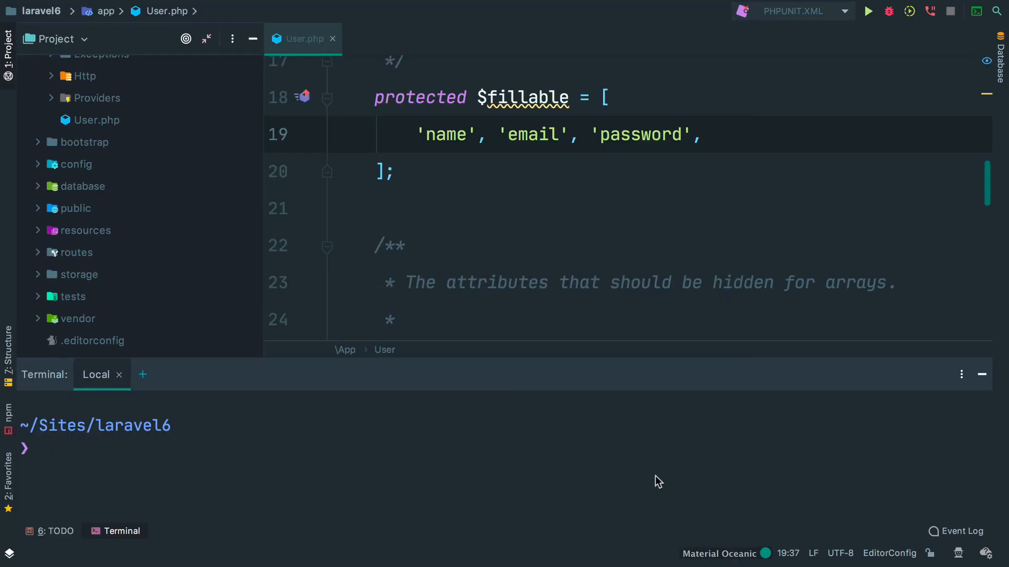
{"action": "mouse_move", "coordinate": [434, 448]}
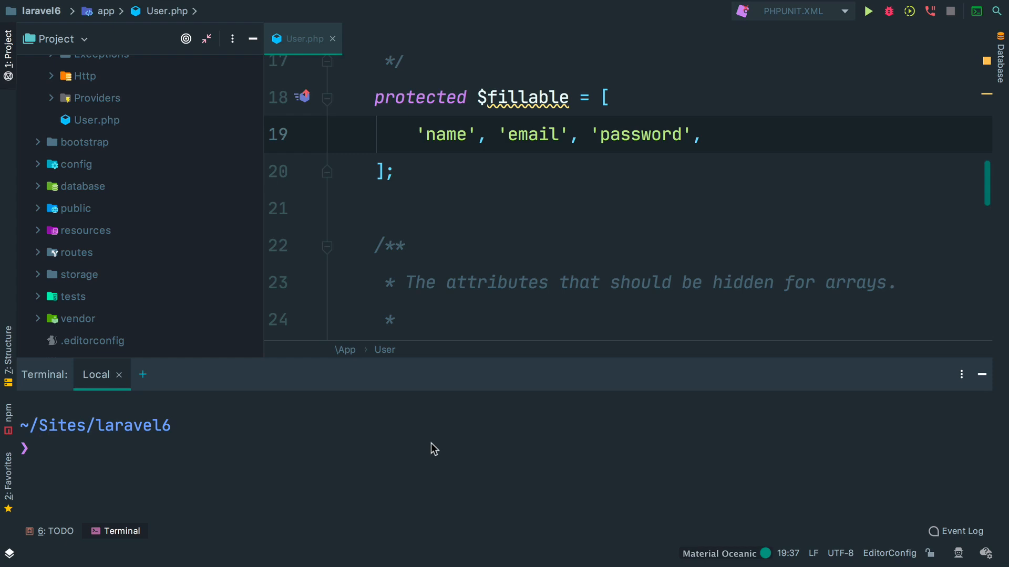
{"action": "mouse_move", "coordinate": [122, 517]}
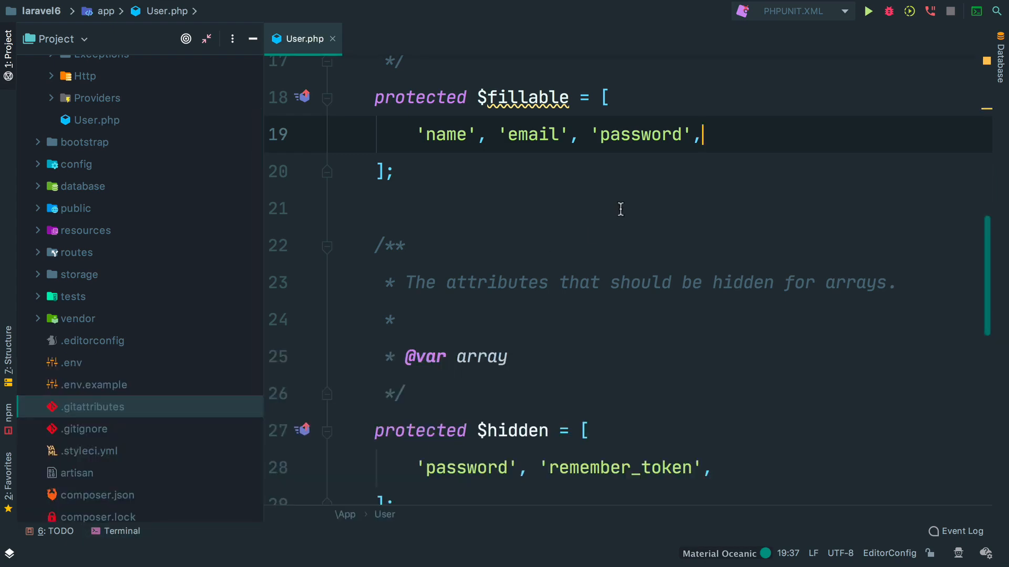
{"action": "scroll", "scroll_direction": "up", "scroll_amount": 3}
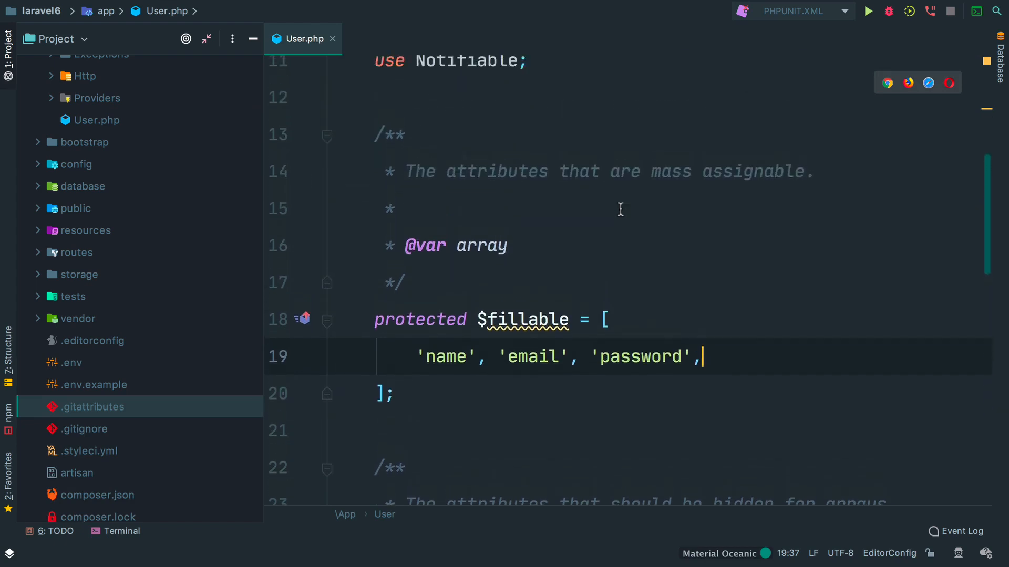
{"action": "scroll", "scroll_direction": "up", "scroll_amount": 3}
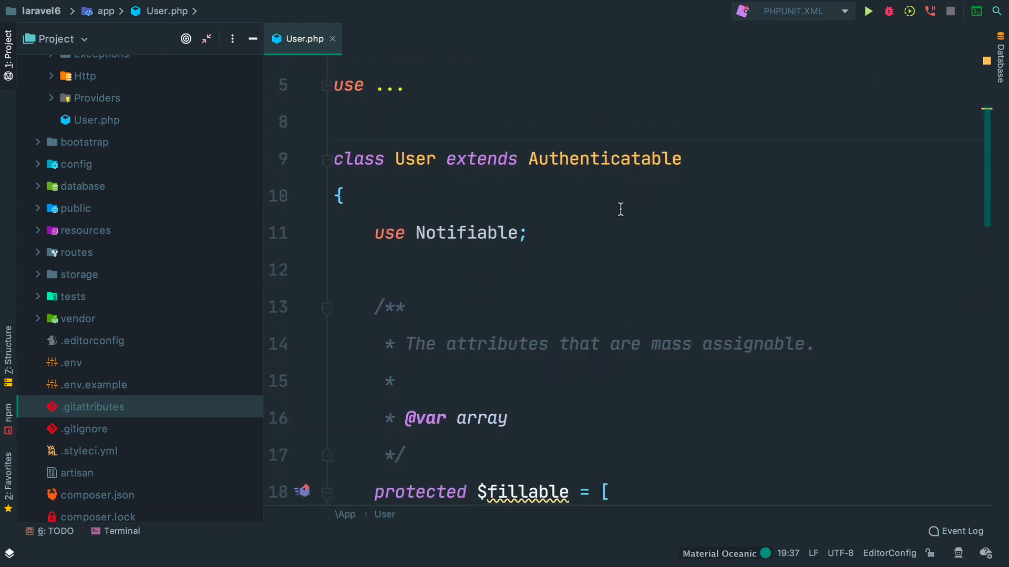
{"action": "mouse_move", "coordinate": [308, 148]}
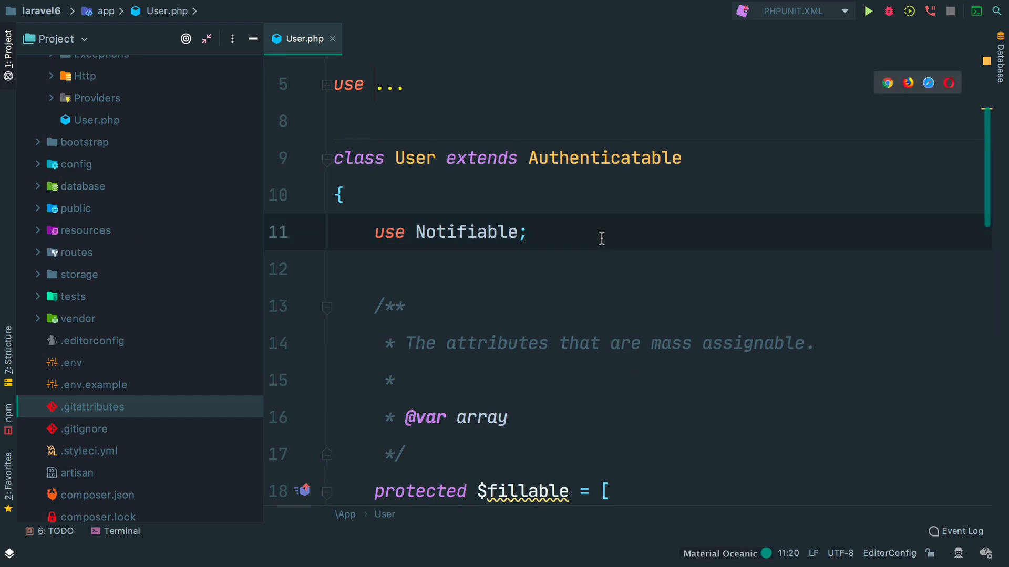
{"action": "scroll", "scroll_direction": "down", "scroll_amount": 3}
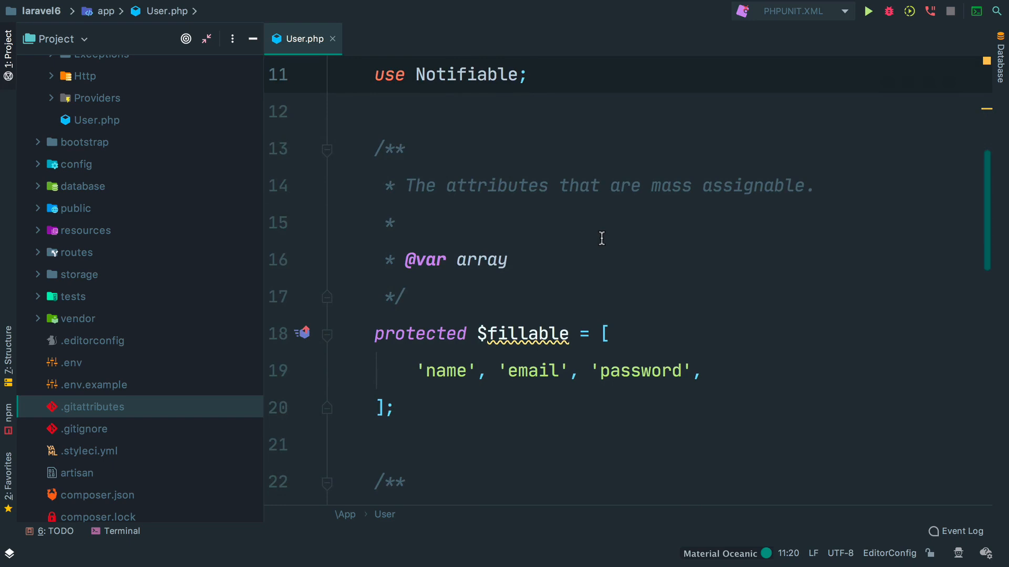
{"action": "left_click", "coordinate": [528, 75]}
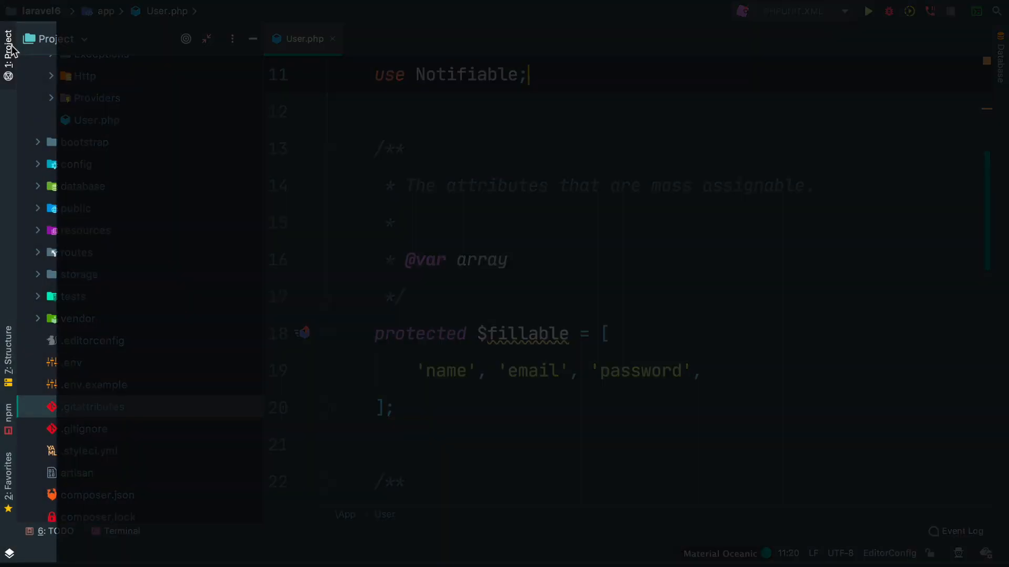
- Show the Structure outline of the User class, opening and closing the Terminal along the way
{"action": "left_click", "coordinate": [9, 479]}
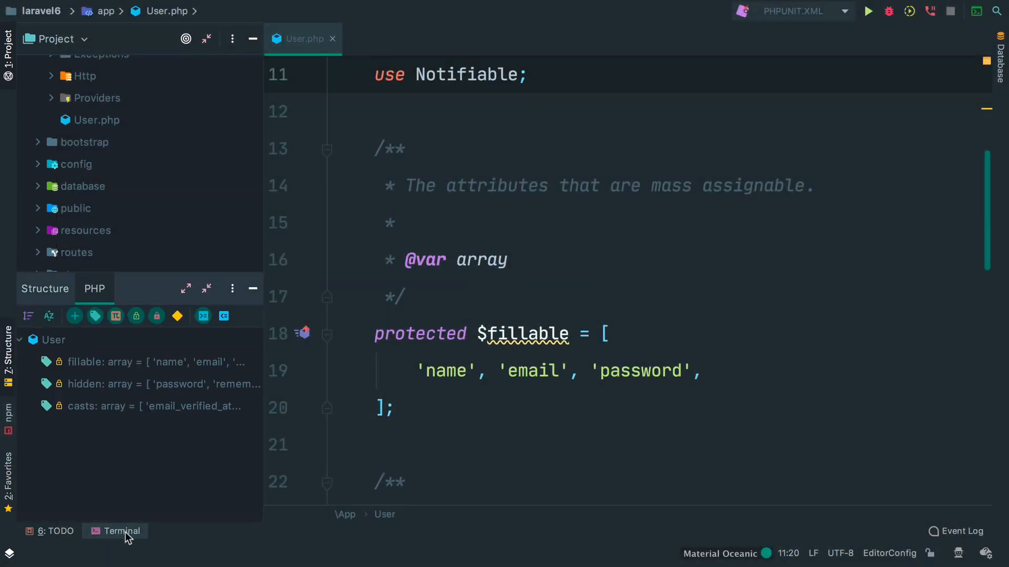
{"action": "left_click", "coordinate": [118, 531]}
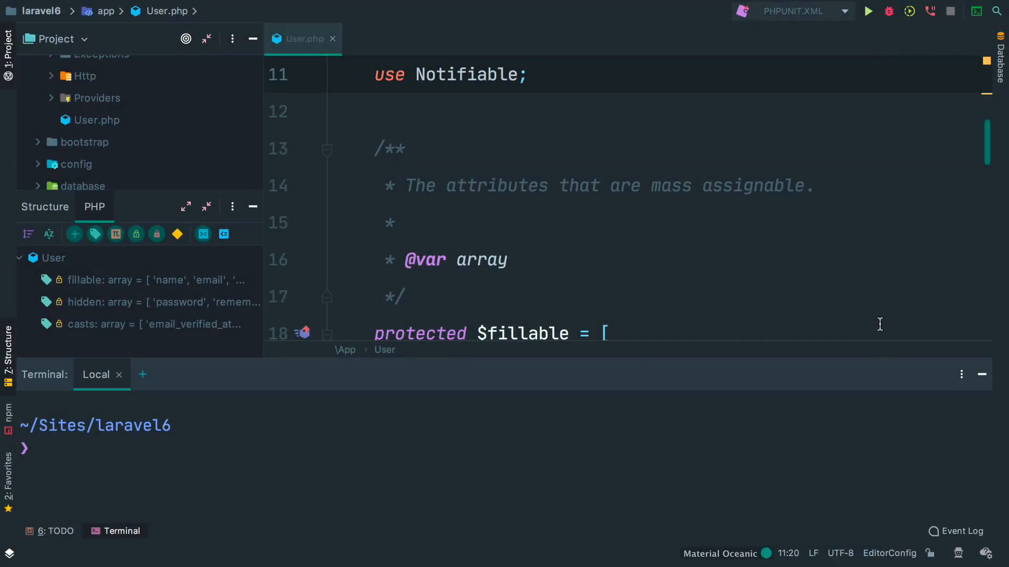
{"action": "left_click", "coordinate": [408, 148]}
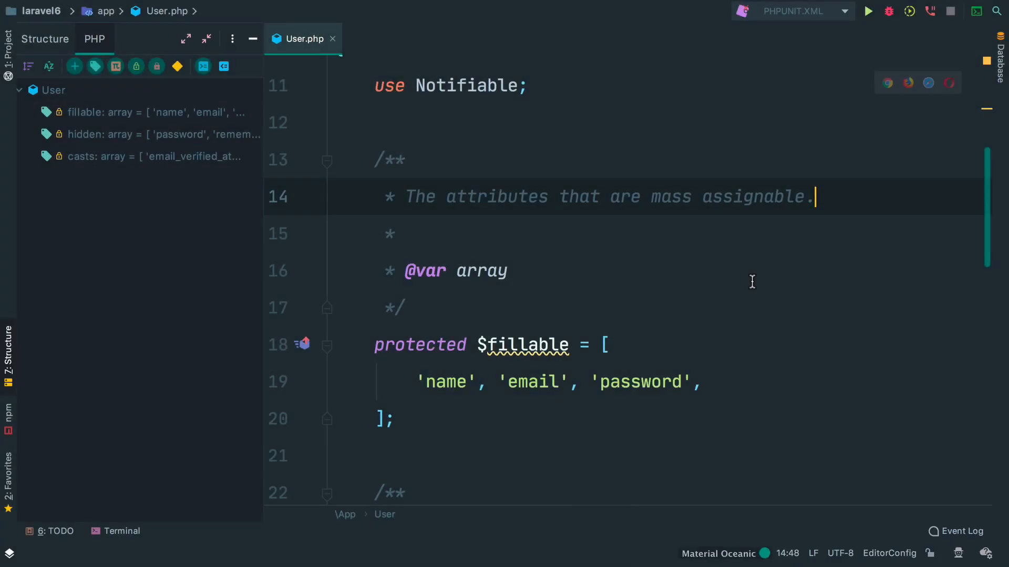
- Switch off Show Status Bar via Search Everywhere ('status')
{"action": "key", "text": "shift shift"}
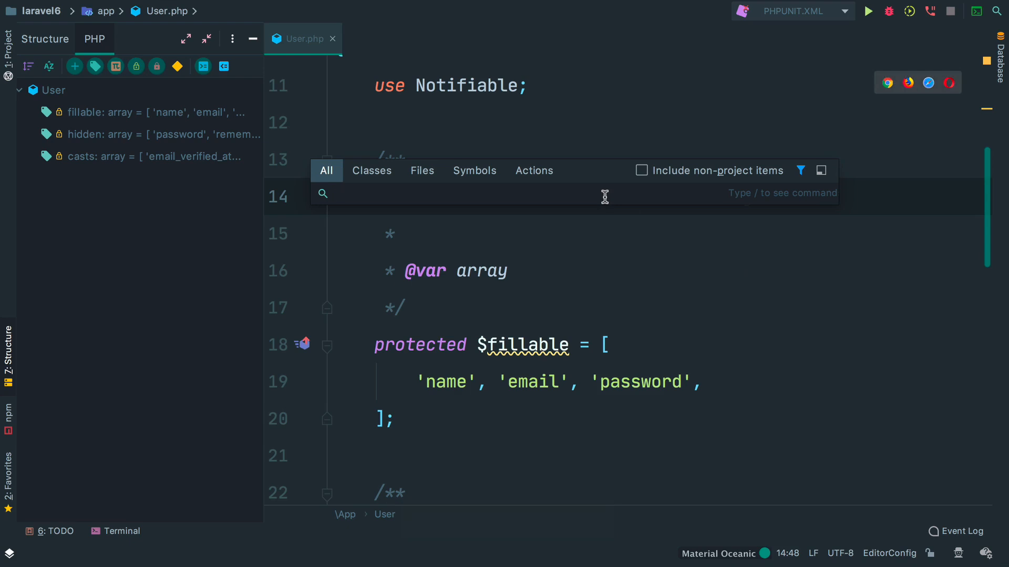
{"action": "type", "text": "status bar"}
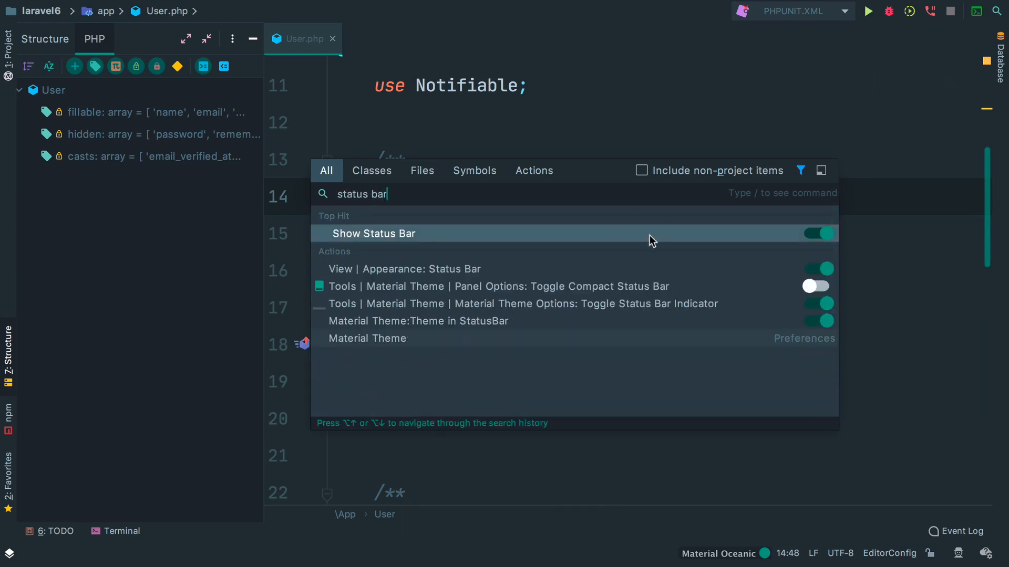
{"action": "mouse_move", "coordinate": [748, 239]}
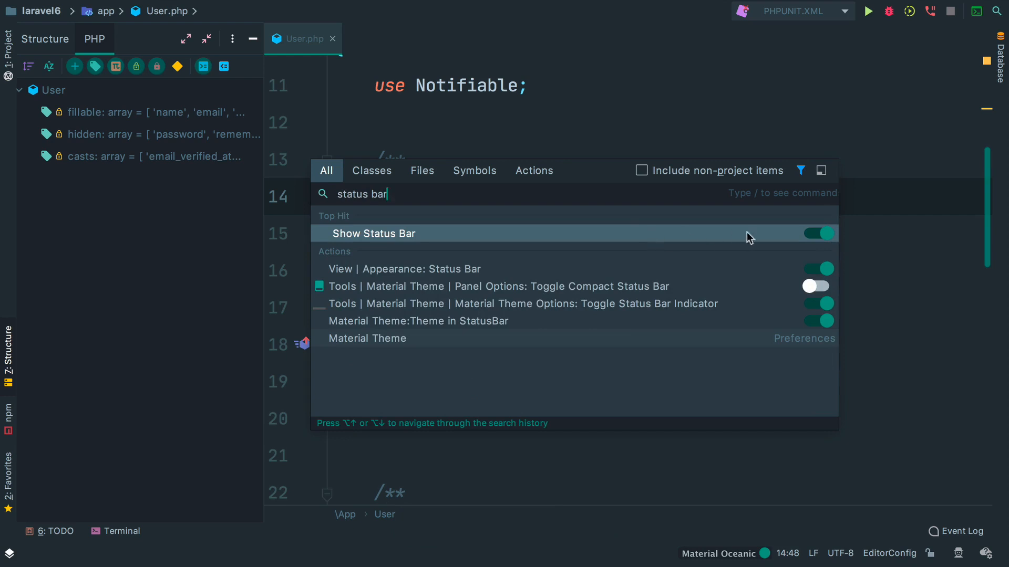
{"action": "left_click", "coordinate": [817, 234]}
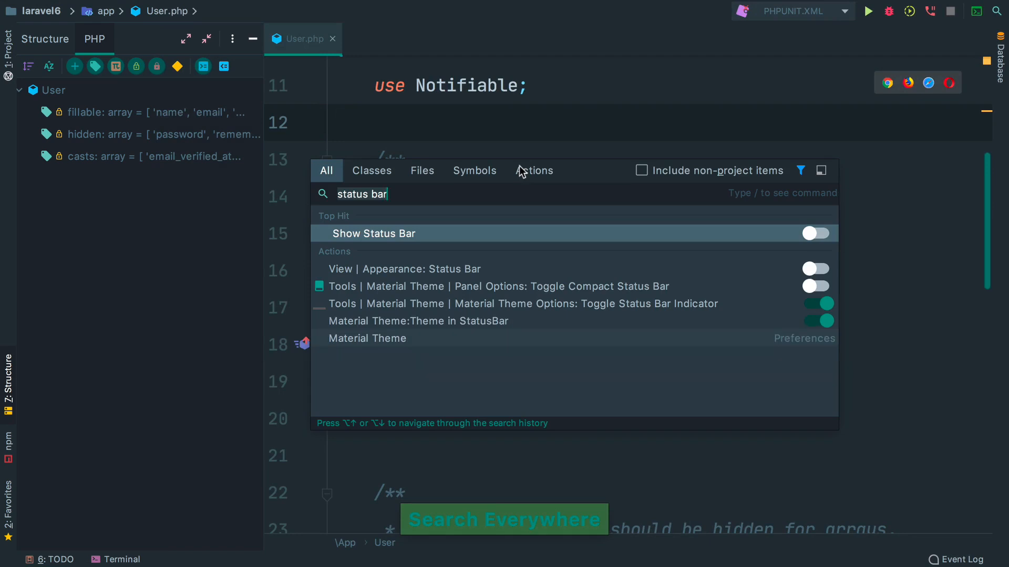
- Find Hide Tool Window Bars via 'tool win' and leave it switched on after toggling
{"action": "type", "text": "tool win"}
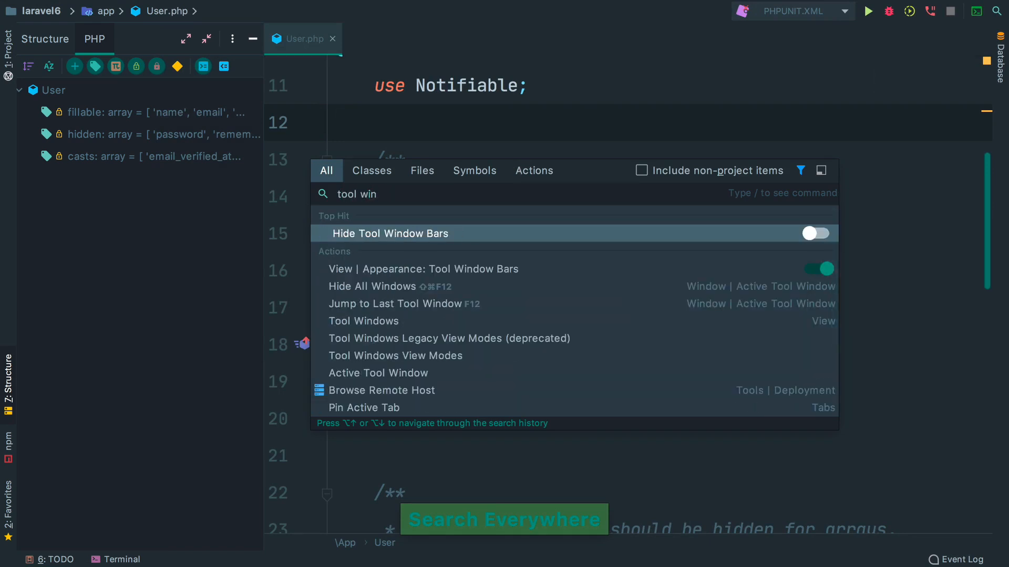
{"action": "mouse_move", "coordinate": [532, 241]}
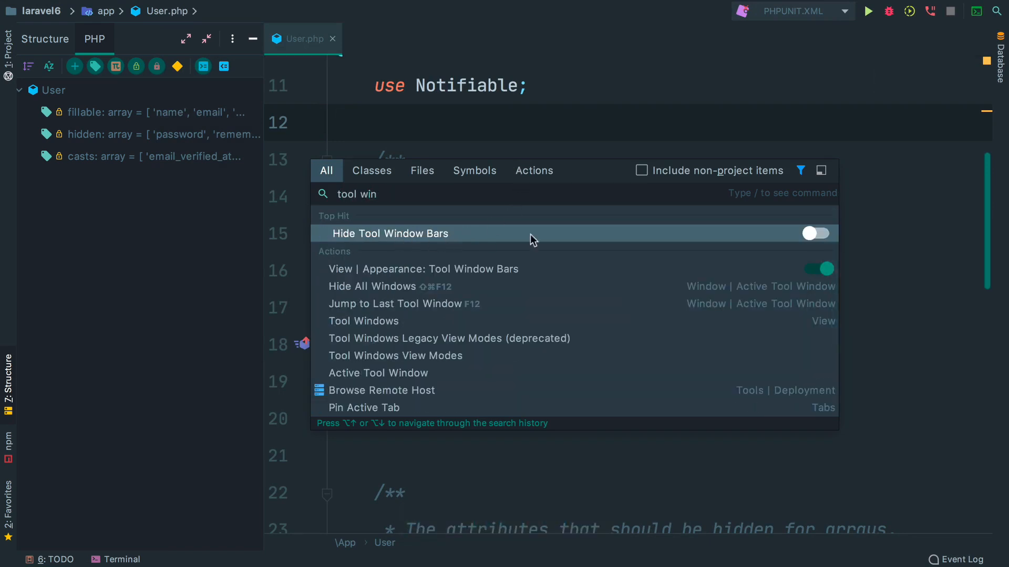
{"action": "left_click", "coordinate": [815, 234]}
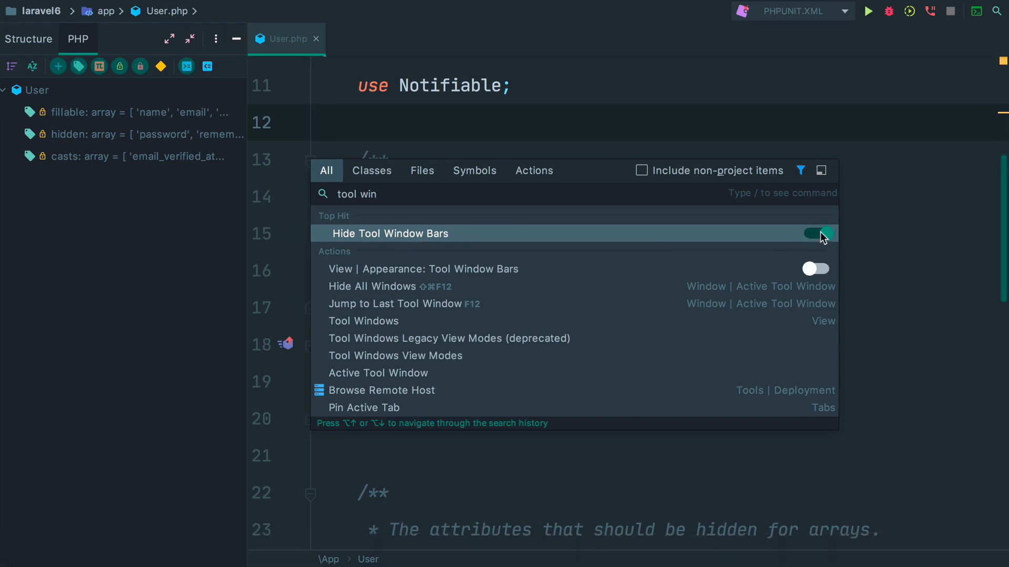
{"action": "left_click", "coordinate": [815, 233]}
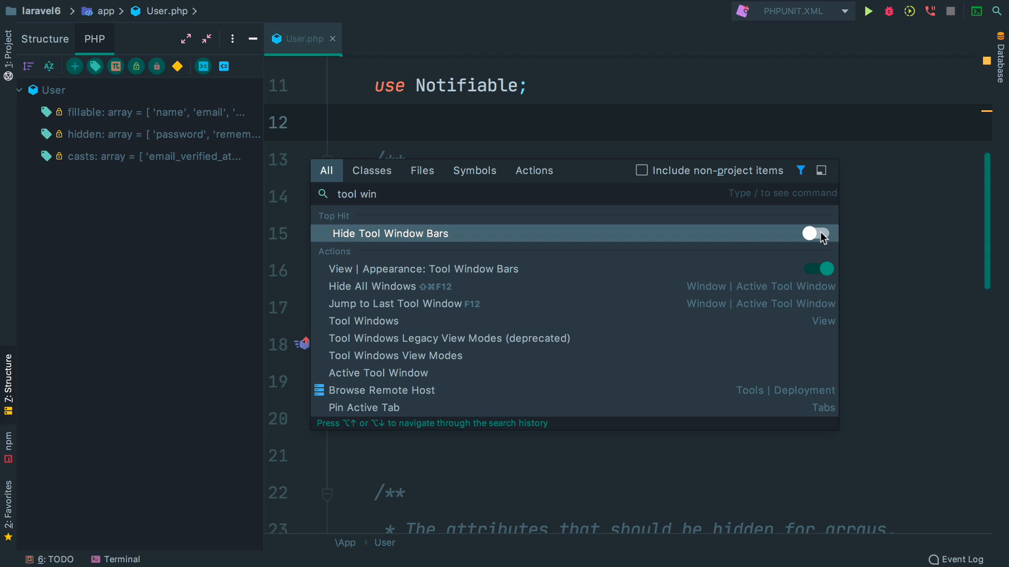
{"action": "left_click", "coordinate": [817, 233]}
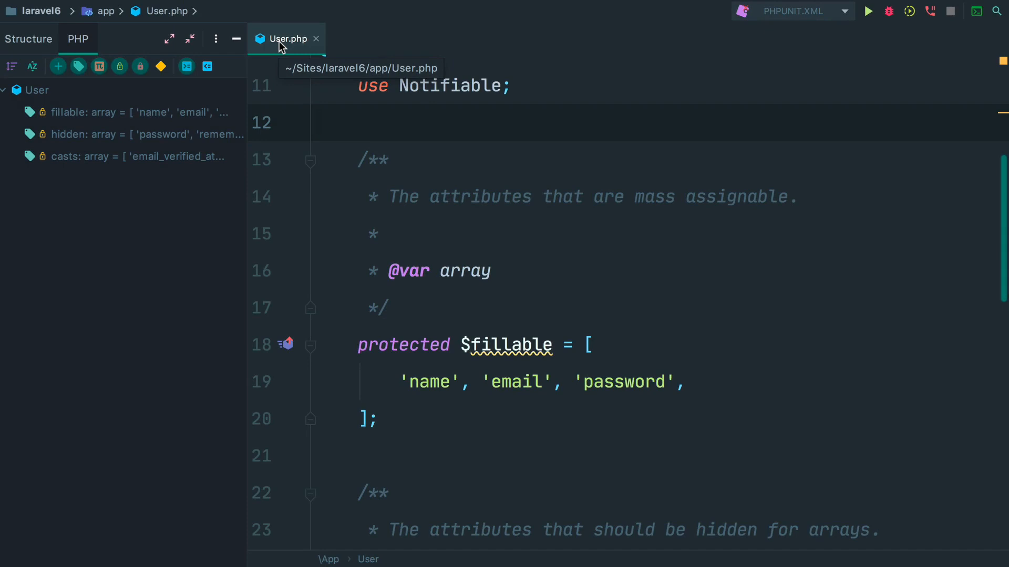
{"action": "mouse_move", "coordinate": [554, 157]}
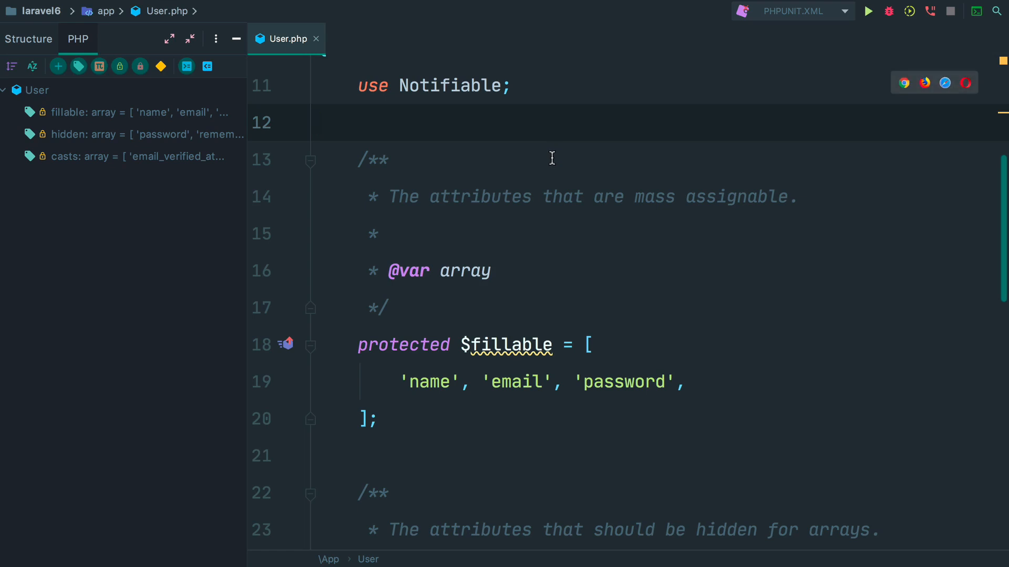
{"action": "mouse_move", "coordinate": [261, 24]}
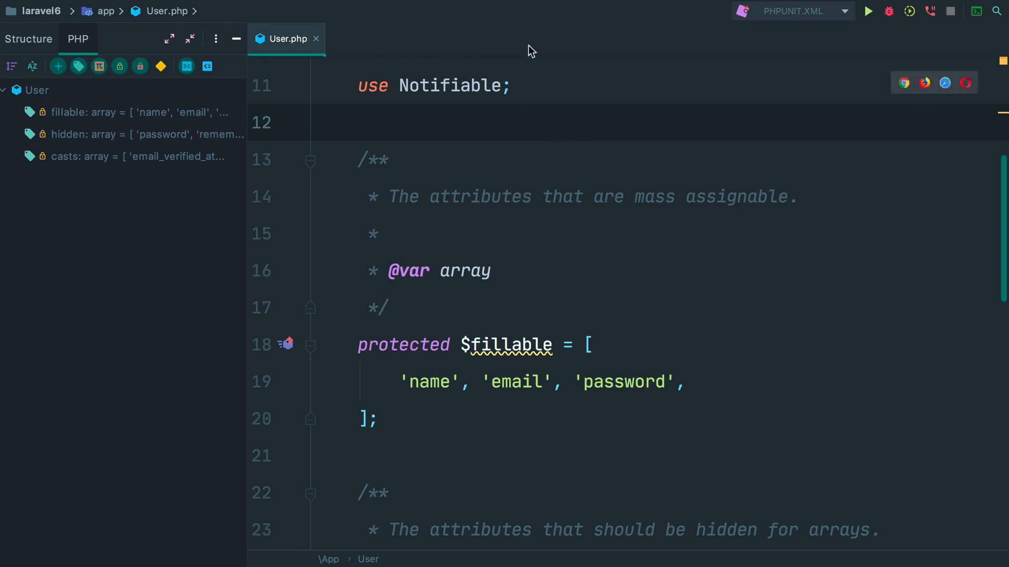
{"action": "mouse_move", "coordinate": [629, 53]}
{"action": "type", "text": "tool win"}
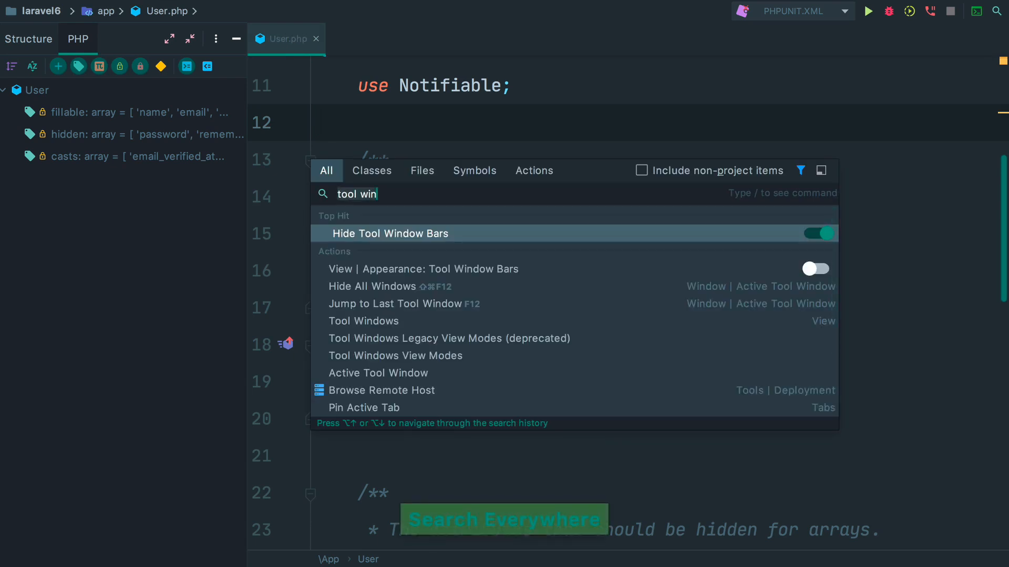
- Try Tab placement Bottom, then set Tab placement to None so no editor tabs show
{"action": "type", "text": "tab rep"}
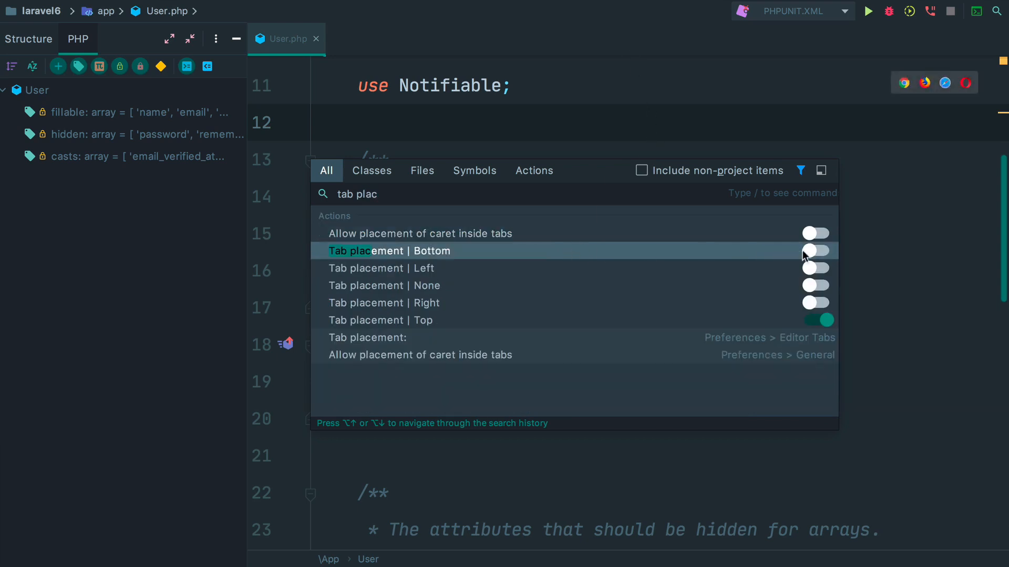
{"action": "left_click", "coordinate": [815, 251]}
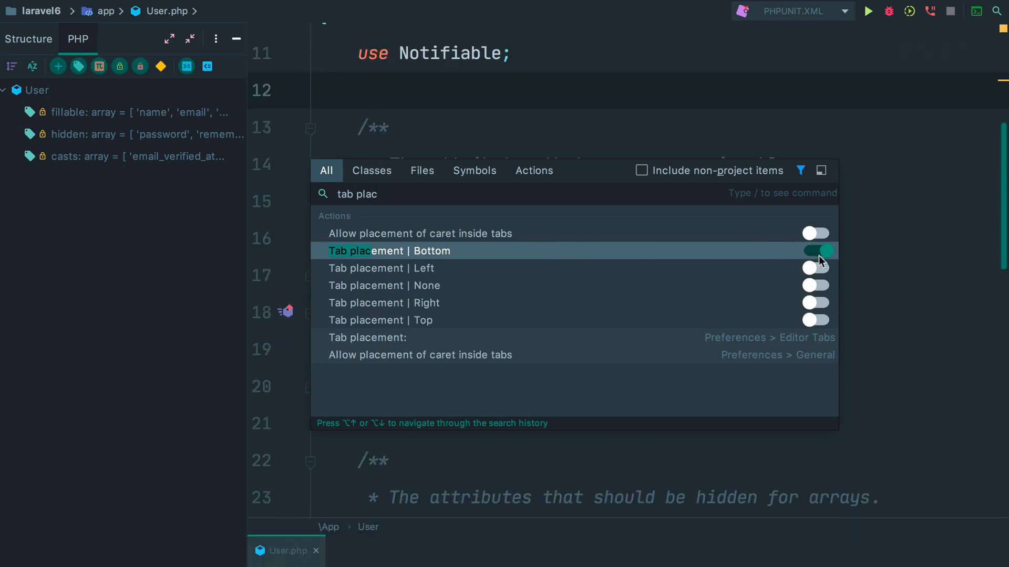
{"action": "left_click", "coordinate": [813, 268]}
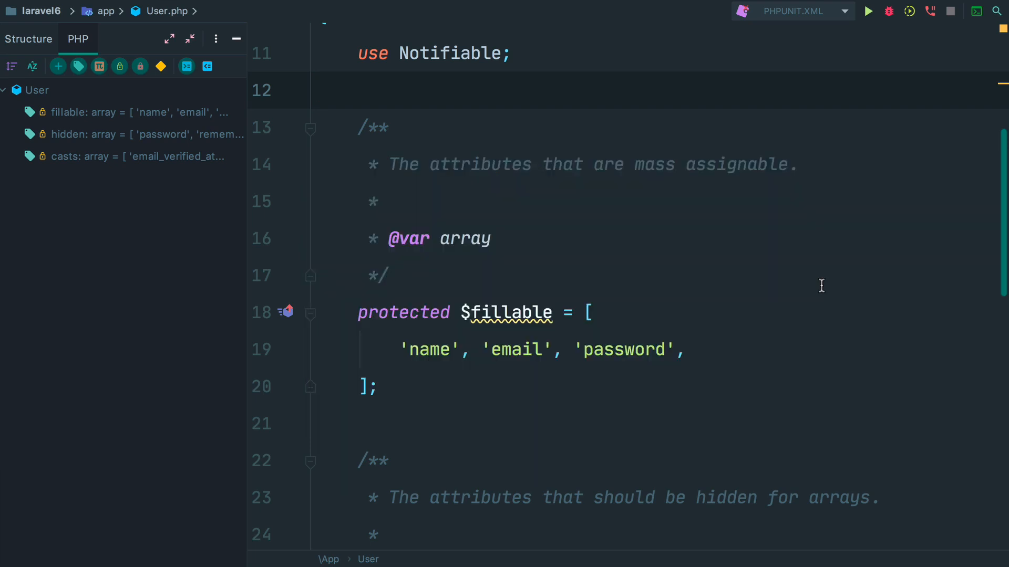
- In Web Browsers preferences, uncheck Show browser popup in the editor and confirm with OK
{"action": "left_click", "coordinate": [706, 238]}
{"action": "type", "text": "tab plac"}
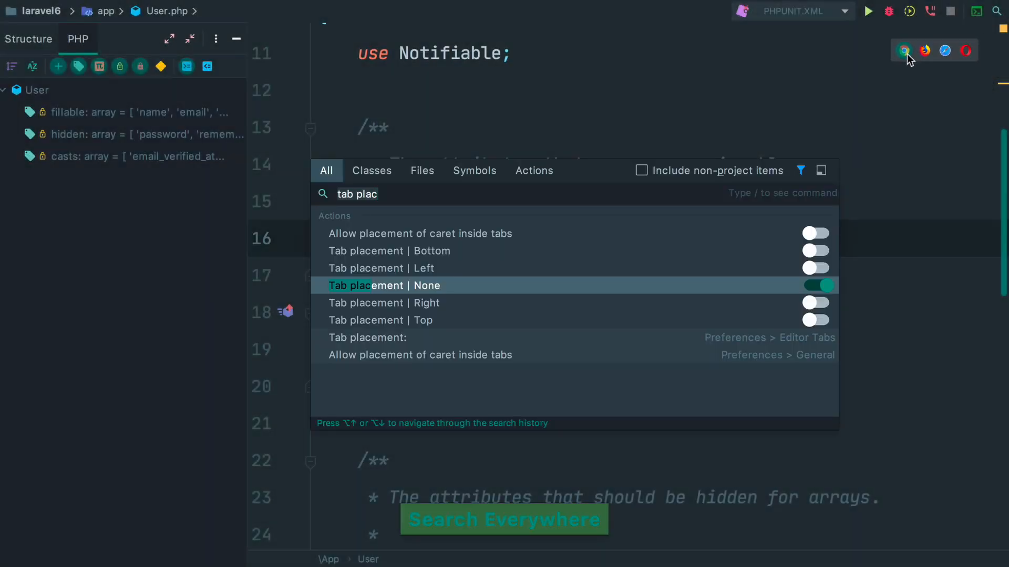
{"action": "type", "text": "brow"}
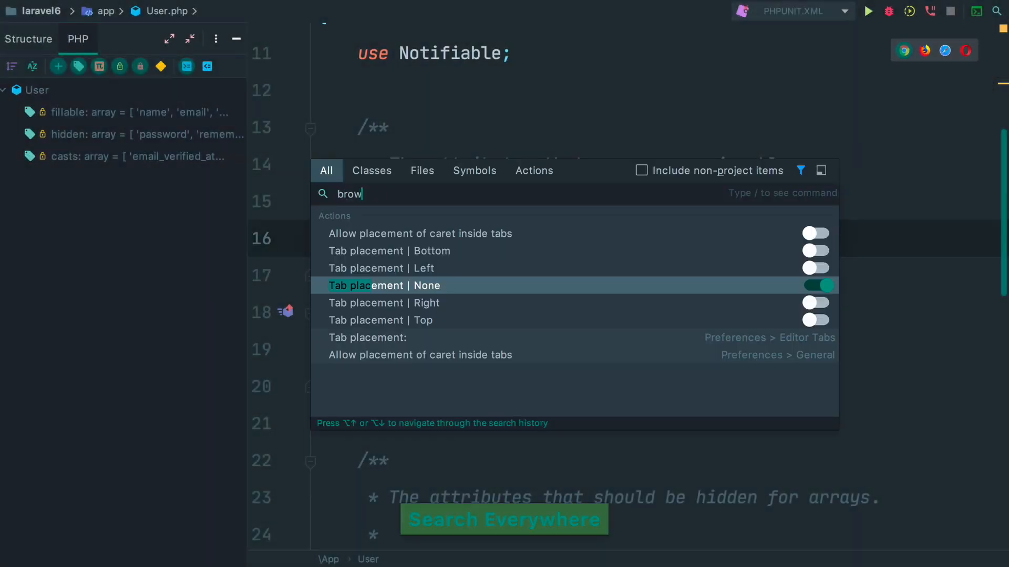
{"action": "type", "text": "ser po"}
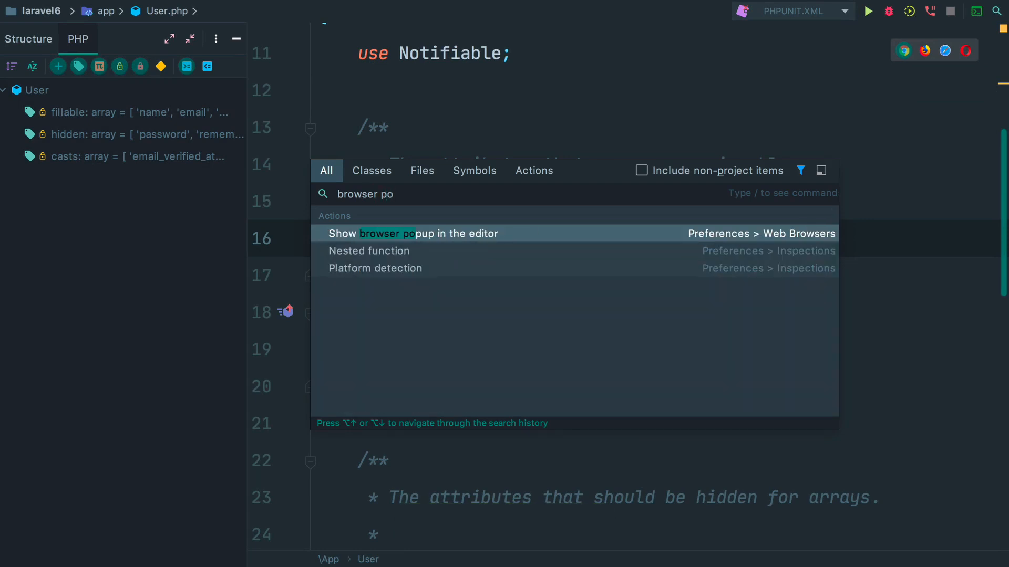
{"action": "left_click", "coordinate": [414, 233]}
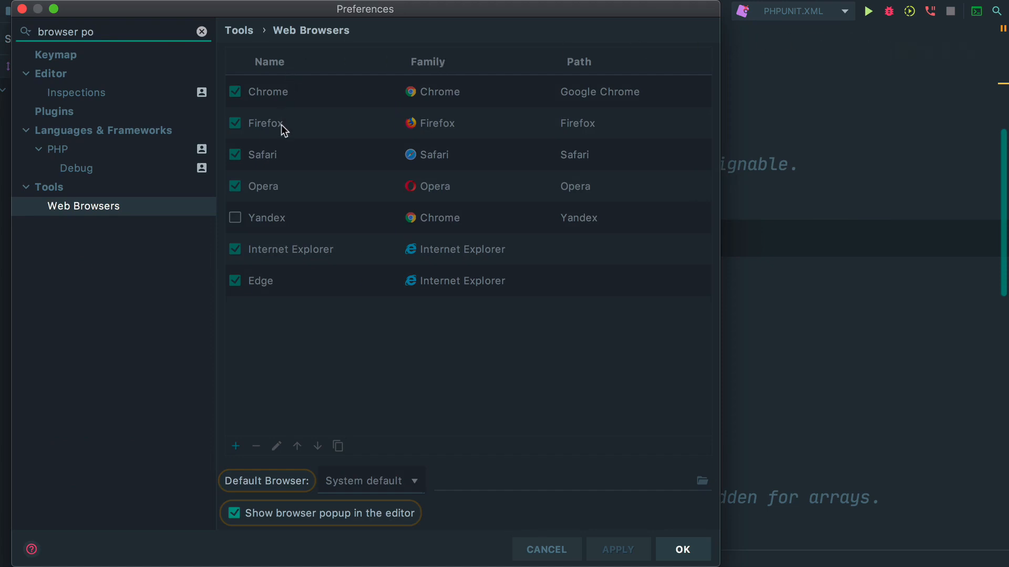
{"action": "mouse_move", "coordinate": [326, 315]}
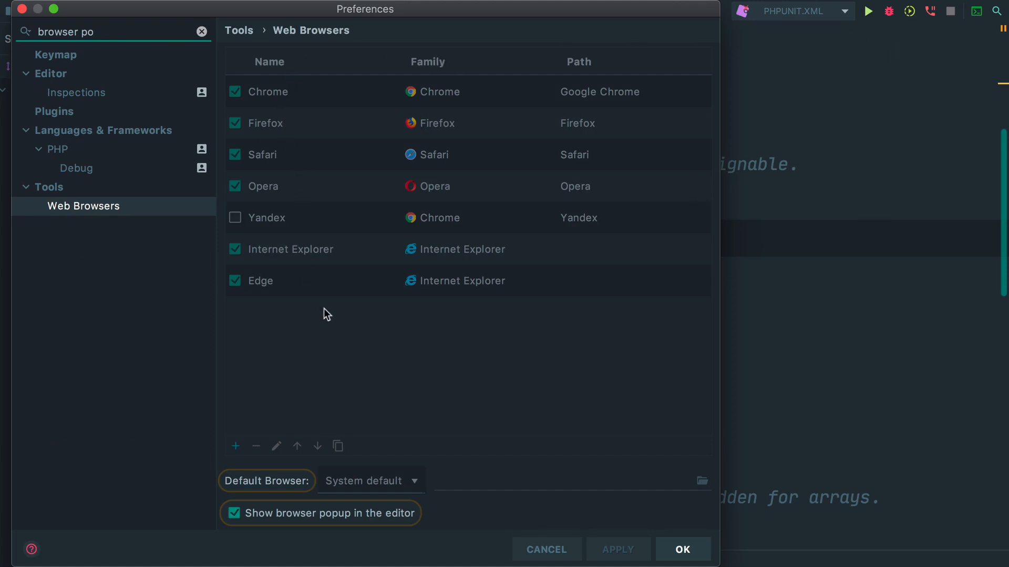
{"action": "mouse_move", "coordinate": [314, 518]}
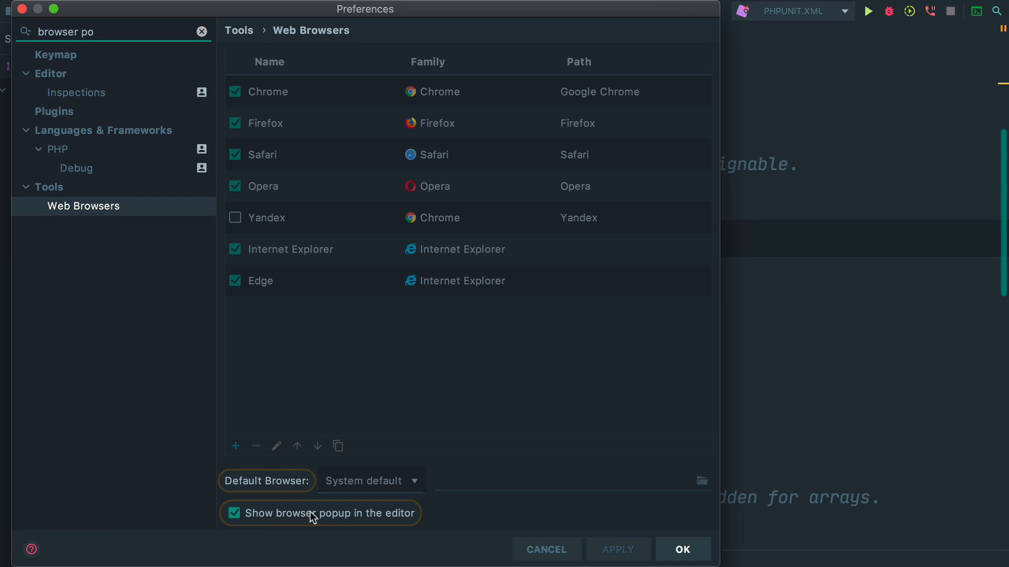
{"action": "left_click", "coordinate": [235, 514]}
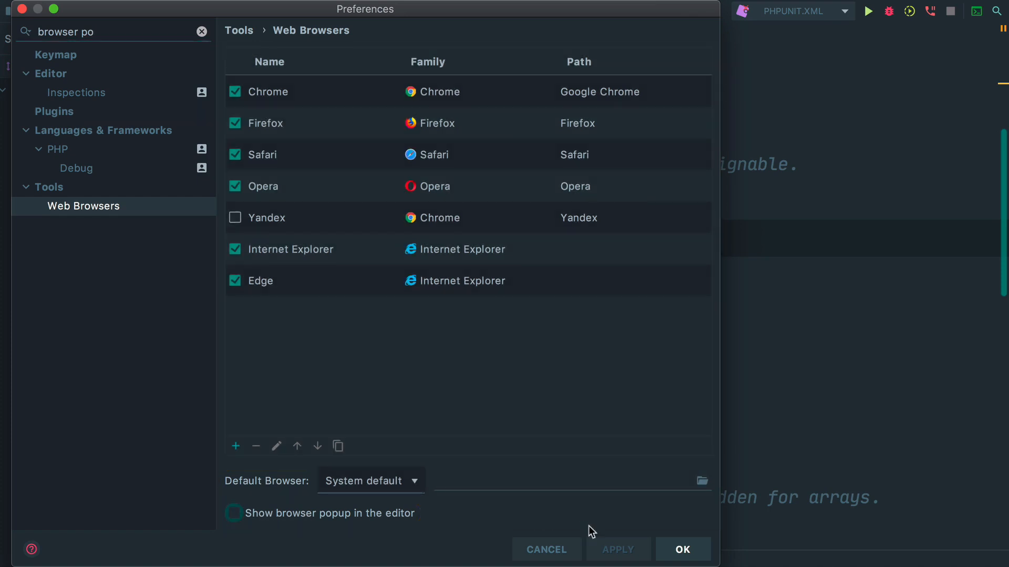
{"action": "left_click", "coordinate": [682, 550]}
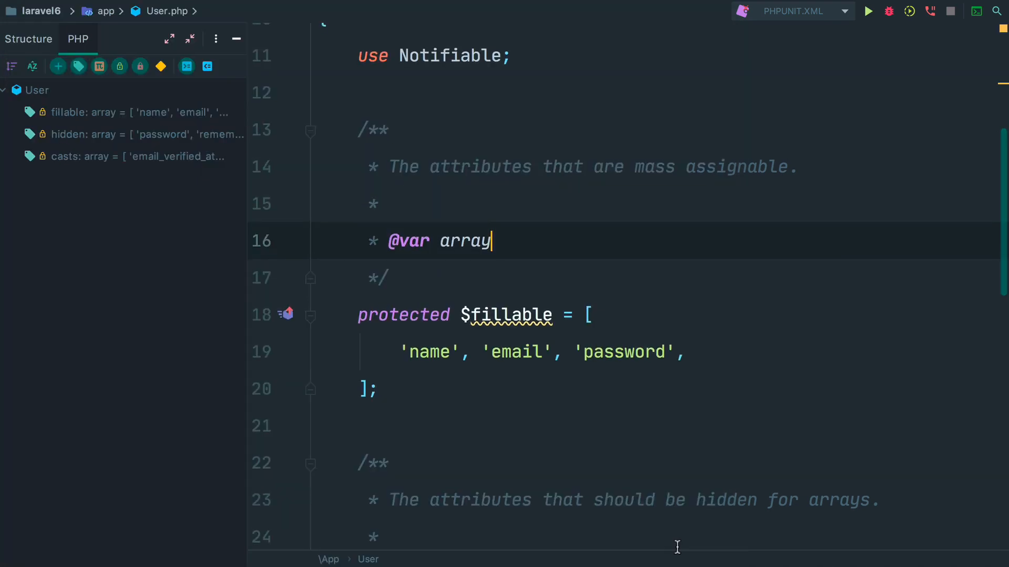
{"action": "scroll", "scroll_direction": "up", "scroll_amount": 3}
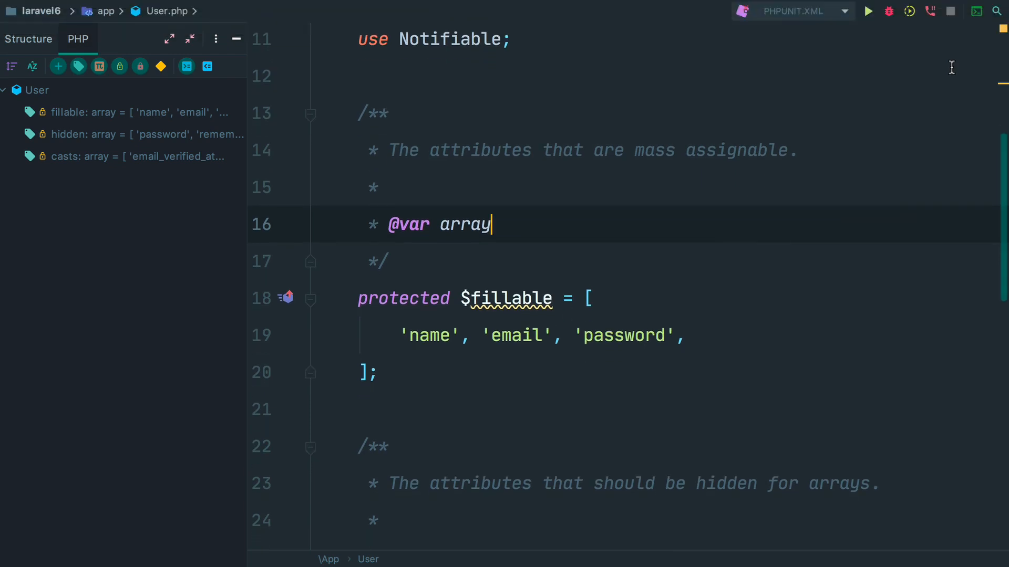
{"action": "scroll", "scroll_direction": "up", "scroll_amount": 3}
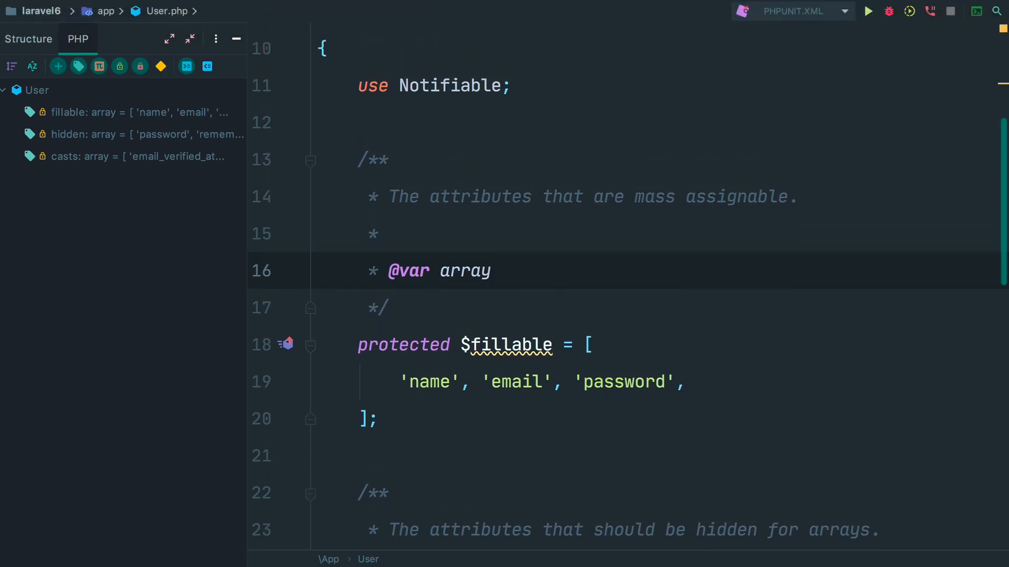
{"action": "mouse_move", "coordinate": [497, 443]}
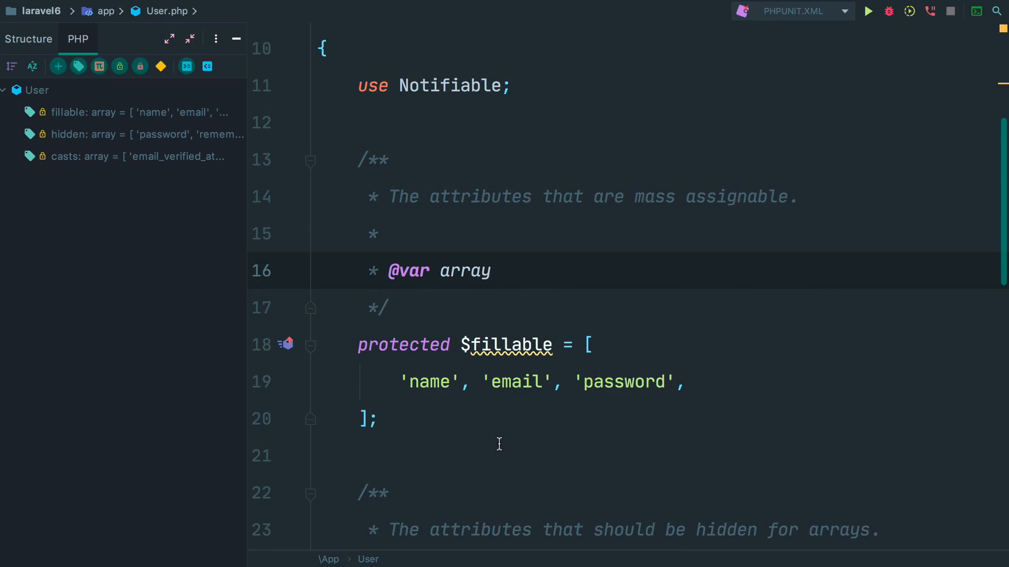
{"action": "scroll", "scroll_direction": "up", "scroll_amount": 3}
{"action": "type", "text": "browser po"}
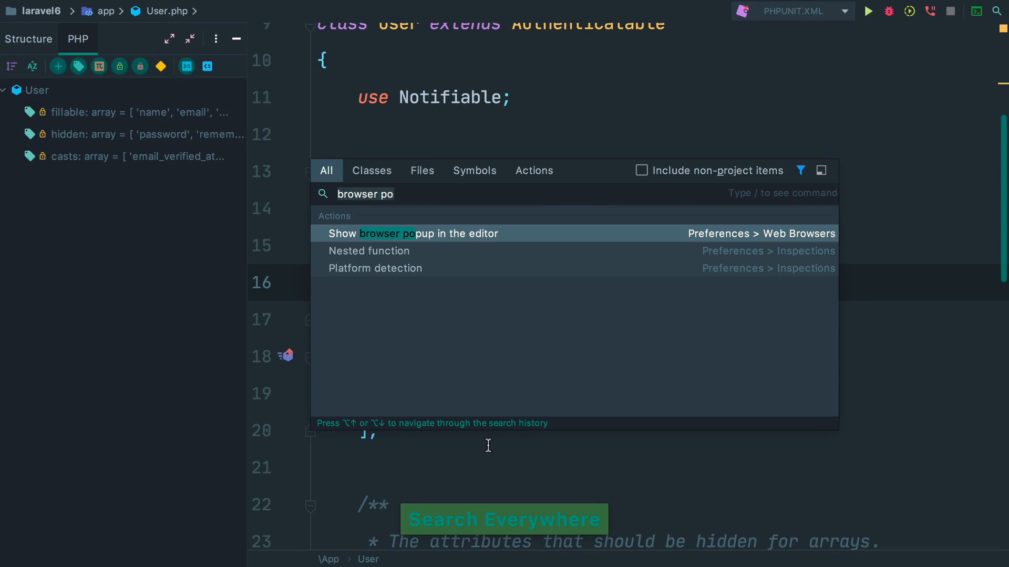
{"action": "type", "text": "bread"}
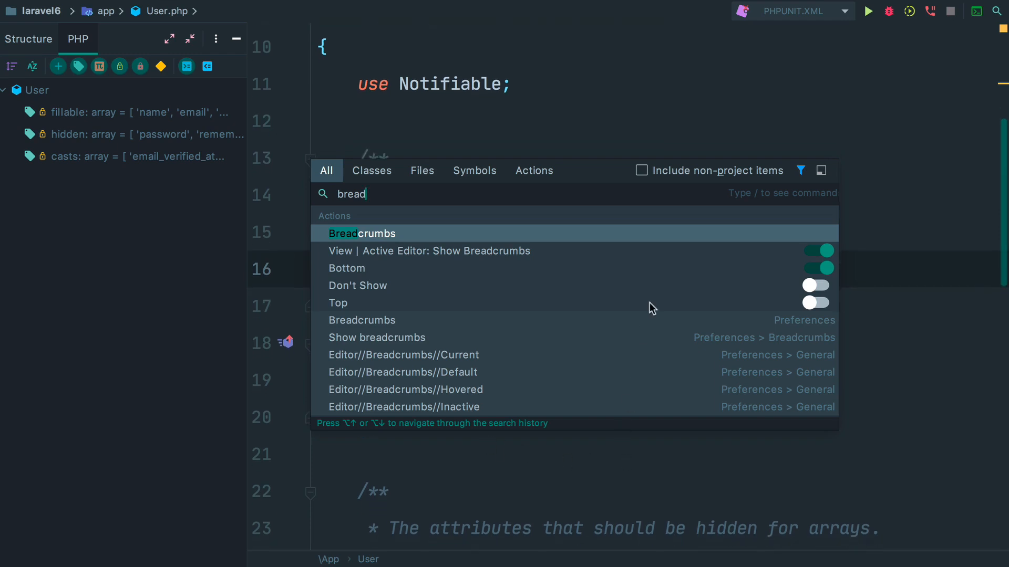
{"action": "mouse_move", "coordinate": [815, 278]}
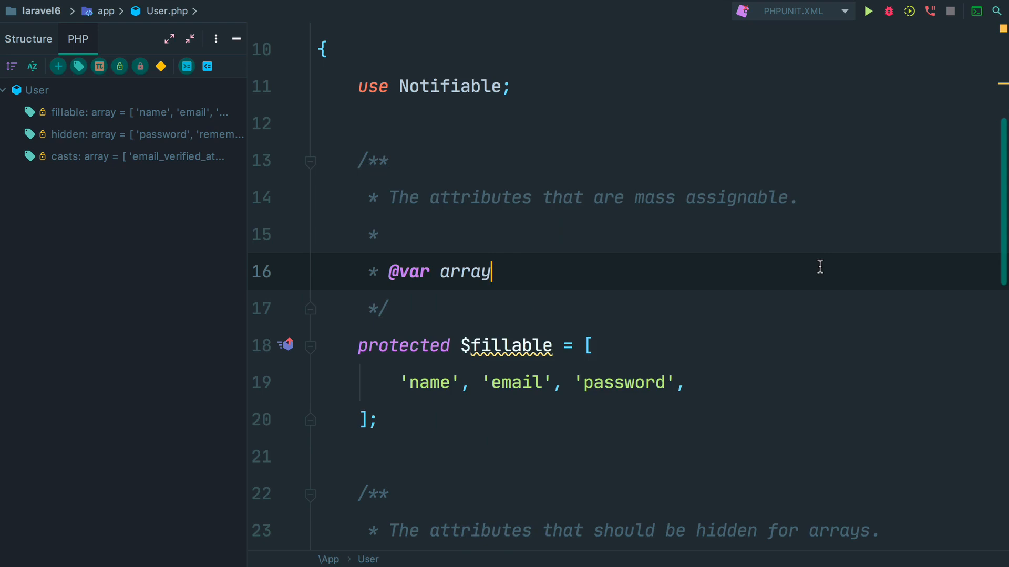
{"action": "mouse_move", "coordinate": [717, 266]}
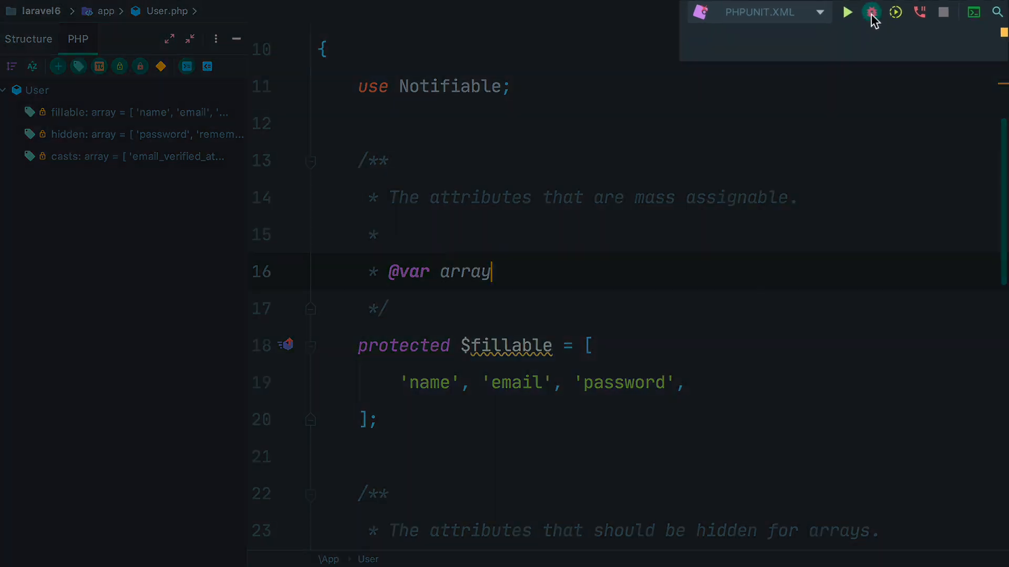
{"action": "mouse_move", "coordinate": [887, 13]}
{"action": "type", "text": "menus"}
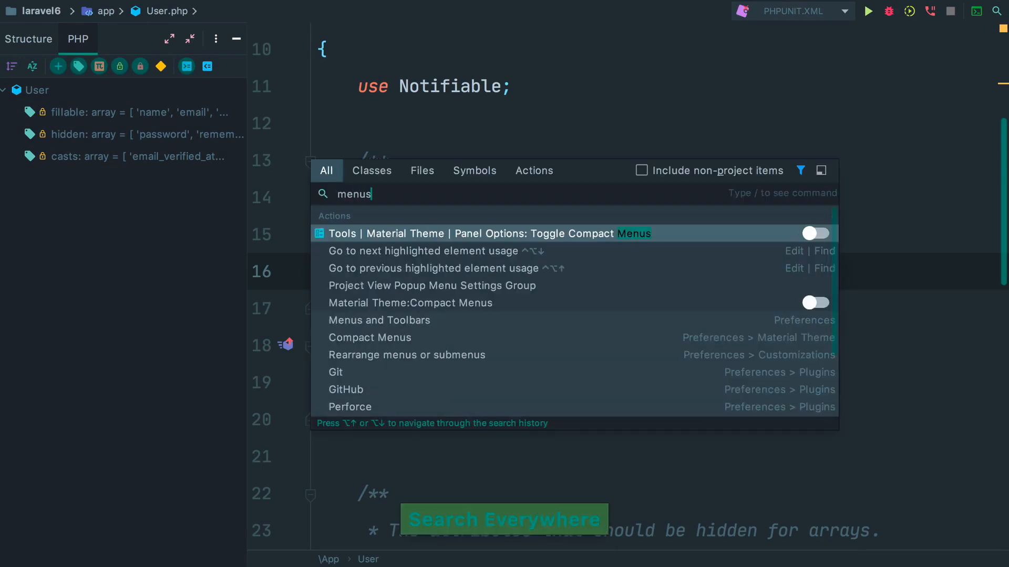
- Finish the 'menus tools' query so the Menus and Toolbars entry is listed
{"action": "type", "text": "tool"}
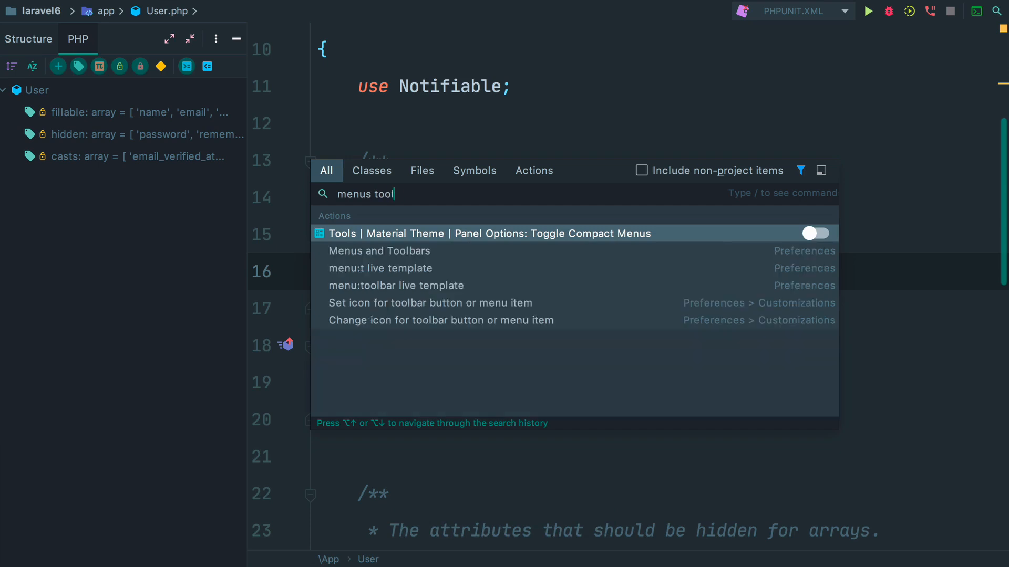
{"action": "type", "text": "s"}
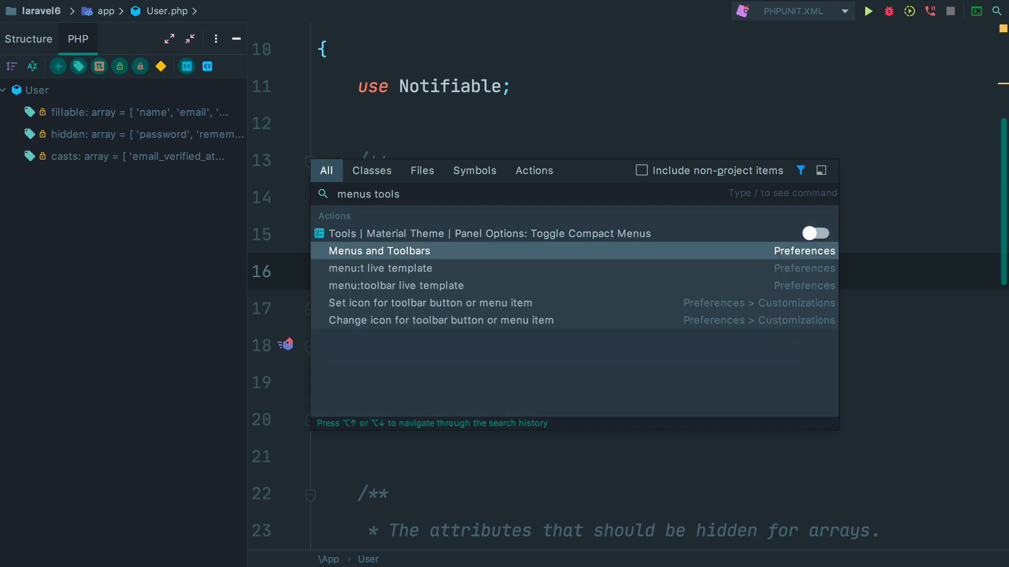
- In Menus and Toolbars, expand Main Toolbar > Toolbar Run Actions and remove the run, debug and stop actions
{"action": "left_click", "coordinate": [378, 252]}
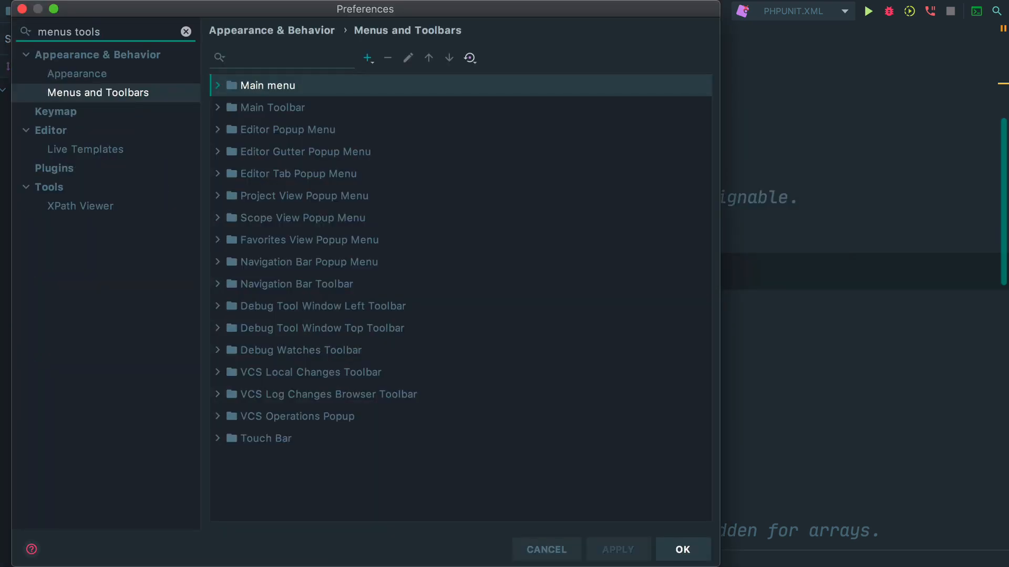
{"action": "mouse_move", "coordinate": [276, 126]}
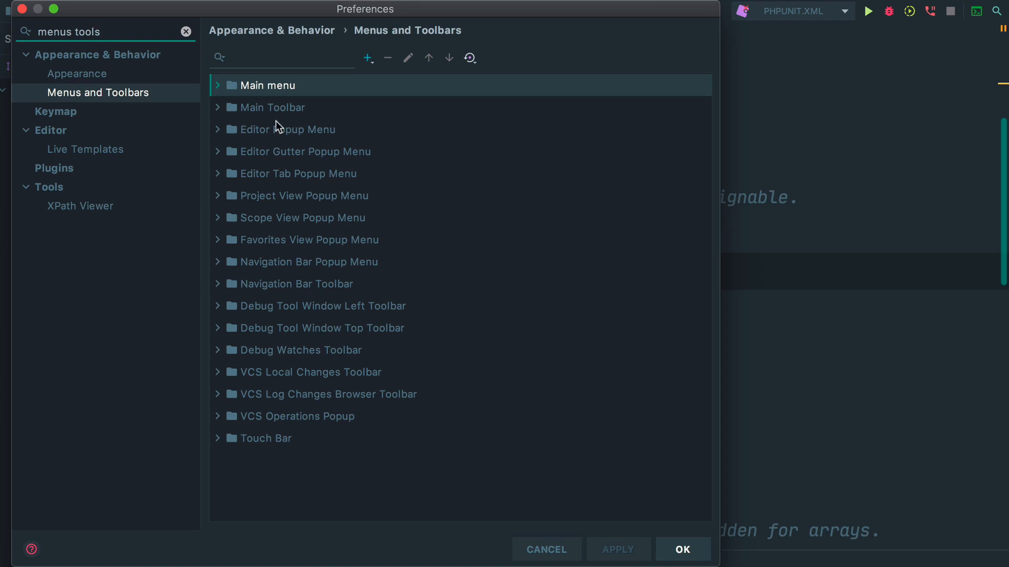
{"action": "left_click", "coordinate": [218, 107]}
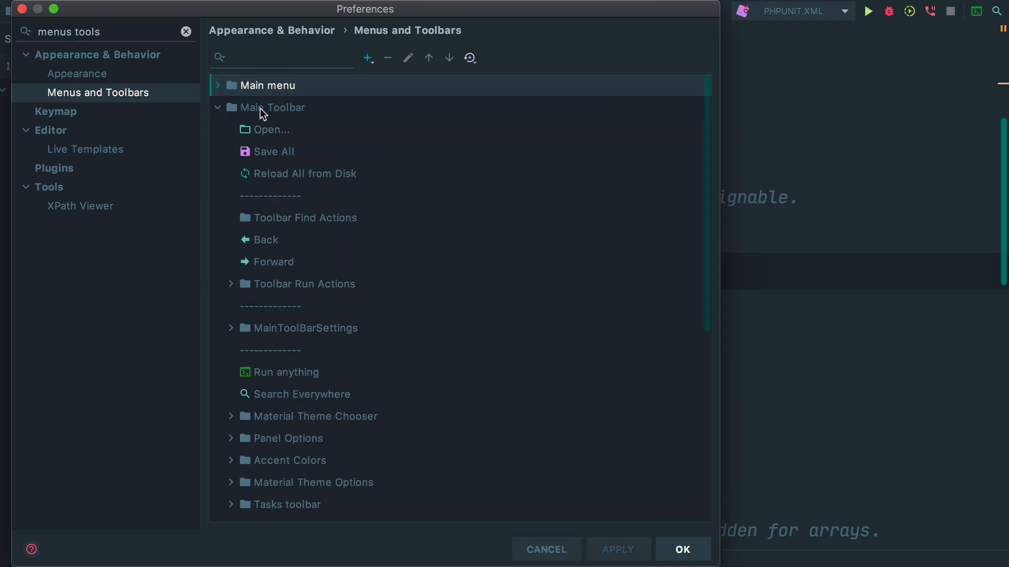
{"action": "left_click", "coordinate": [306, 284]}
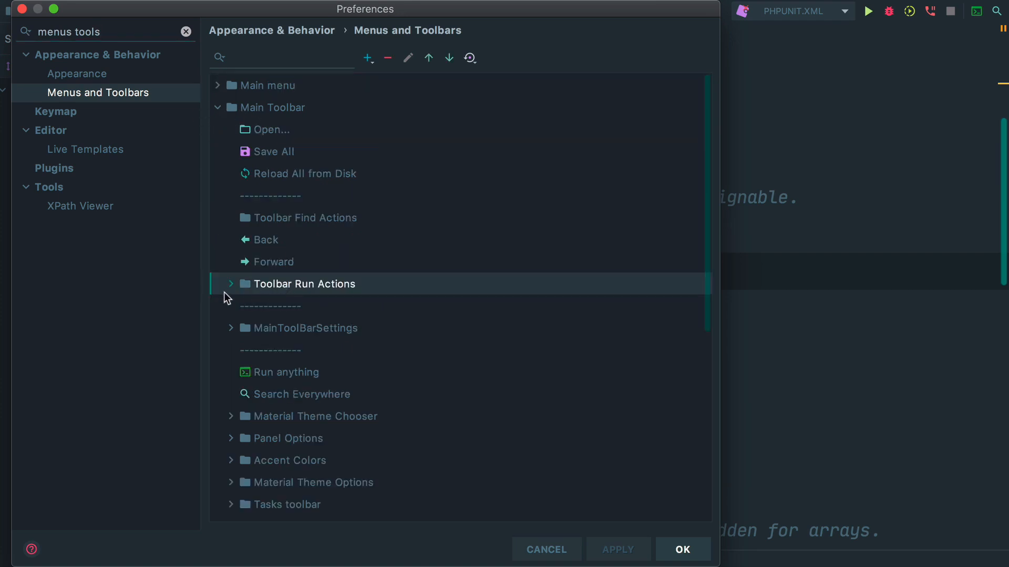
{"action": "left_click", "coordinate": [231, 284]}
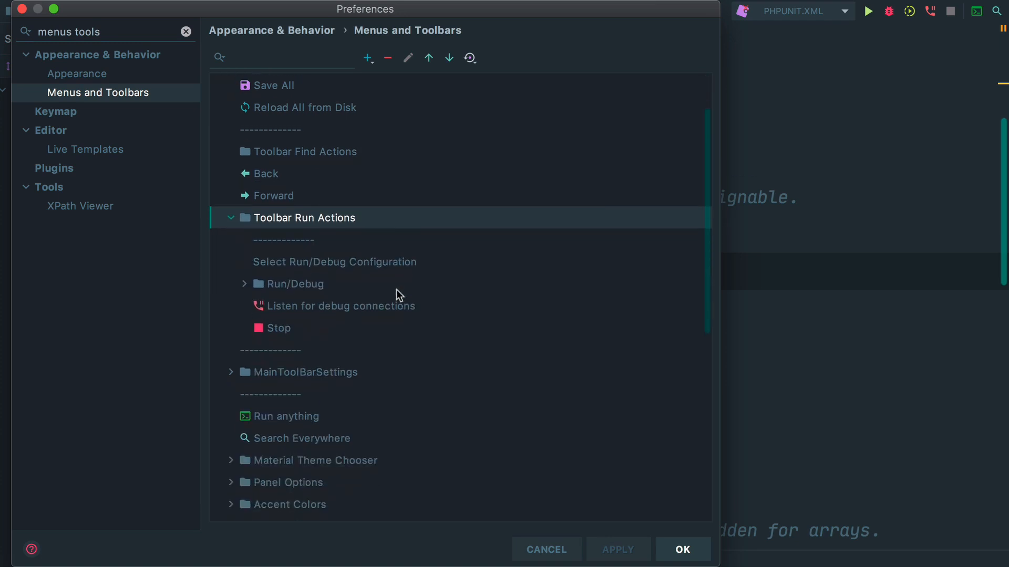
{"action": "left_click", "coordinate": [243, 283]}
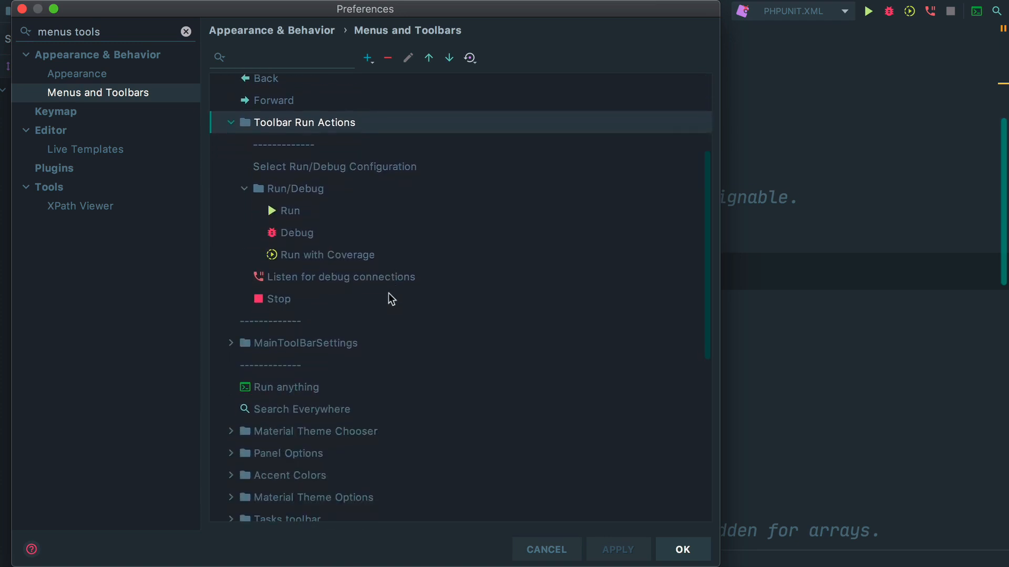
{"action": "left_click", "coordinate": [290, 222]}
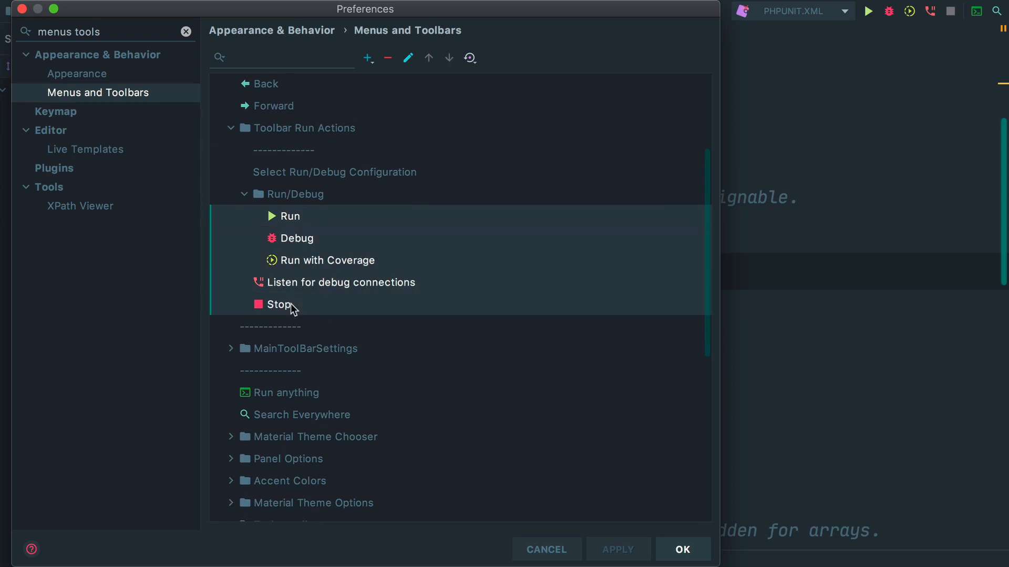
{"action": "mouse_move", "coordinate": [387, 58]}
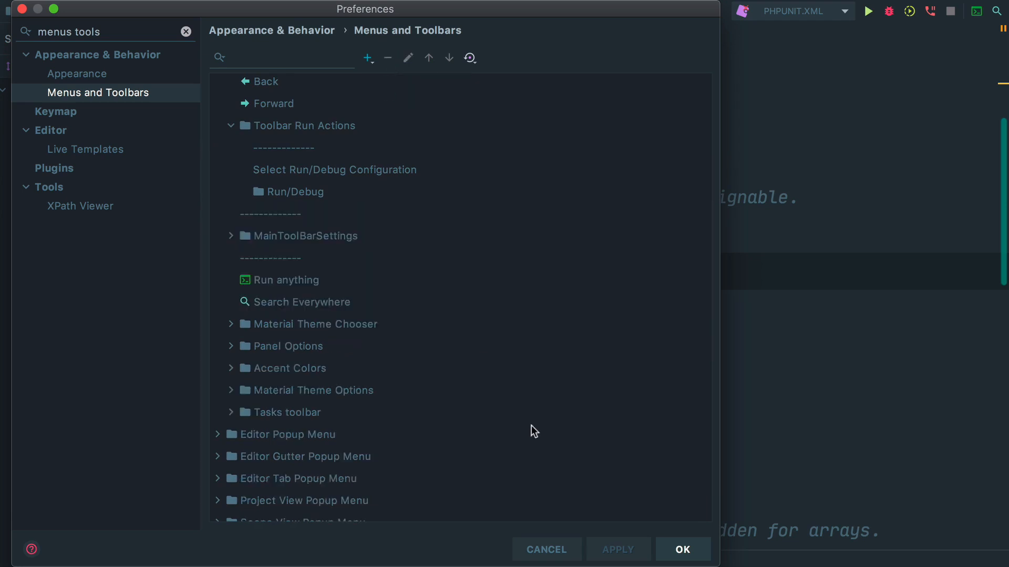
{"action": "mouse_move", "coordinate": [621, 555]}
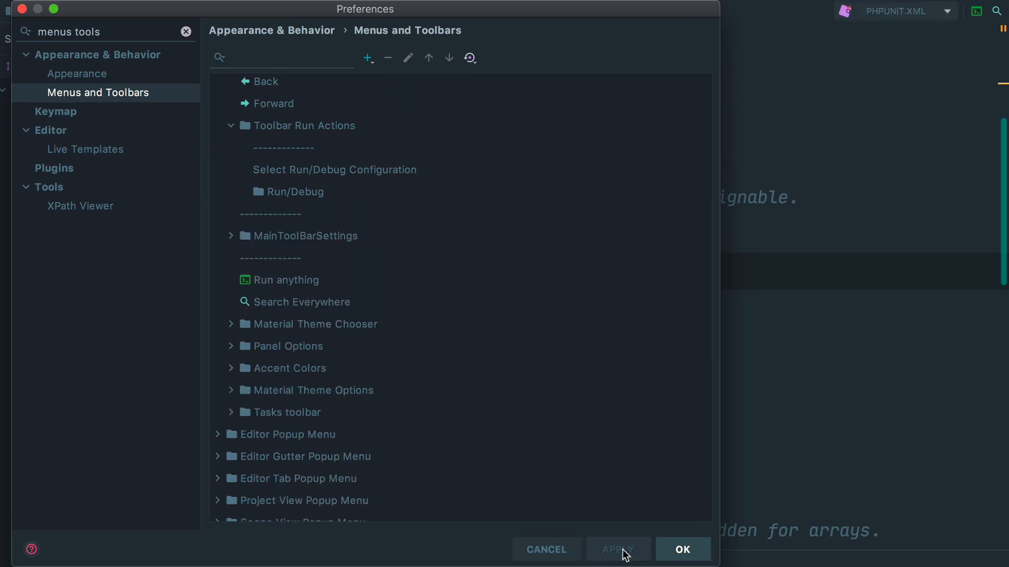
{"action": "mouse_move", "coordinate": [273, 237]}
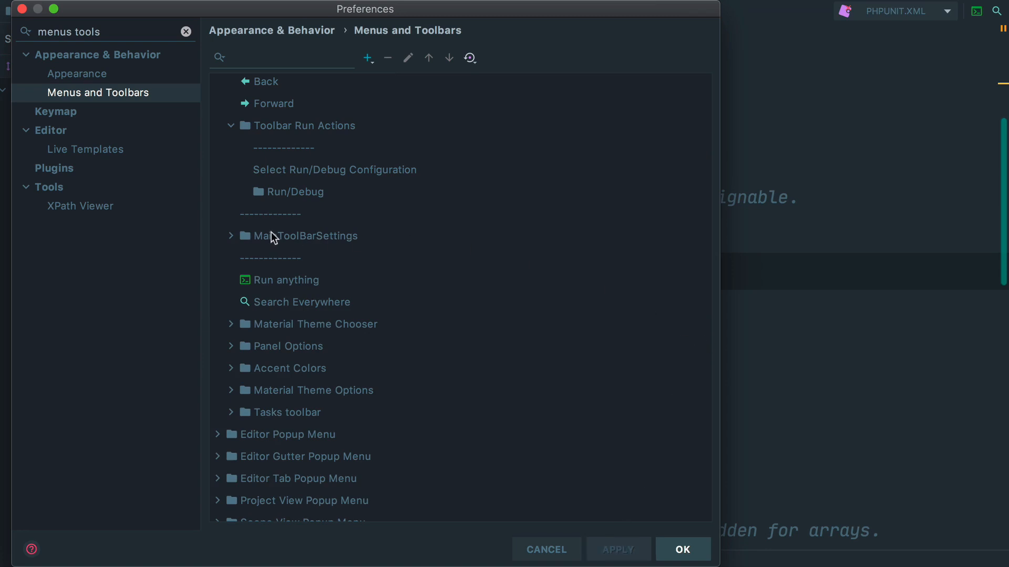
- Remove Select Run/Debug Configuration from the toolbar and dismiss the restore-defaults options
{"action": "left_click", "coordinate": [334, 169]}
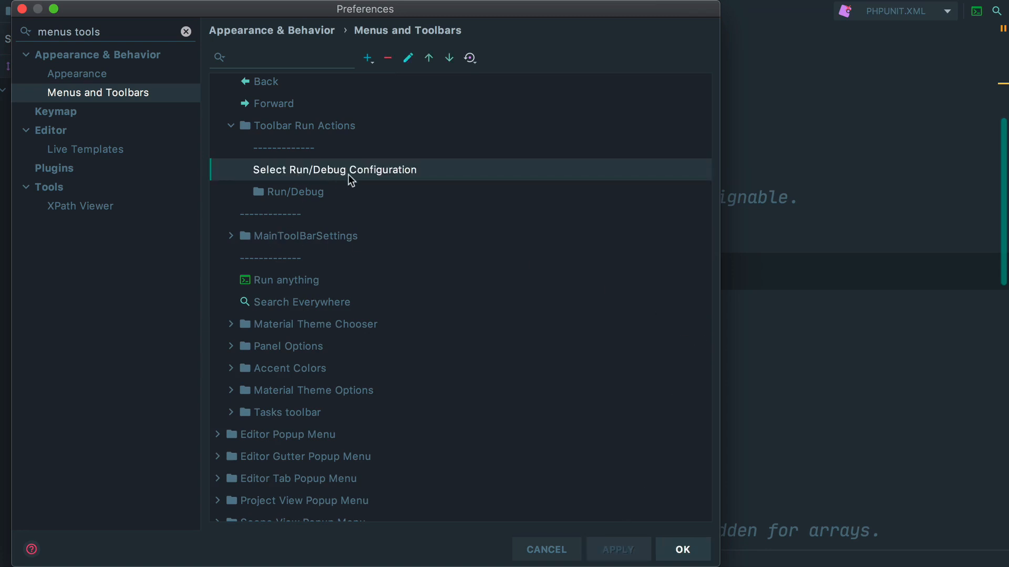
{"action": "left_click", "coordinate": [388, 58]}
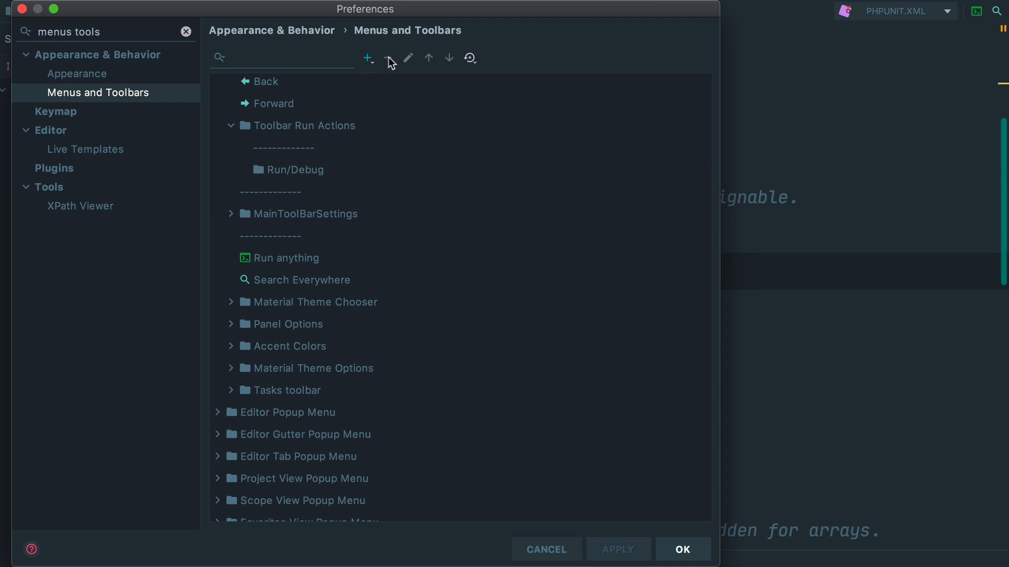
{"action": "mouse_move", "coordinate": [462, 285]}
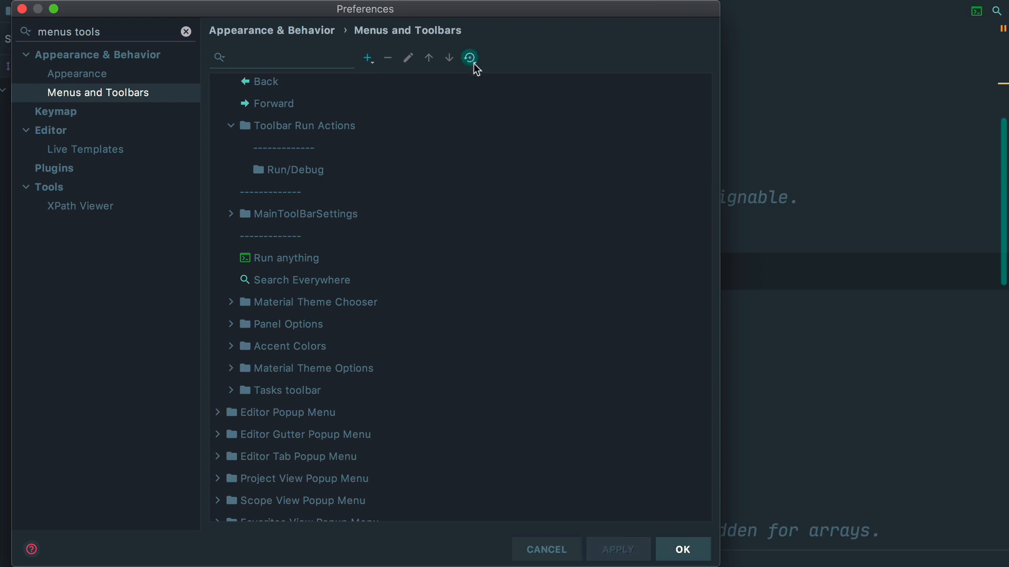
{"action": "left_click", "coordinate": [468, 58]}
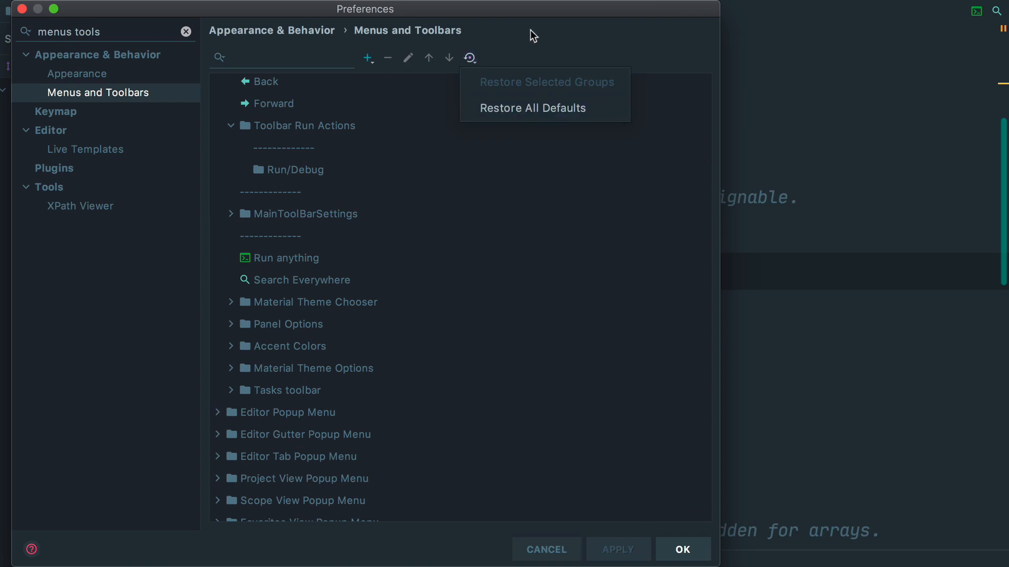
{"action": "left_click", "coordinate": [377, 188]}
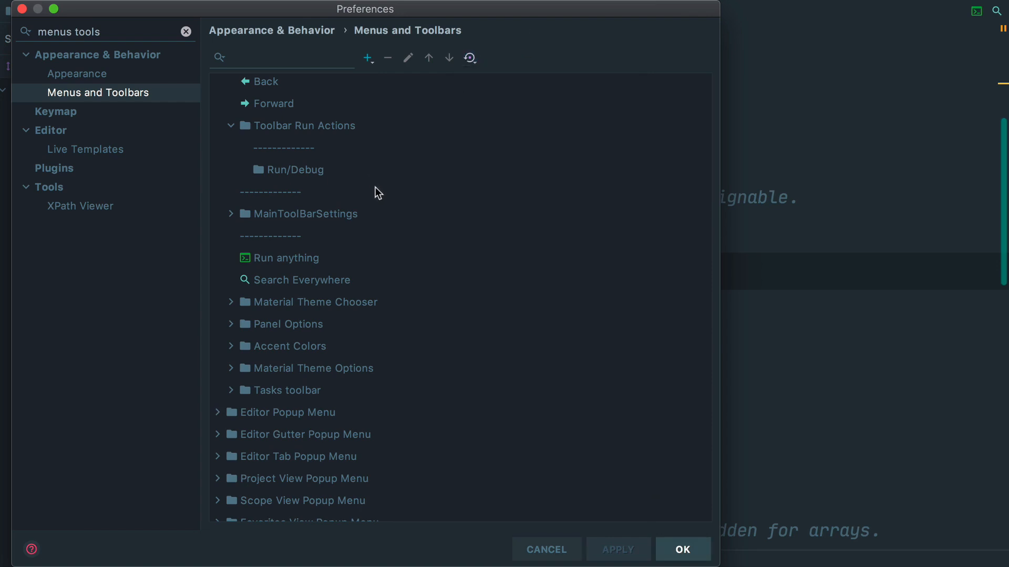
{"action": "mouse_move", "coordinate": [399, 255]}
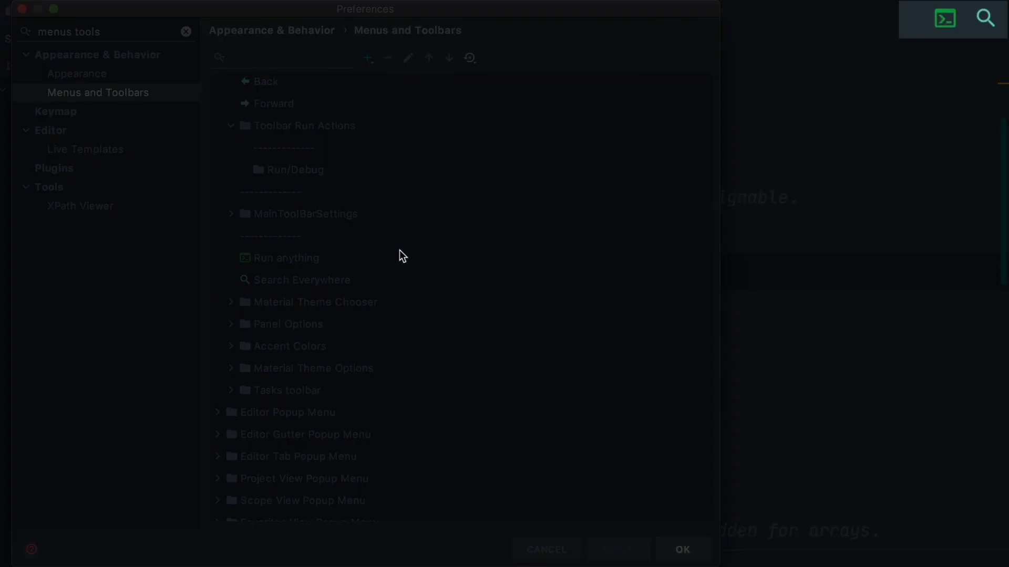
- Expand Navigation Bar Toolbar to inspect its groups, then close Preferences with OK
{"action": "left_click", "coordinate": [286, 259]}
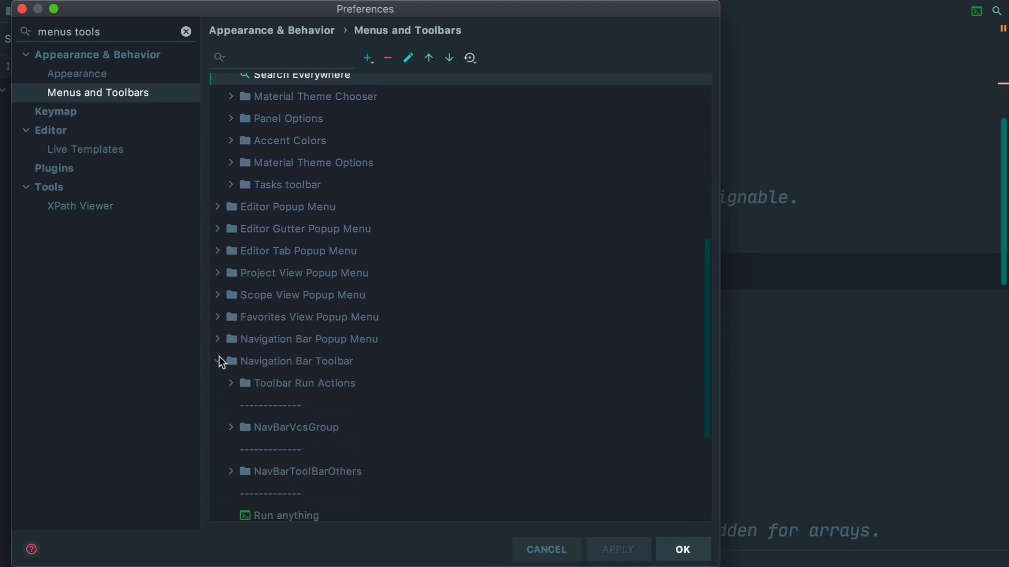
{"action": "scroll", "scroll_direction": "down", "scroll_amount": 3}
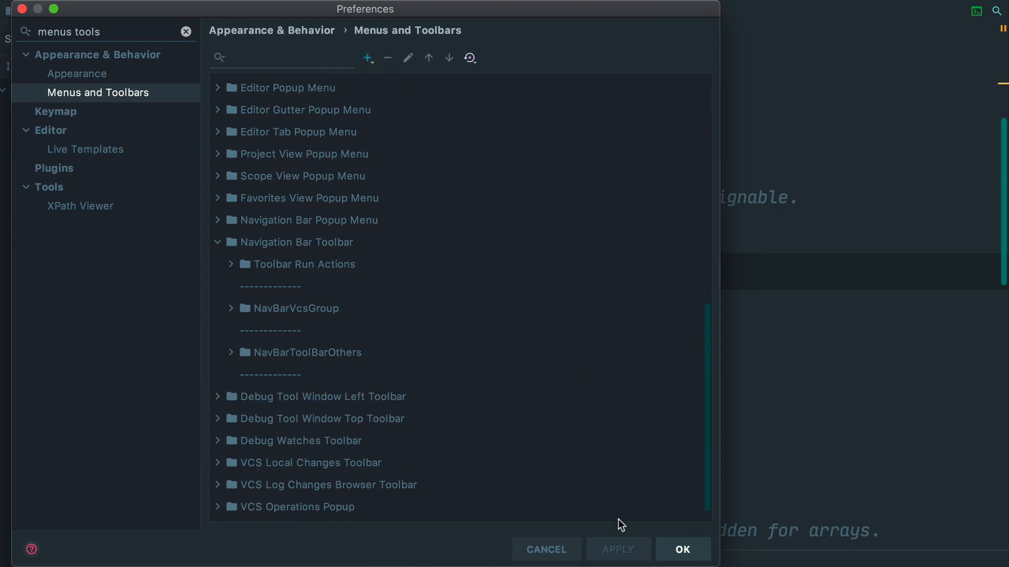
{"action": "left_click", "coordinate": [680, 550]}
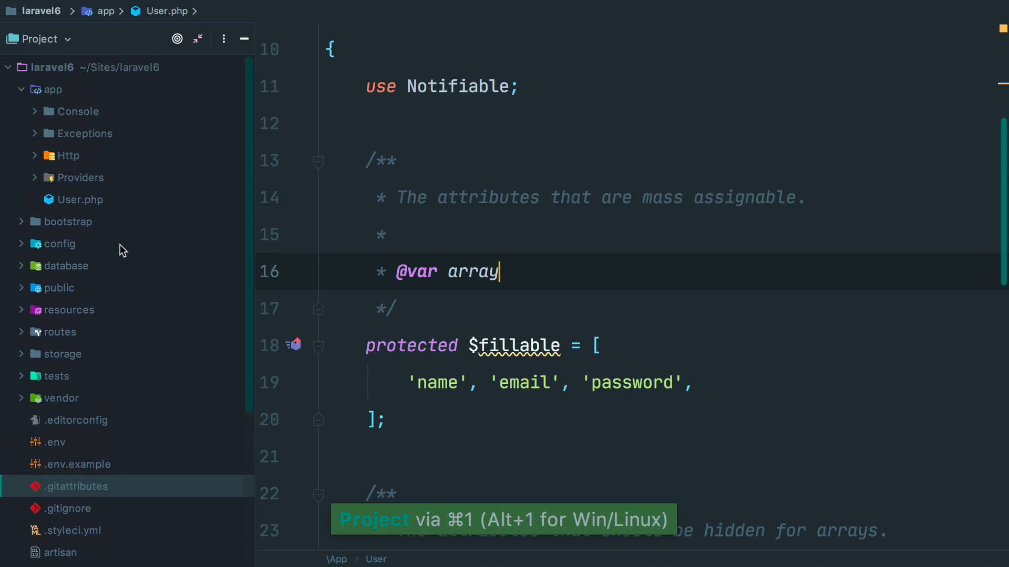
{"action": "mouse_move", "coordinate": [528, 274]}
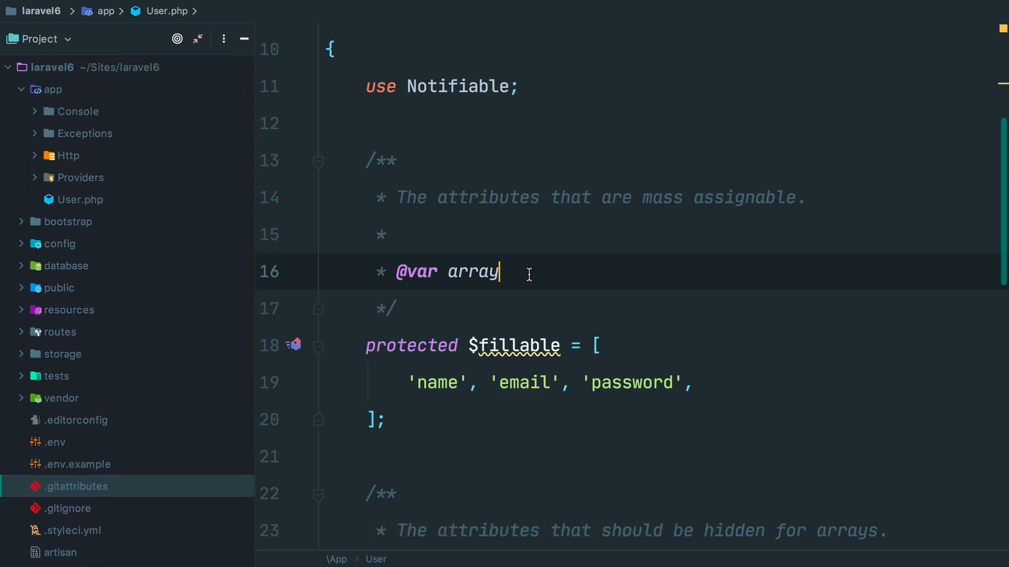